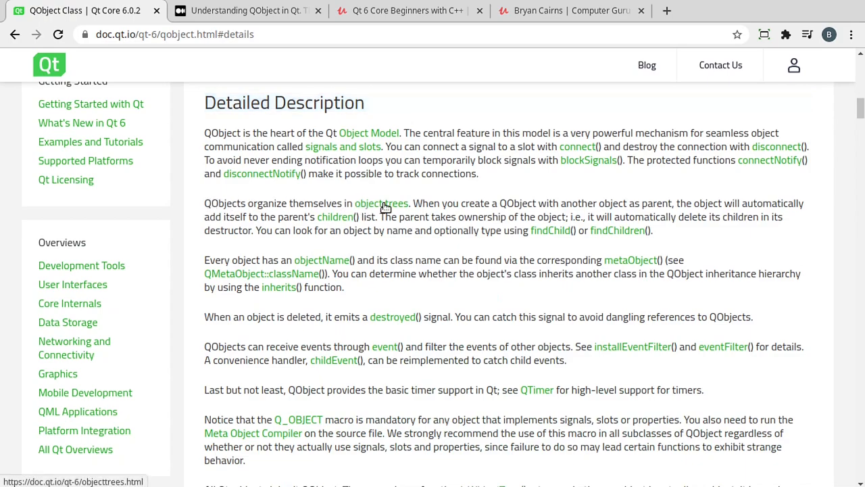
# - Follow the 'object trees' link from the QObject description and skim the Object Trees & Ownership article
pyautogui.doubleClick(644, 216)
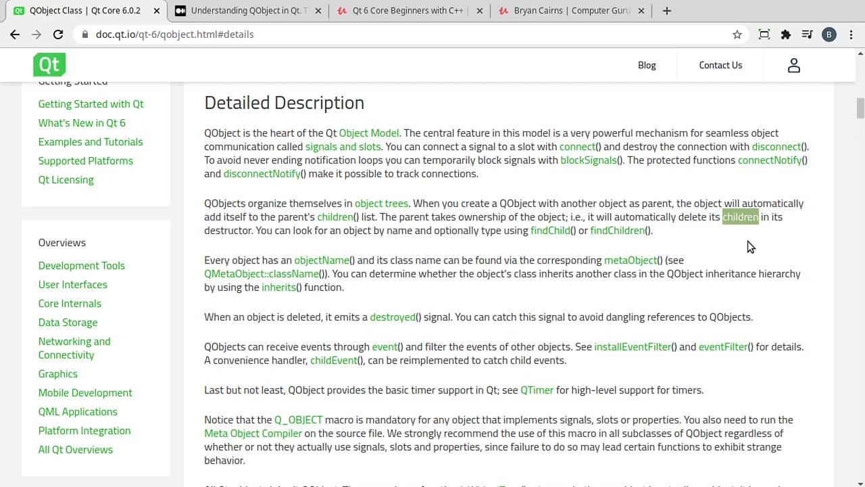
pyautogui.moveTo(615, 246)
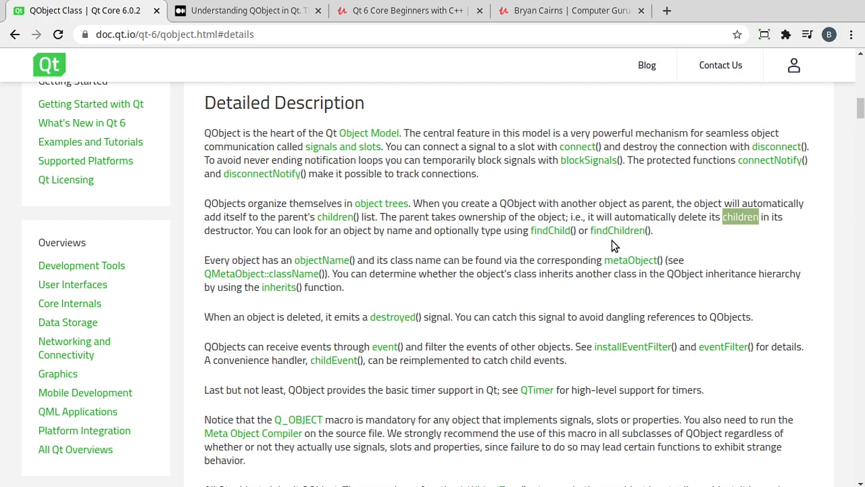
pyautogui.moveTo(684, 260)
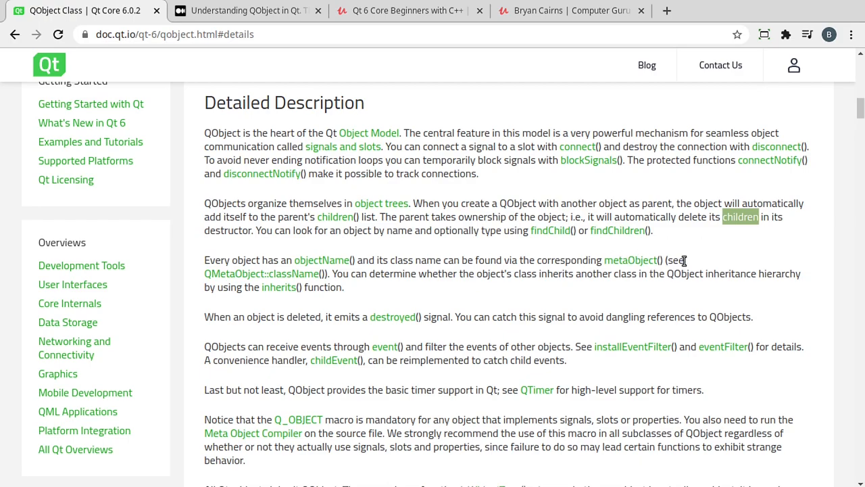
pyautogui.click(381, 203)
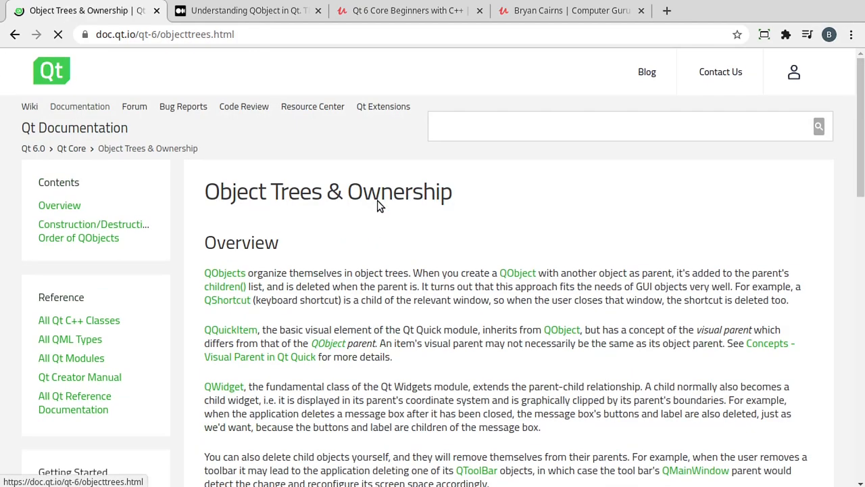
pyautogui.scroll(-3)
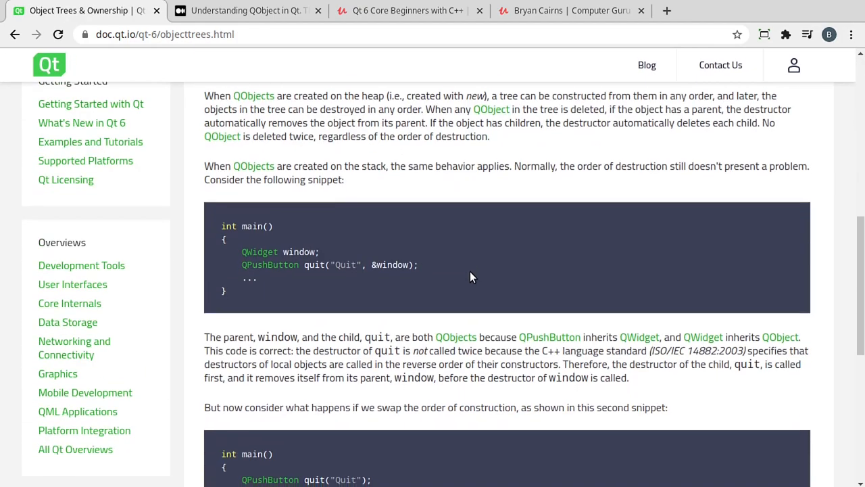
pyautogui.scroll(3)
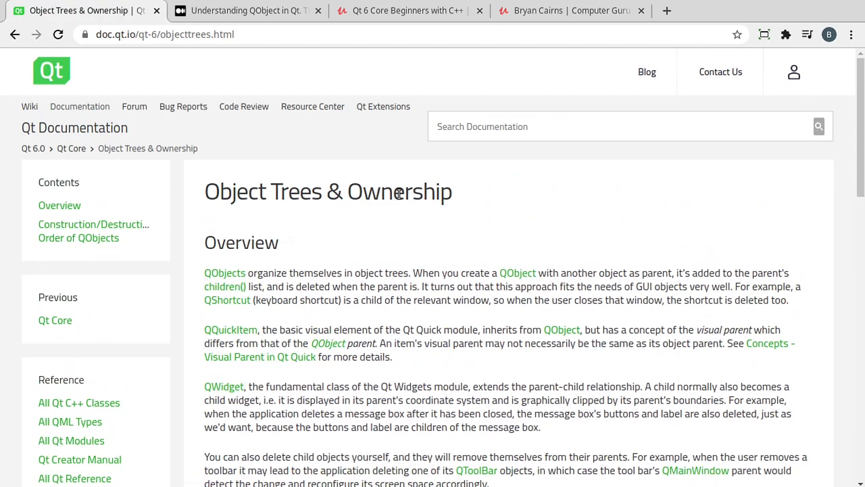
pyautogui.doubleClick(399, 192)
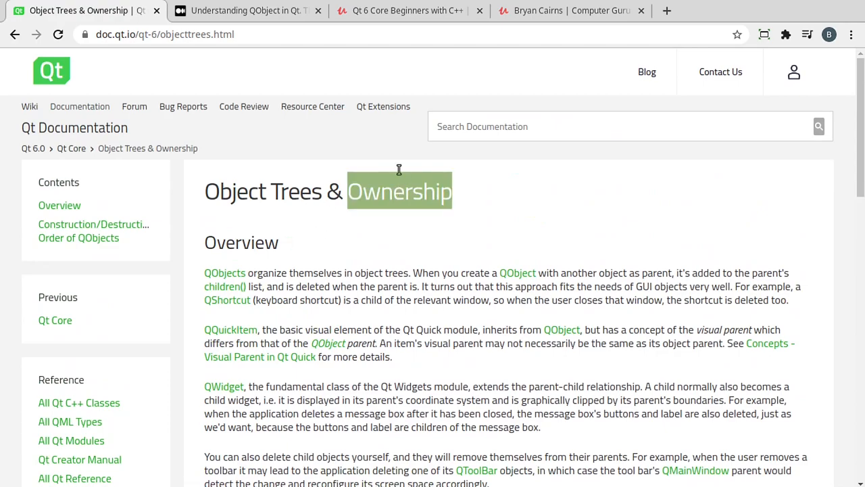
pyautogui.click(247, 10)
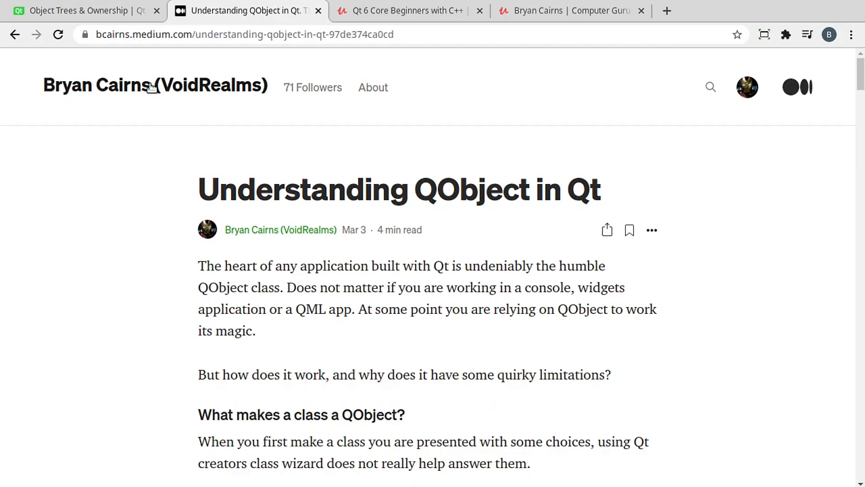
# - Scroll the 'Understanding QObject in Qt' article down to its parent-child tree diagram
pyautogui.scroll(-3)
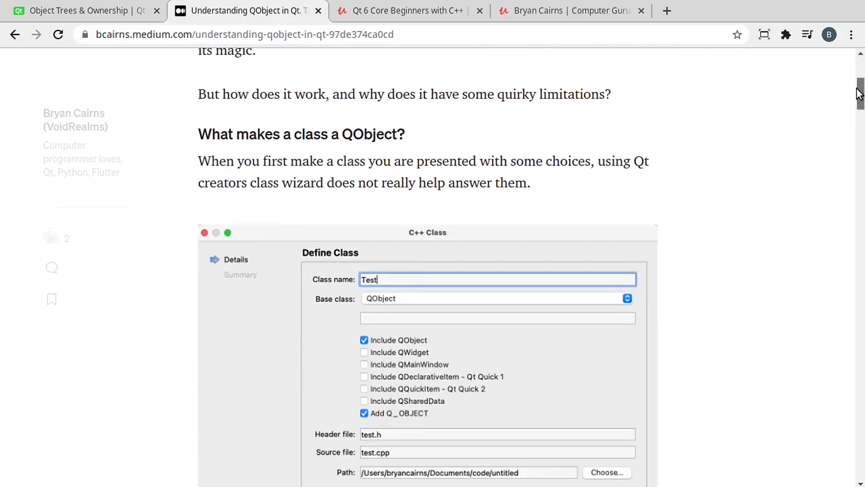
pyautogui.scroll(-3)
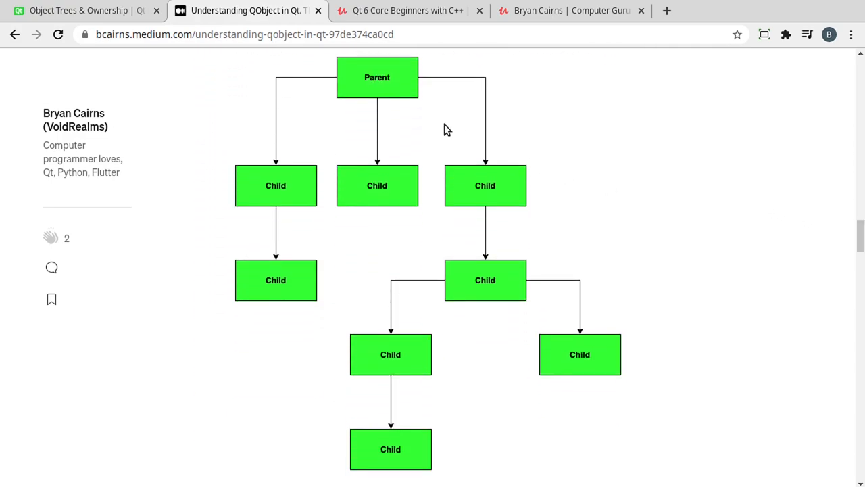
pyautogui.moveTo(462, 199)
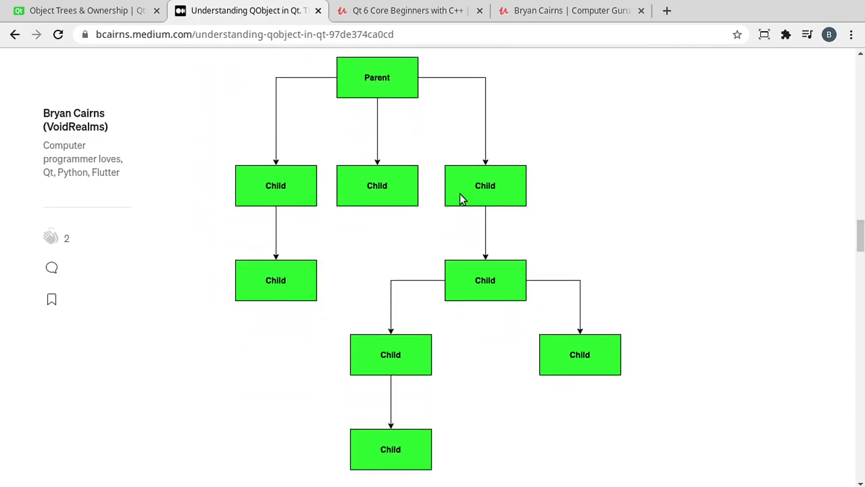
pyautogui.moveTo(682, 397)
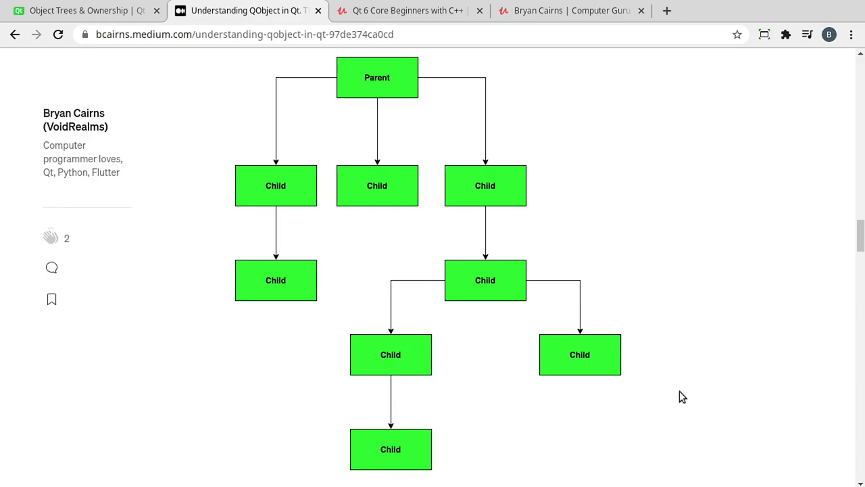
pyautogui.moveTo(429, 84)
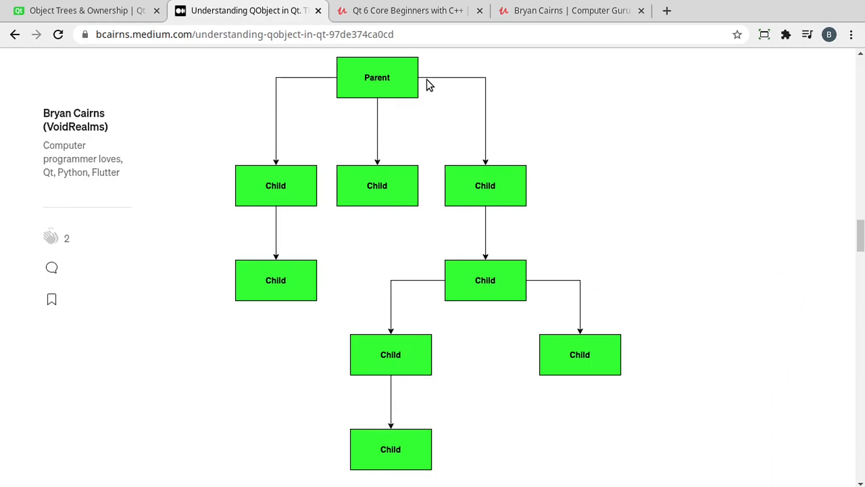
pyautogui.moveTo(417, 139)
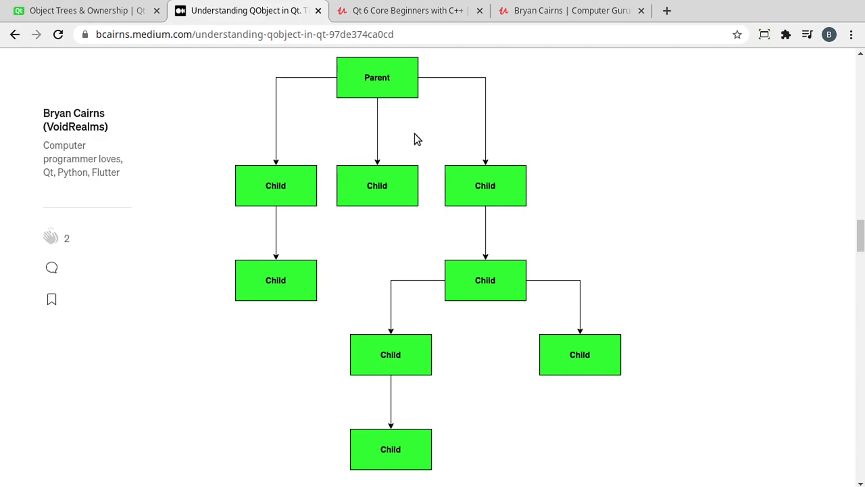
pyautogui.moveTo(601, 374)
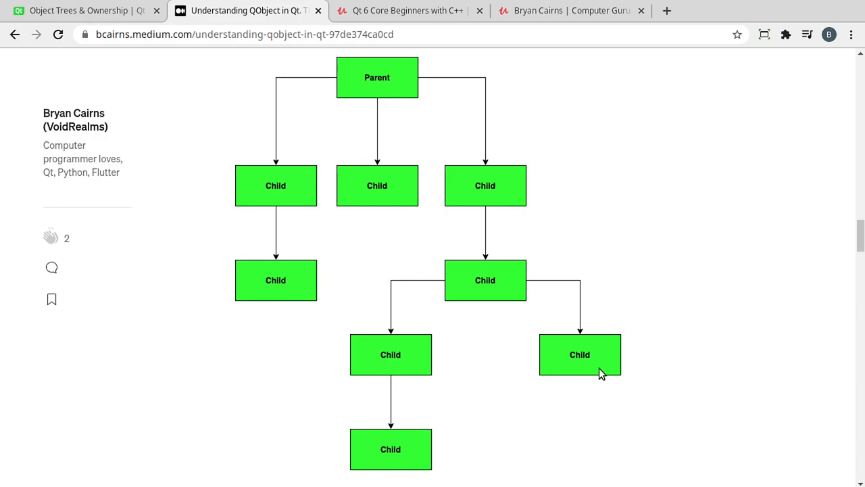
pyautogui.moveTo(512, 471)
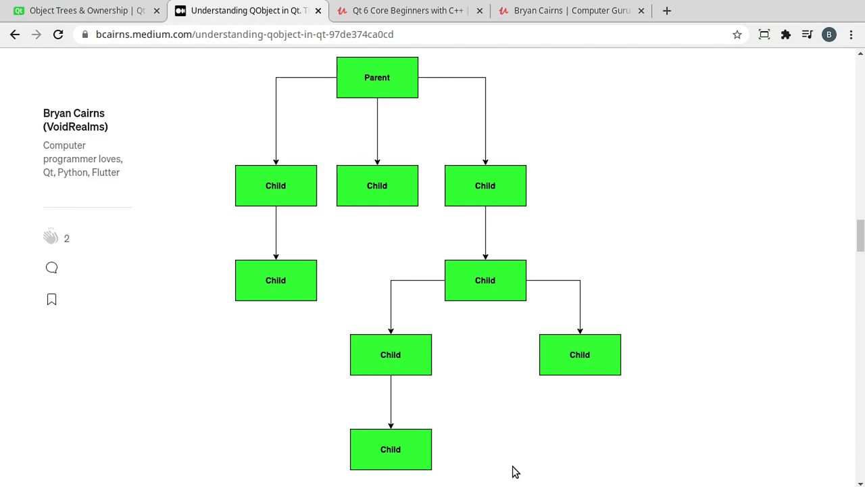
pyautogui.moveTo(494, 374)
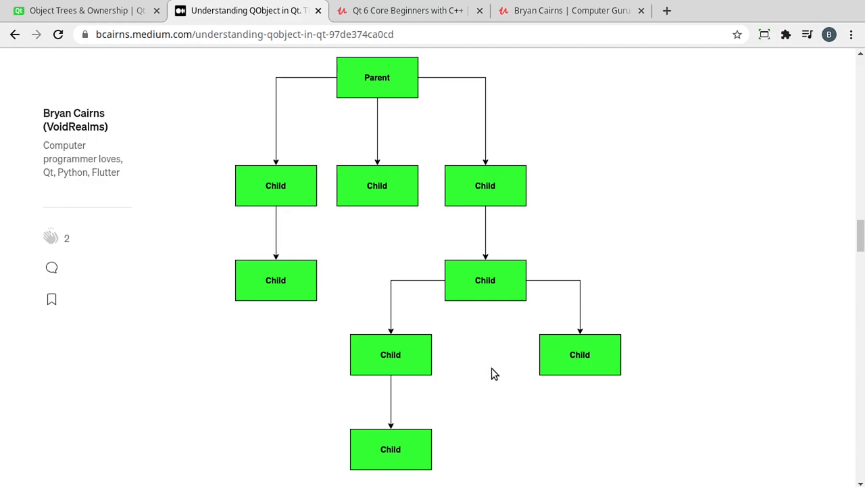
pyautogui.moveTo(490, 274)
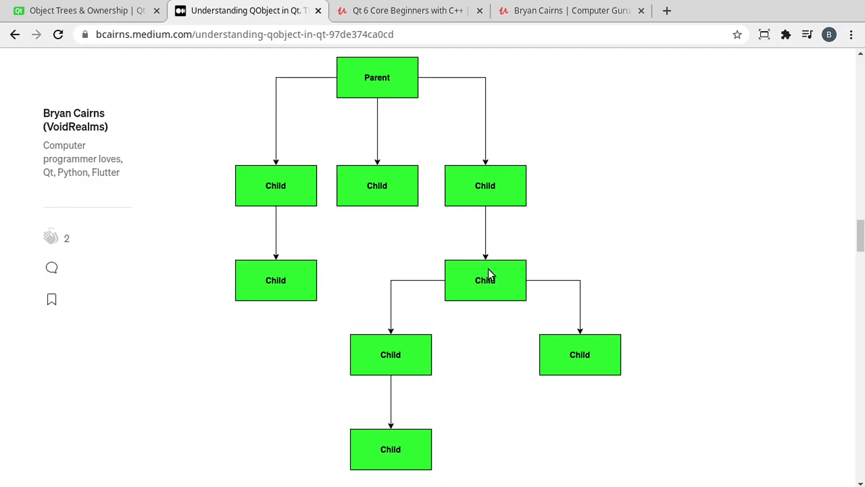
pyautogui.moveTo(485, 179)
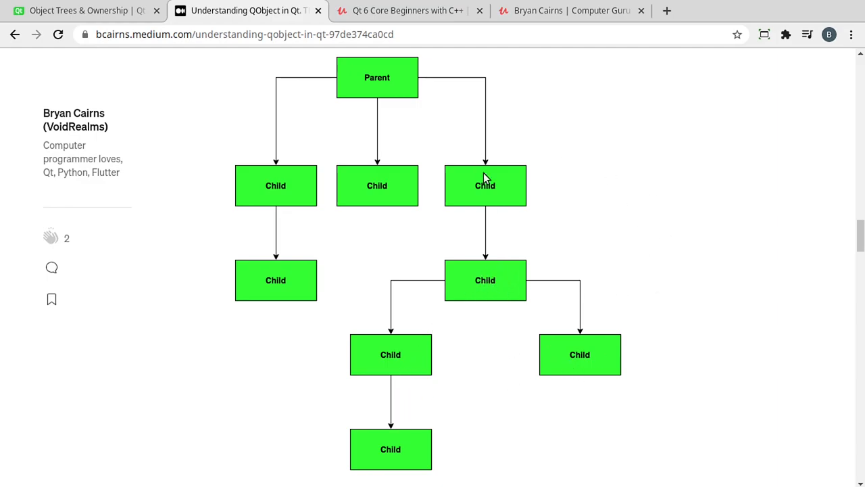
pyautogui.moveTo(454, 193)
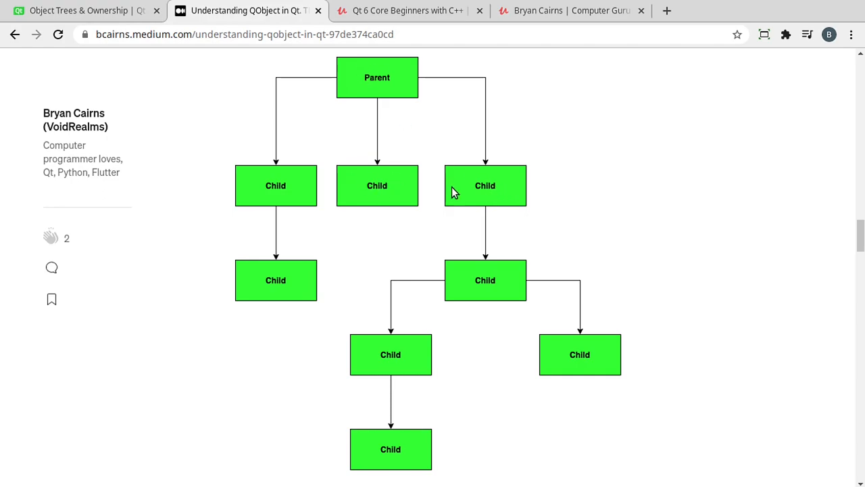
pyautogui.moveTo(495, 406)
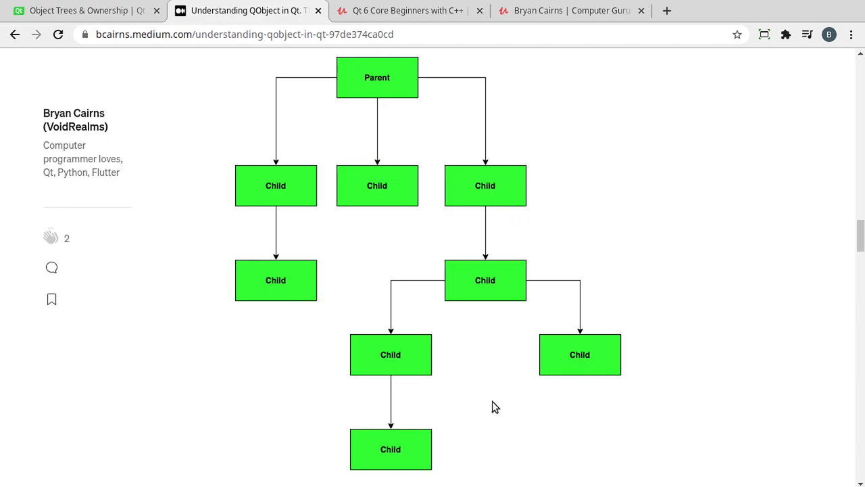
pyautogui.moveTo(499, 404)
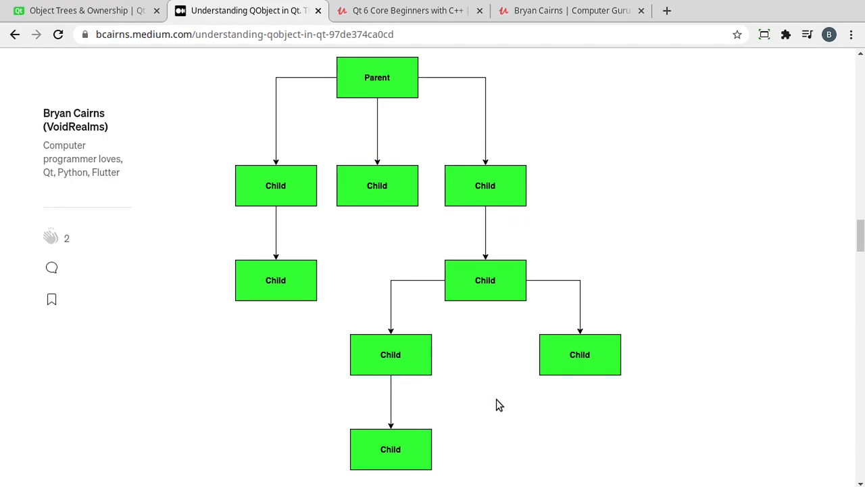
pyautogui.moveTo(510, 402)
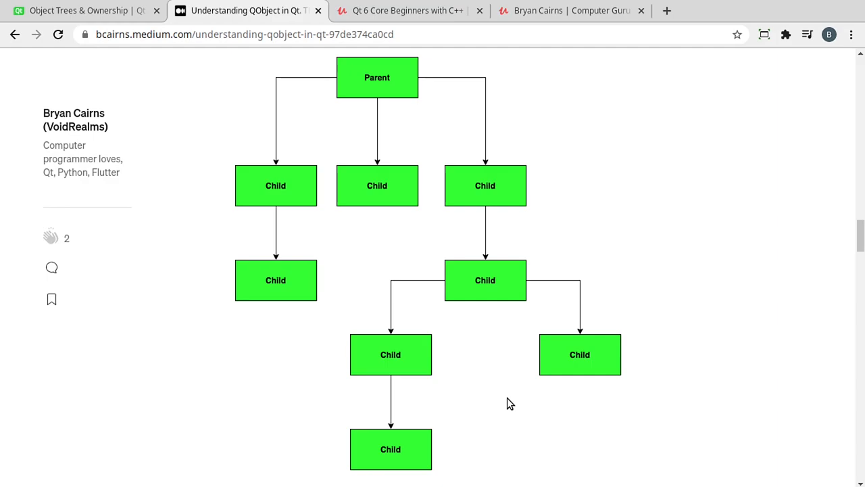
# - Look over the Udemy Qt 6 Core course page and instructor profile, then return to the Medium diagram
pyautogui.click(408, 10)
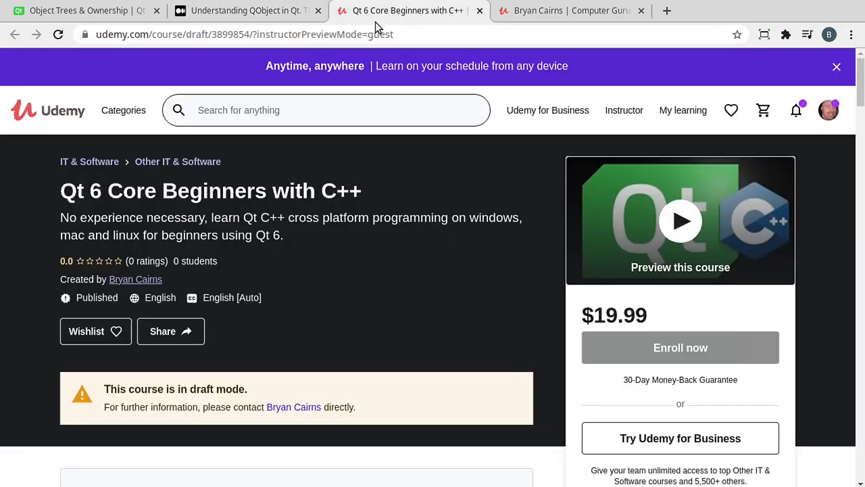
pyautogui.moveTo(98, 191)
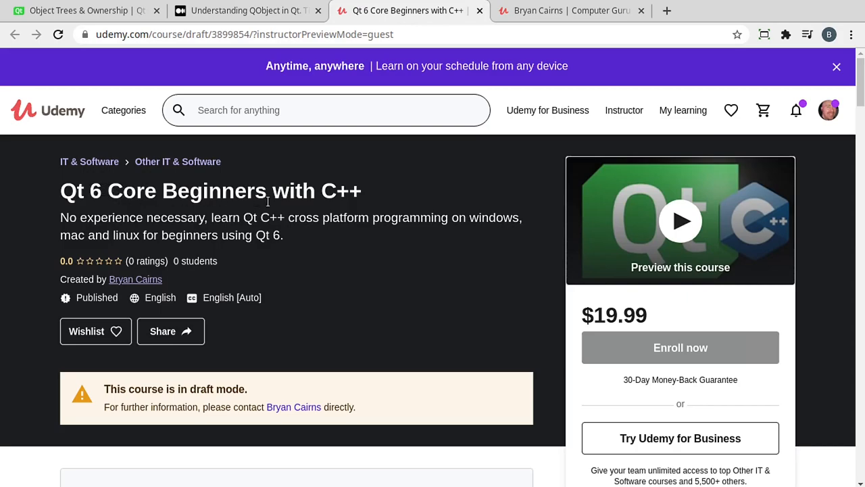
pyautogui.moveTo(331, 195)
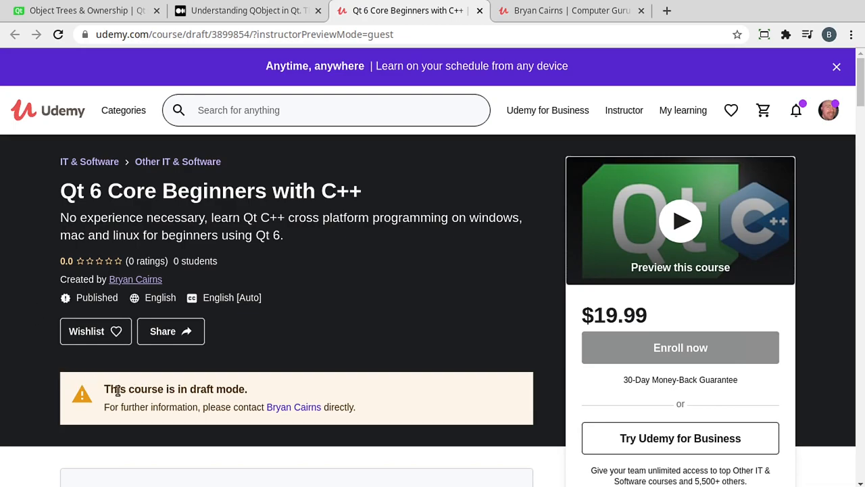
pyautogui.moveTo(135, 389)
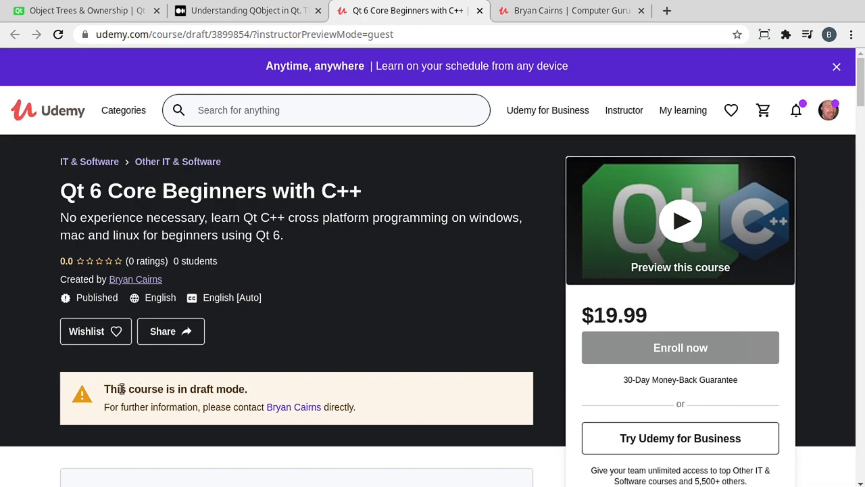
pyautogui.moveTo(407, 175)
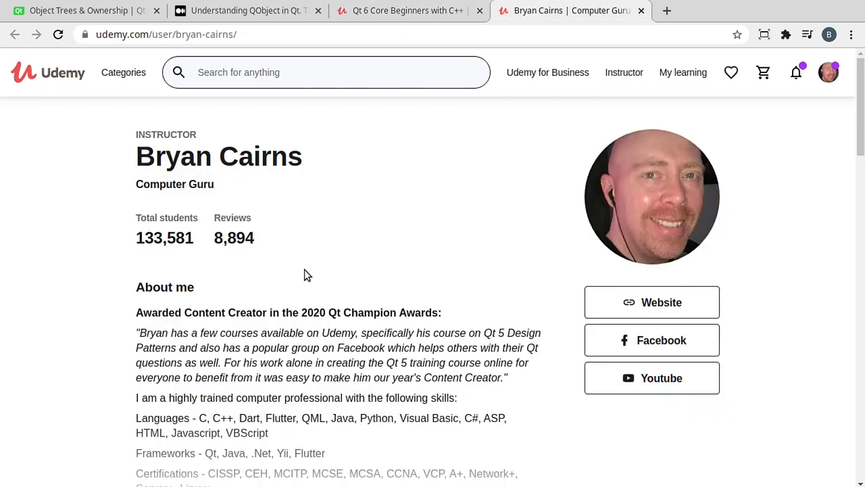
pyautogui.scroll(-3)
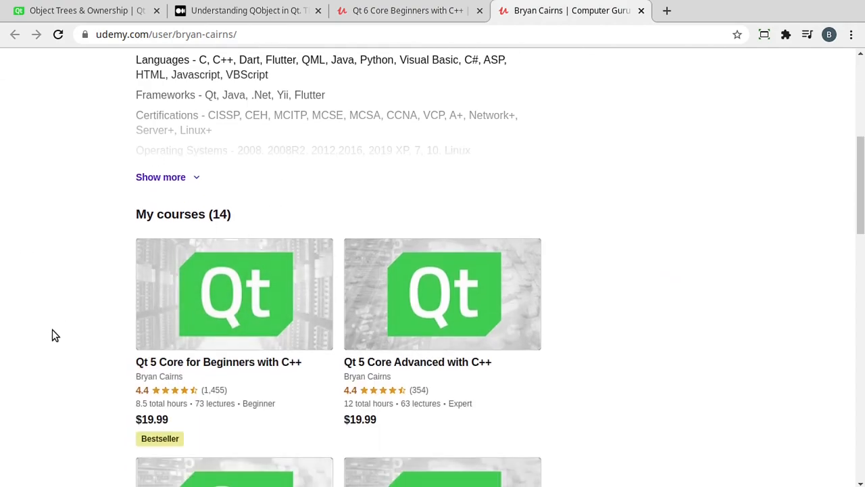
pyautogui.moveTo(247, 355)
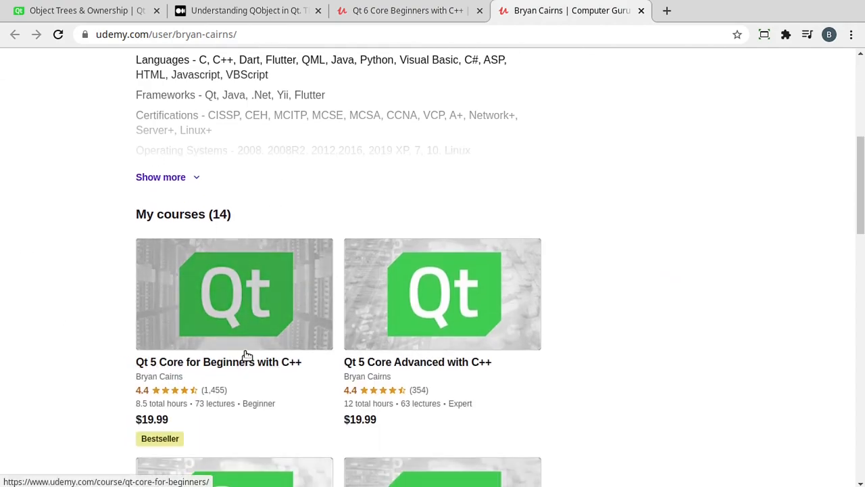
pyautogui.moveTo(178, 269)
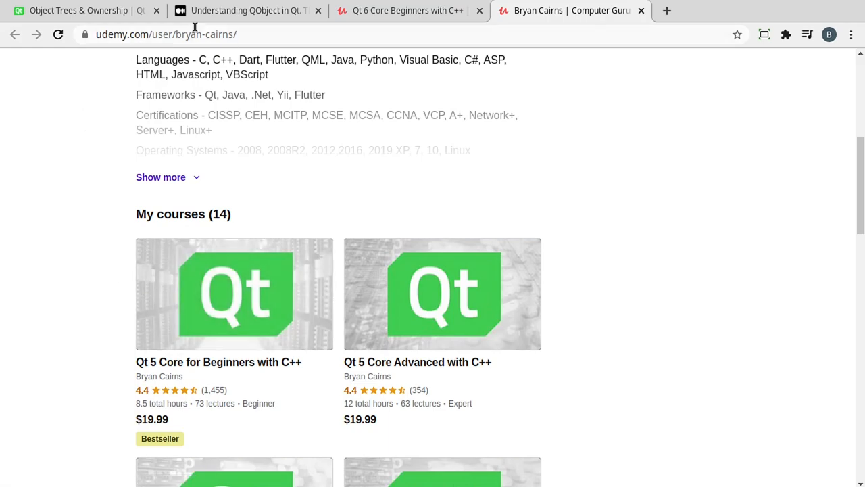
pyautogui.click(243, 10)
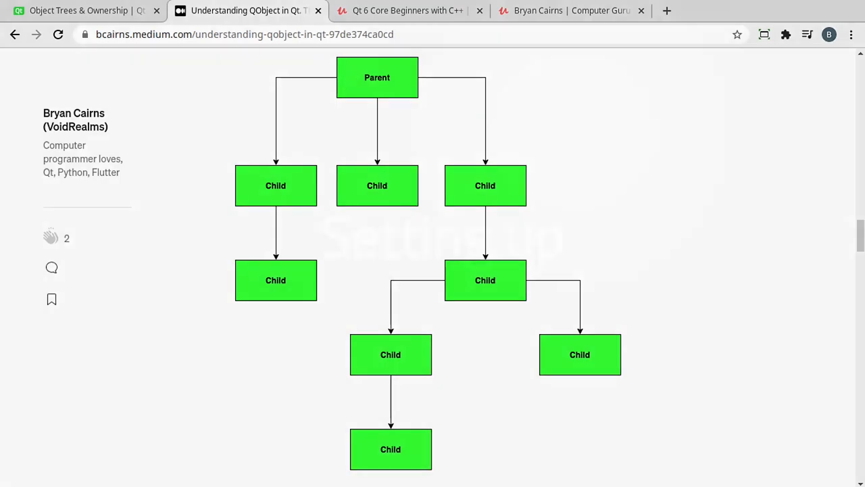
# - Add '#include <QTimer>' on line 7 of main.cpp, below the QCoreApplication include
pyautogui.click(169, 471)
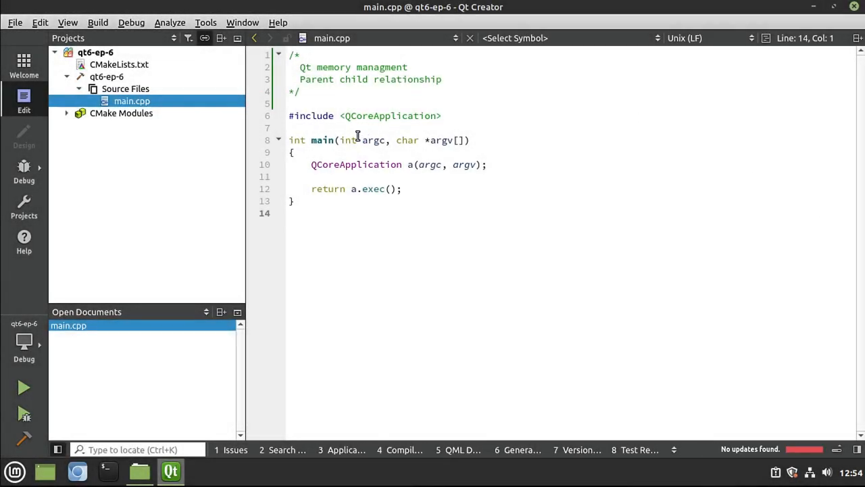
pyautogui.click(351, 127)
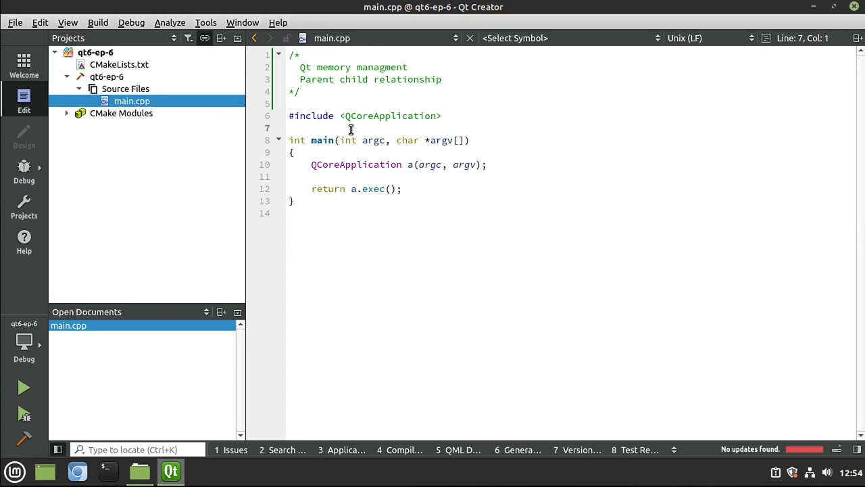
pyautogui.write('#include')
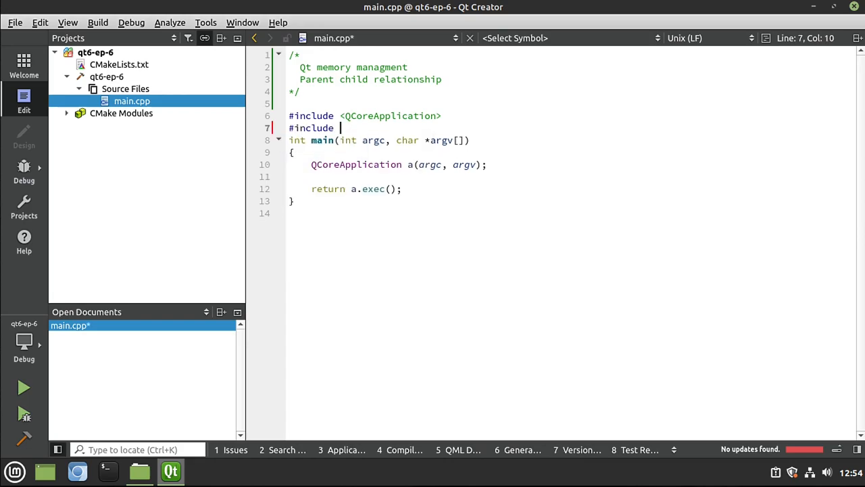
pyautogui.write('<QTij')
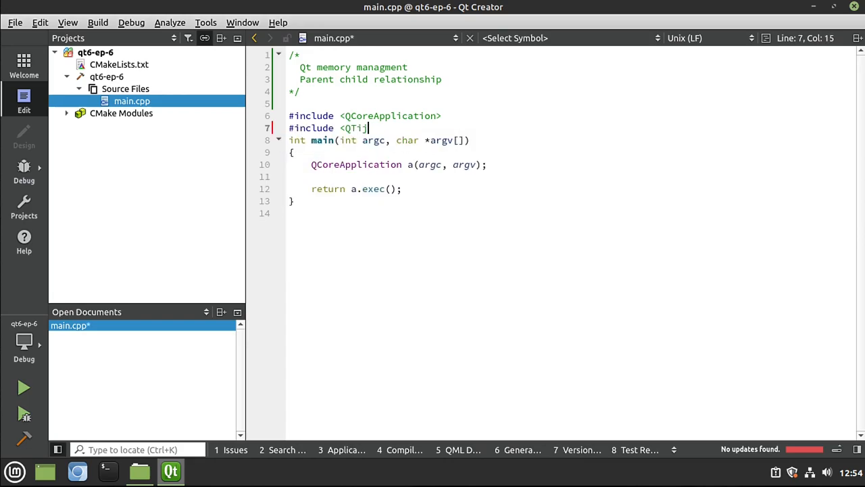
pyautogui.write('mer>')
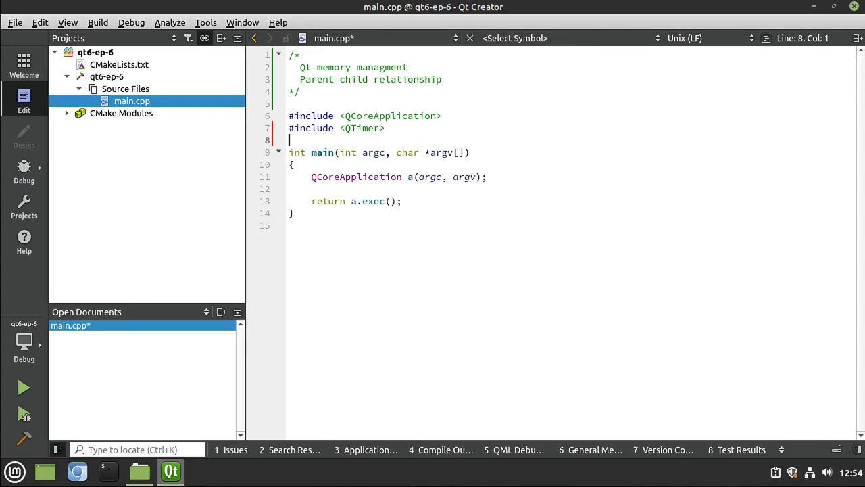
pyautogui.click(311, 201)
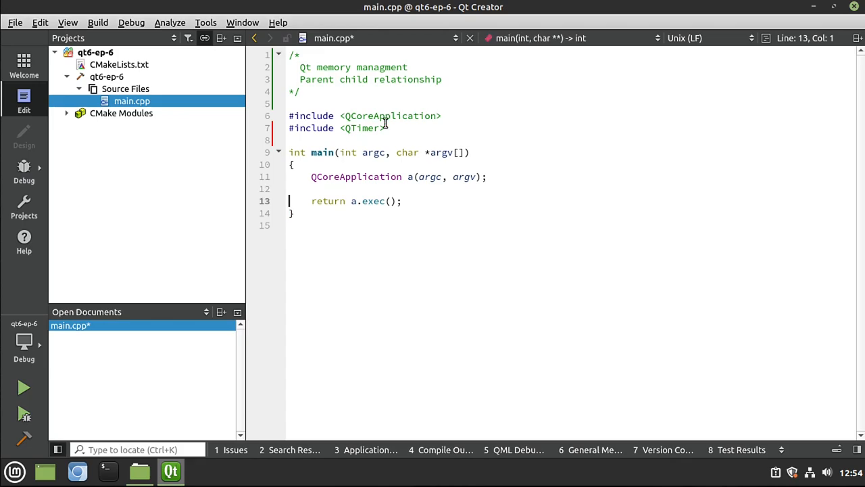
pyautogui.moveTo(442, 258)
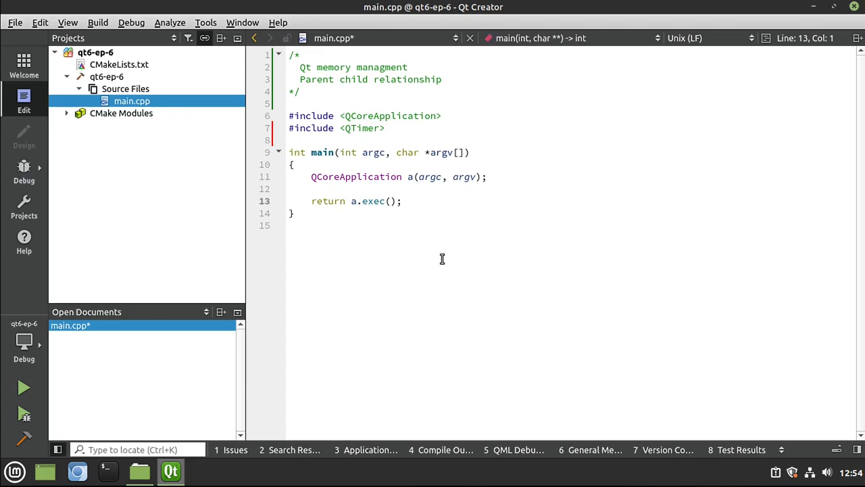
pyautogui.doubleClick(357, 176)
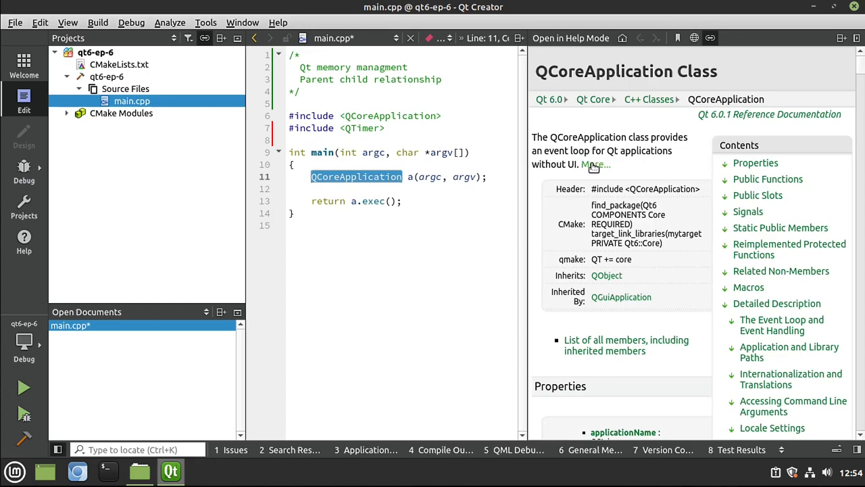
pyautogui.moveTo(605, 275)
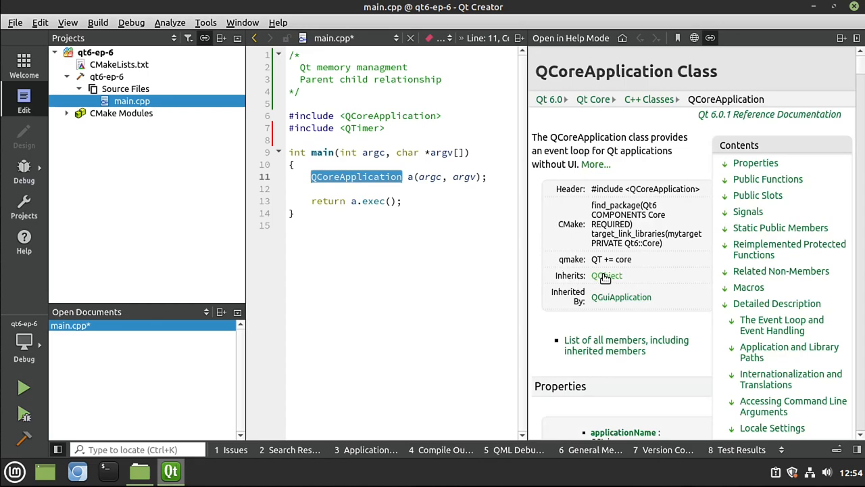
pyautogui.moveTo(607, 279)
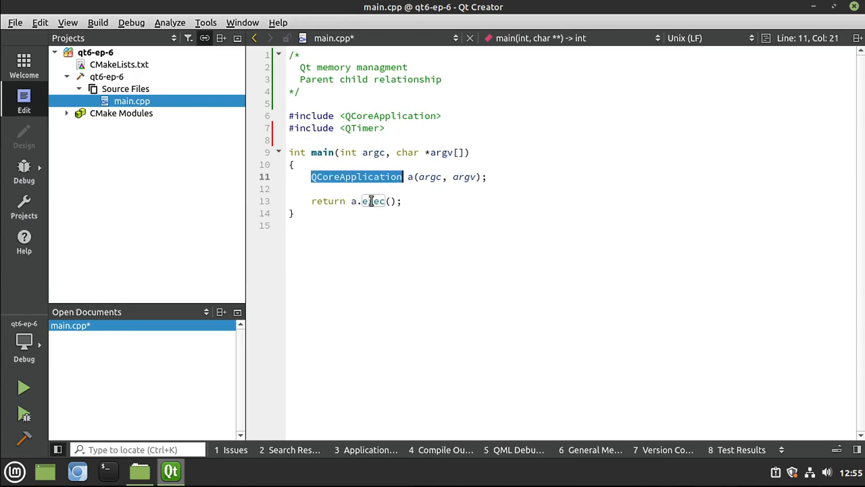
pyautogui.doubleClick(374, 201)
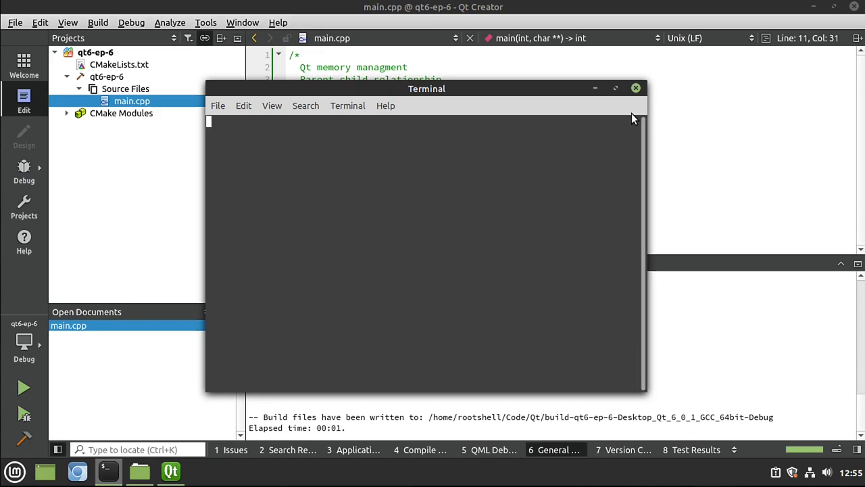
# - Close the empty terminal window left by running the project
pyautogui.click(635, 88)
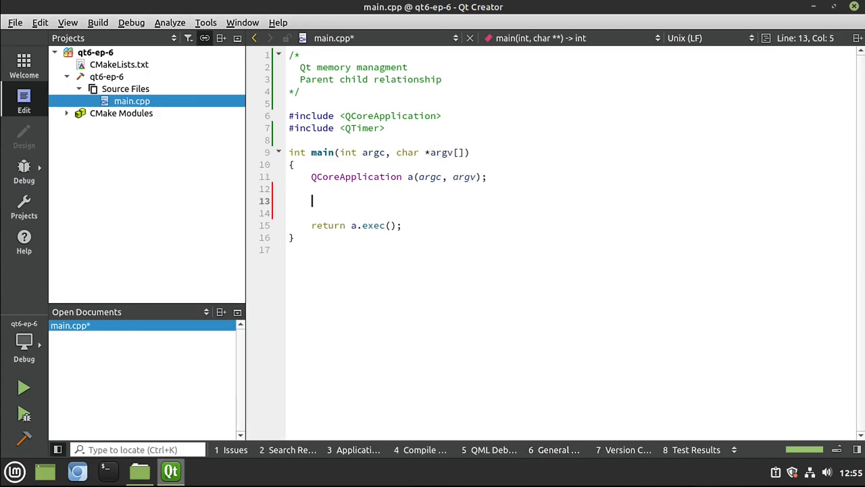
# - Declare 'QTimer timer;' in main and begin 'timer.singleShot(3000,' on the next line
pyautogui.write('qTi')
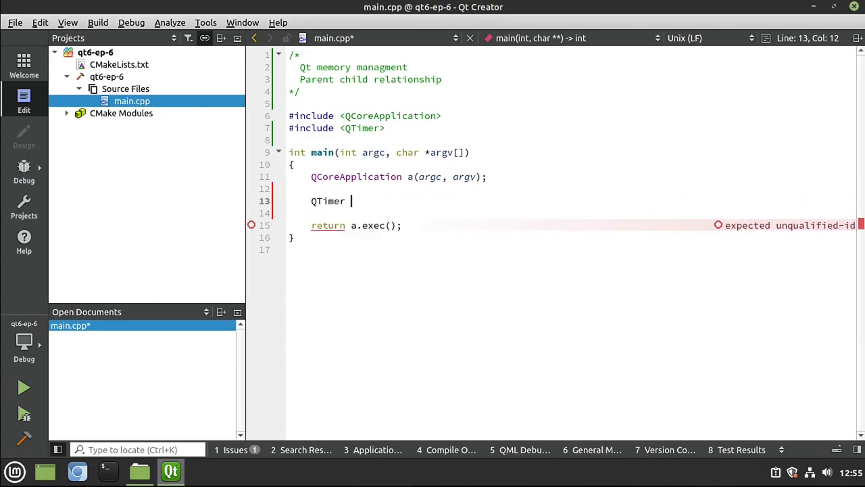
pyautogui.write('timer;')
pyautogui.write('timer.singleShot(')
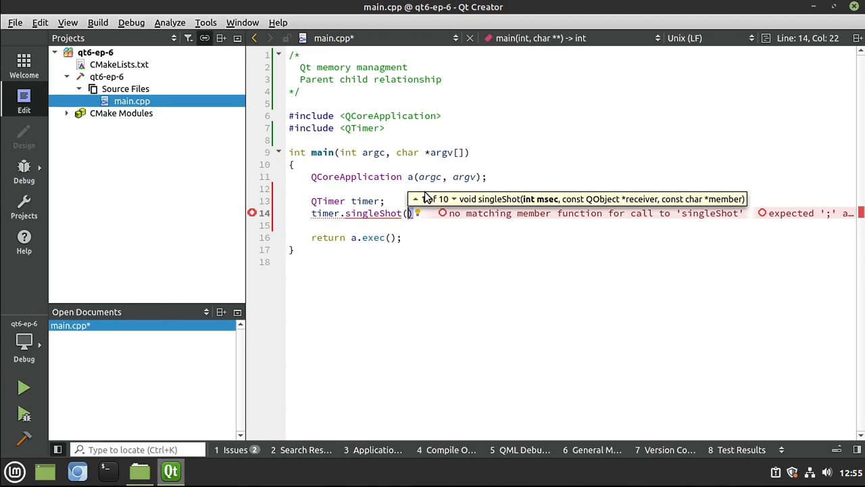
pyautogui.write('3')
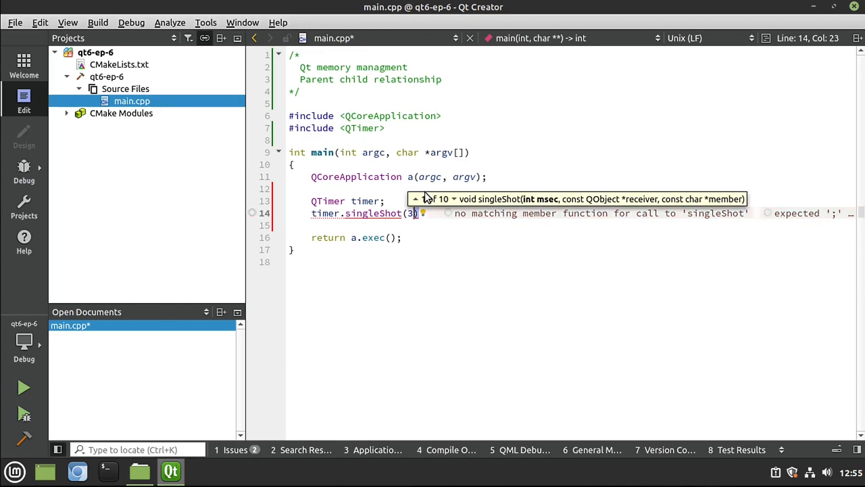
pyautogui.write('000')
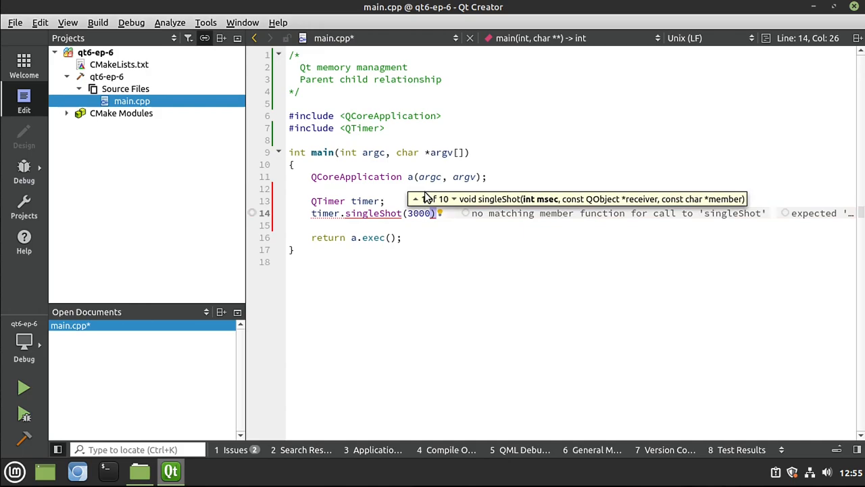
pyautogui.write(',')
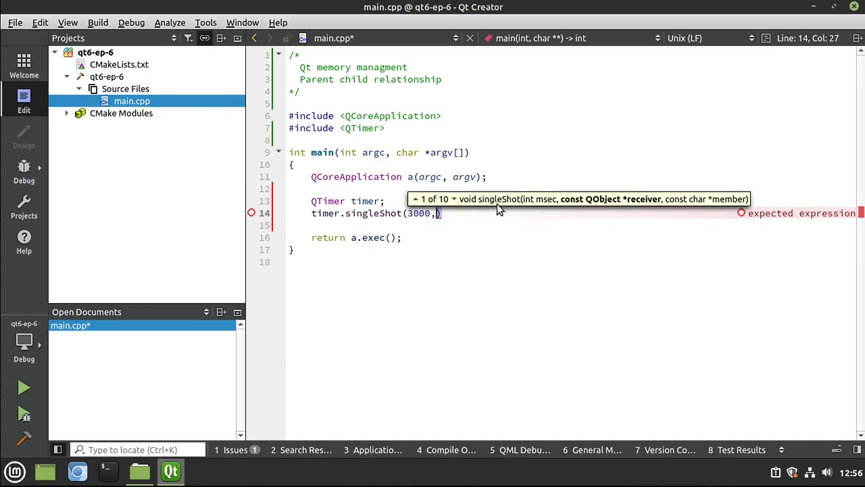
pyautogui.moveTo(647, 206)
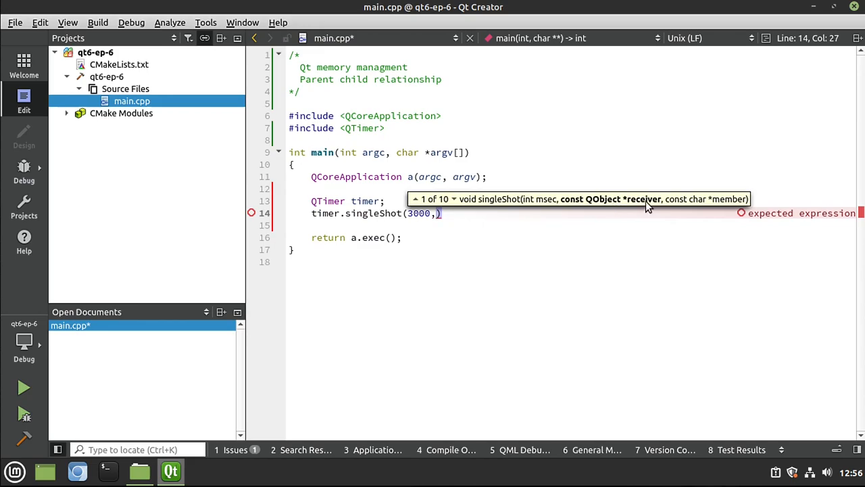
pyautogui.moveTo(715, 206)
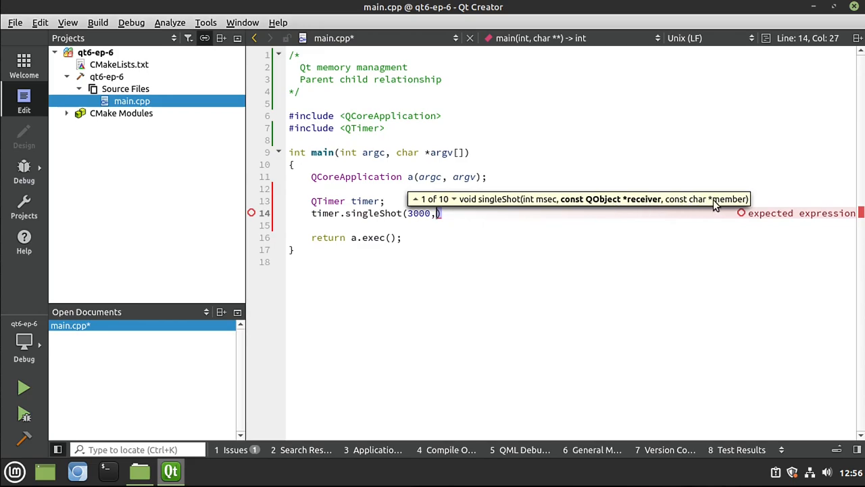
pyautogui.moveTo(643, 207)
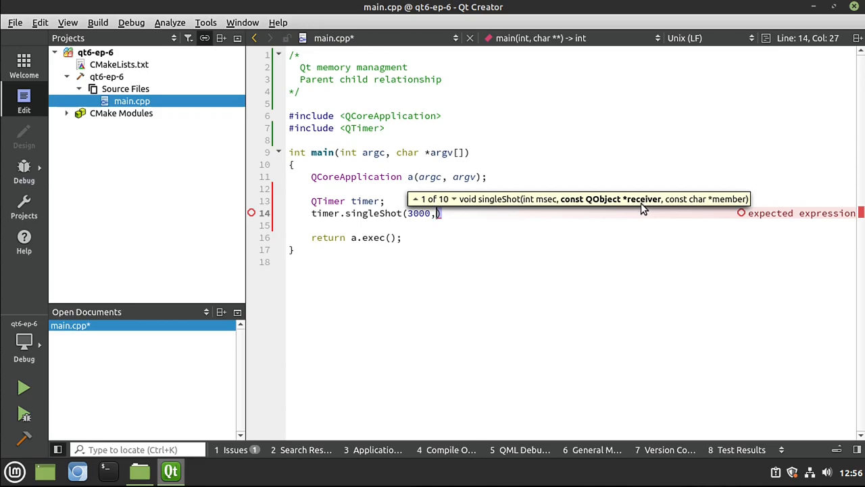
pyautogui.moveTo(620, 206)
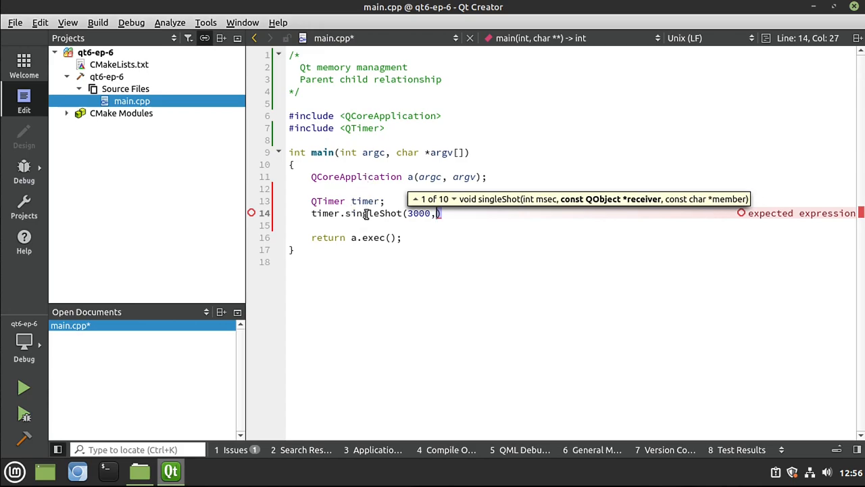
pyautogui.moveTo(442, 224)
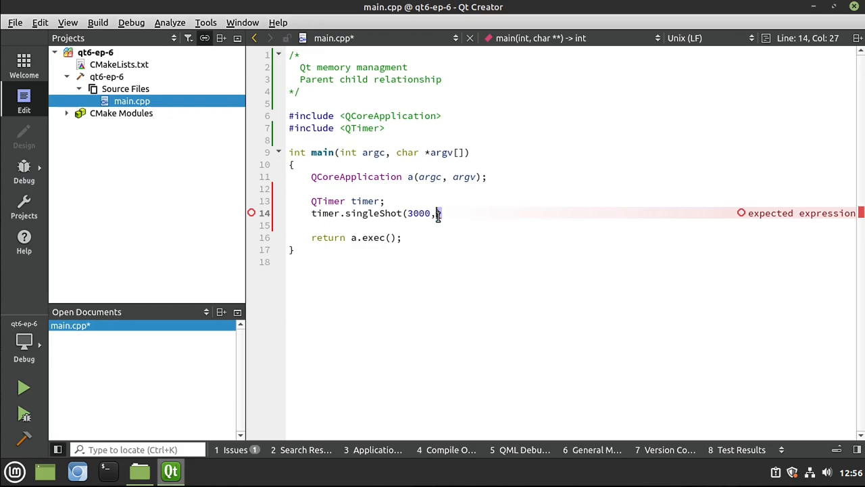
pyautogui.write('&a')
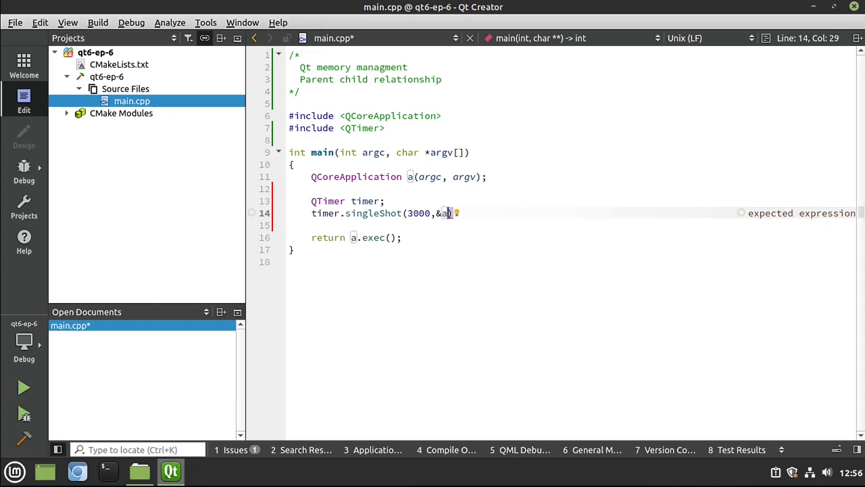
pyautogui.write(',')
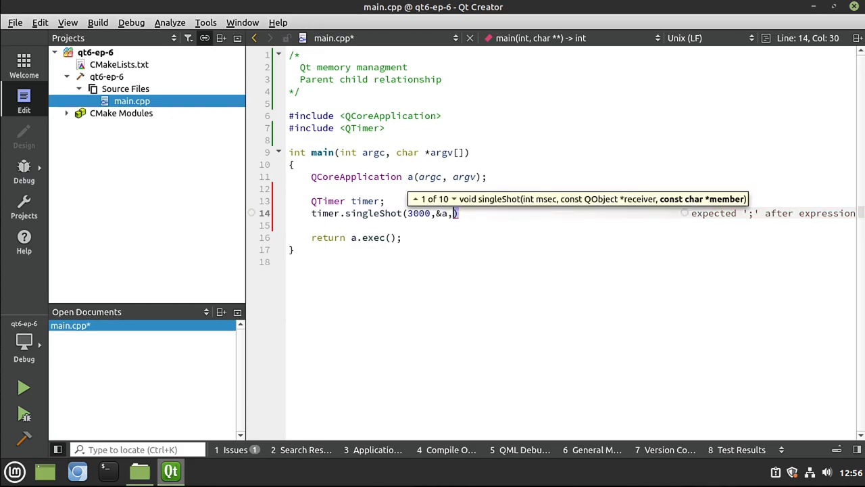
pyautogui.write('&Q')
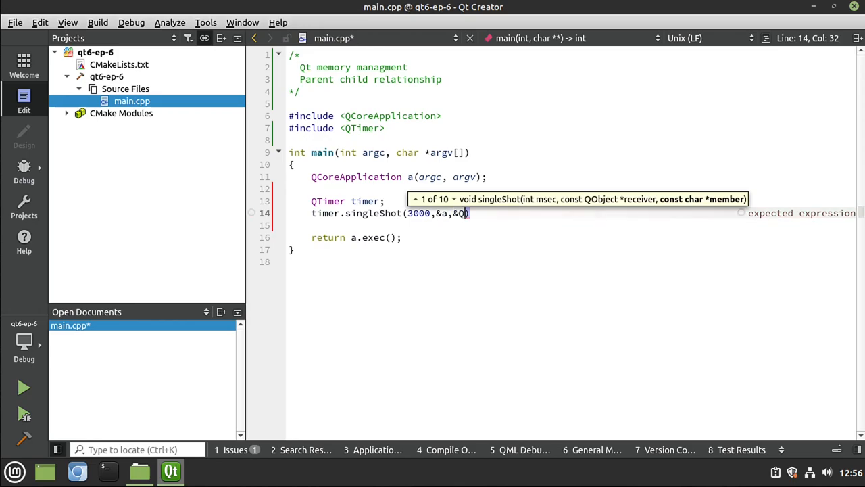
pyautogui.write('CoreApplication')
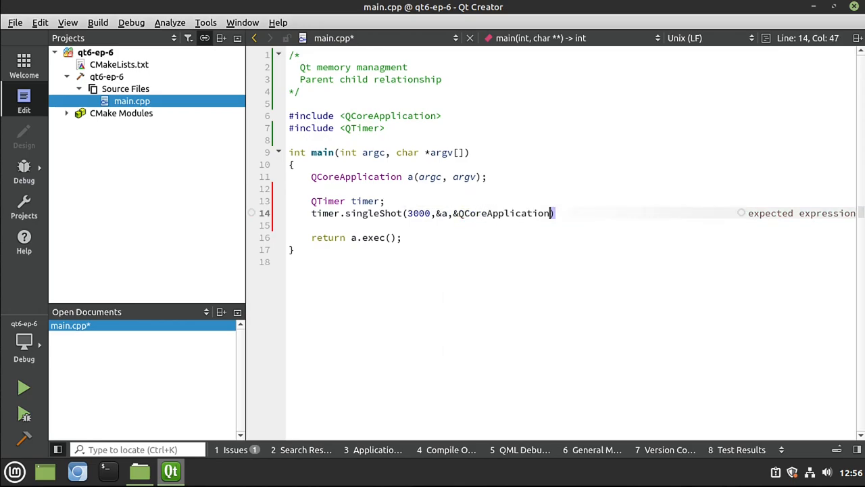
pyautogui.write('::')
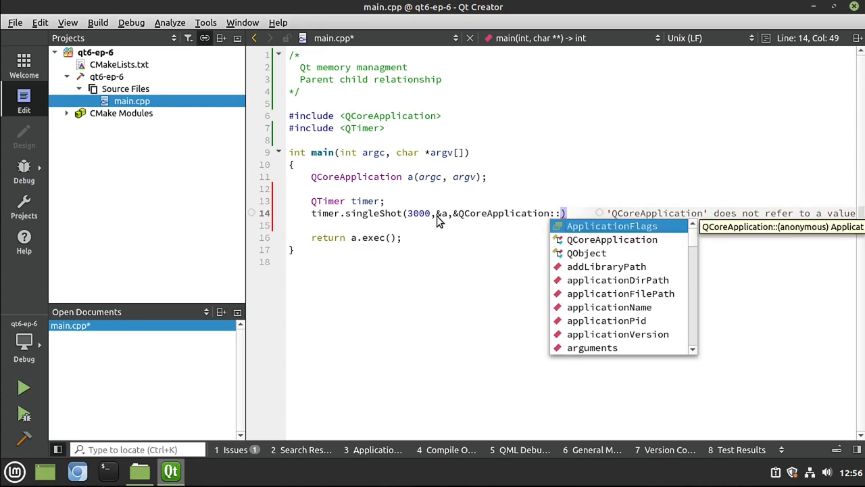
pyautogui.write('quit')
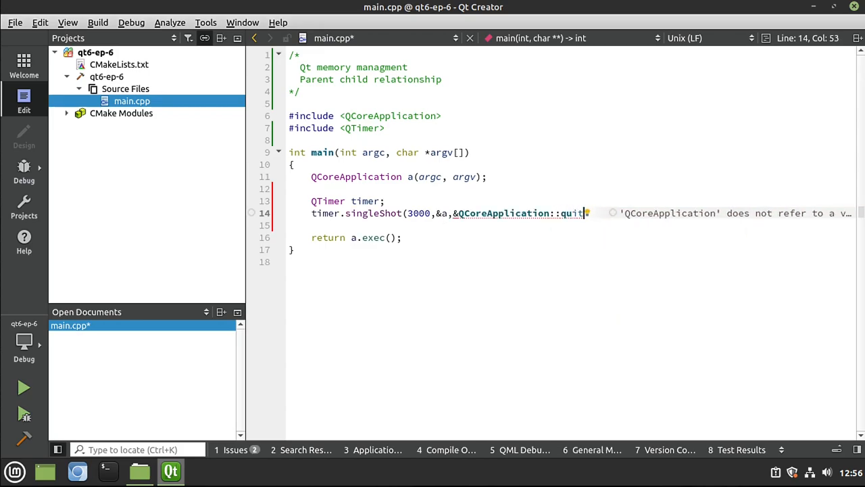
pyautogui.write(');')
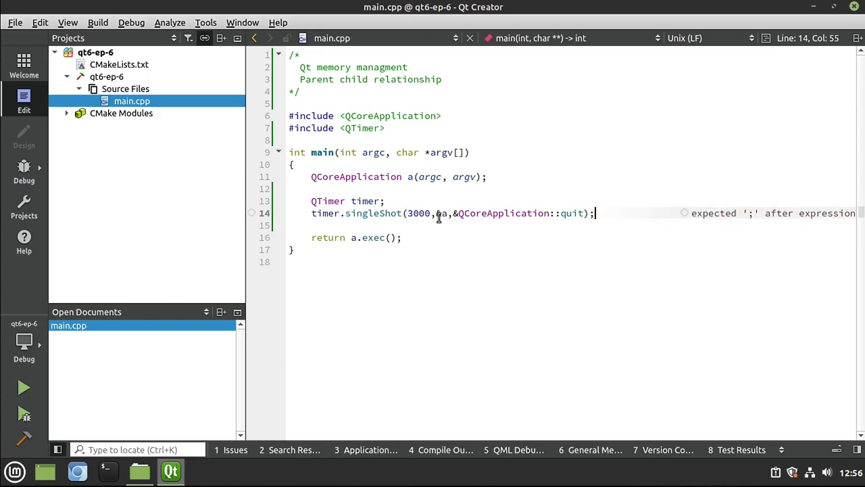
pyautogui.doubleClick(572, 213)
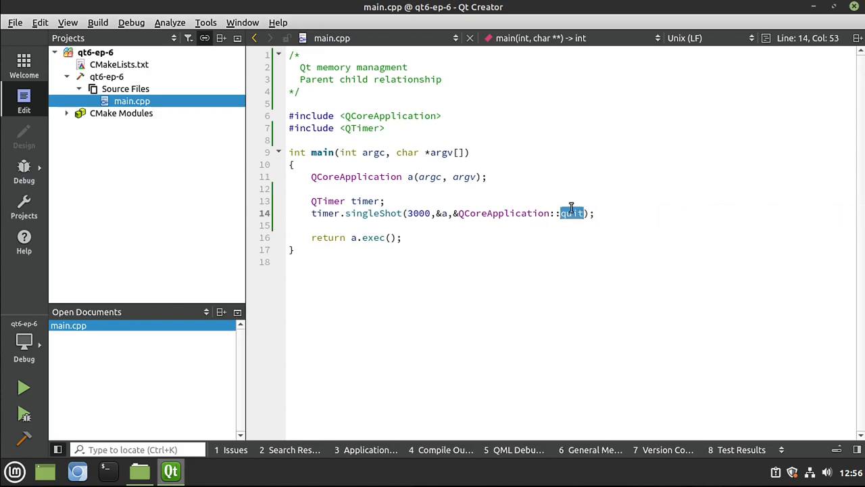
pyautogui.moveTo(572, 212)
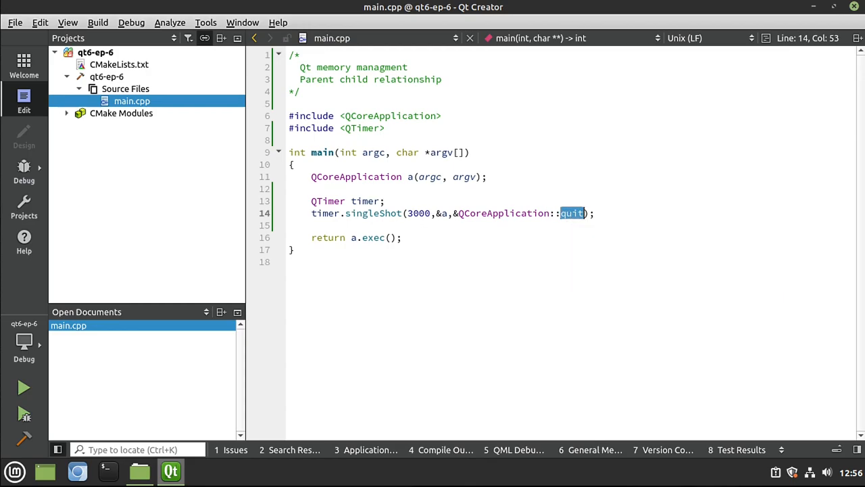
pyautogui.click(571, 213)
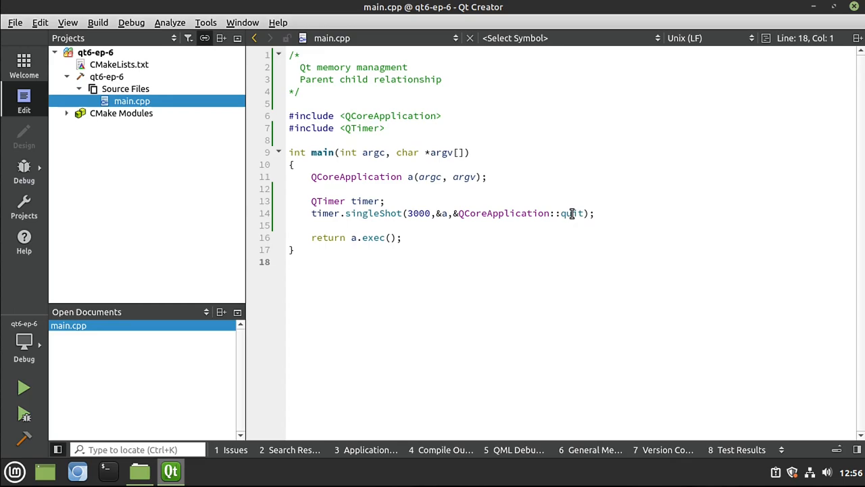
pyautogui.moveTo(372, 212)
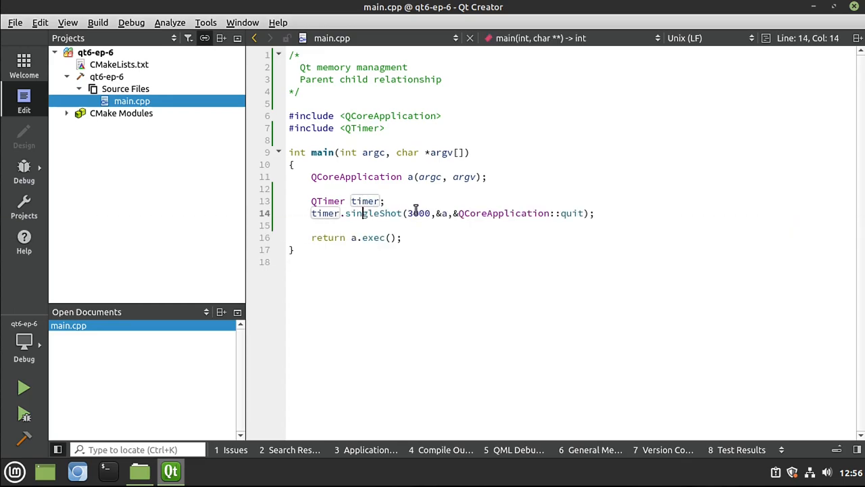
pyautogui.doubleClick(503, 213)
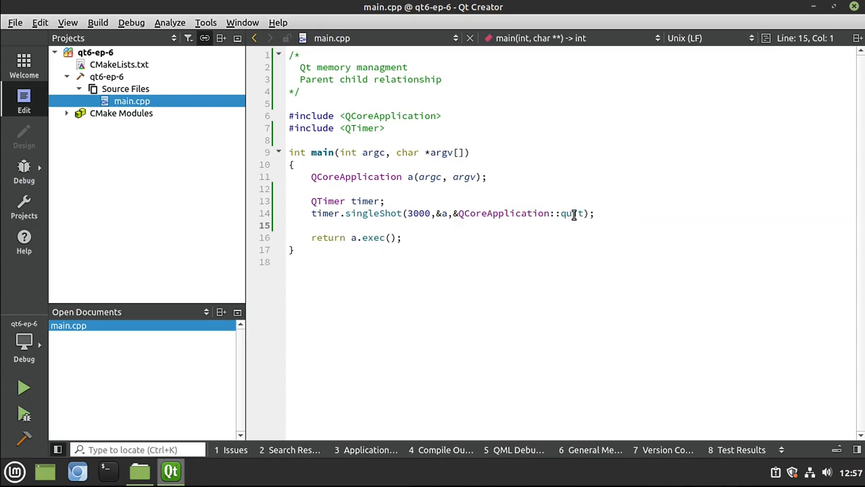
pyautogui.doubleClick(571, 213)
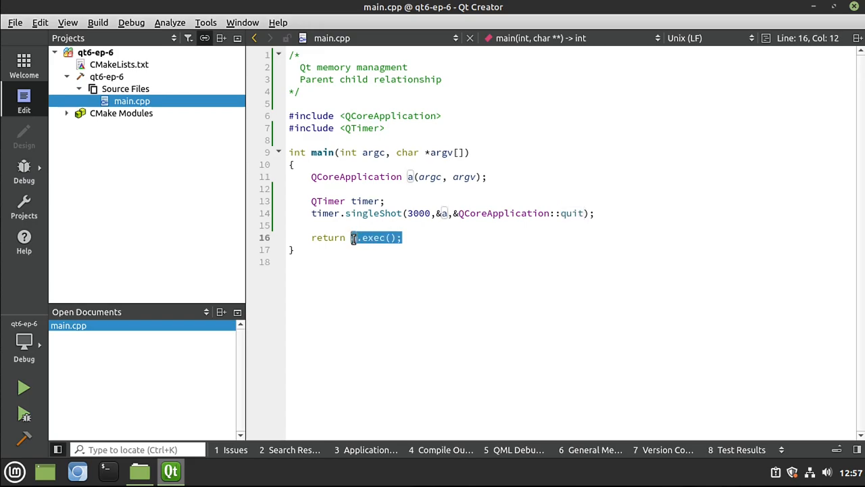
# - Add 'int value = a.exec();' and change main's return statement to 'return value;'
pyautogui.press('Delete')
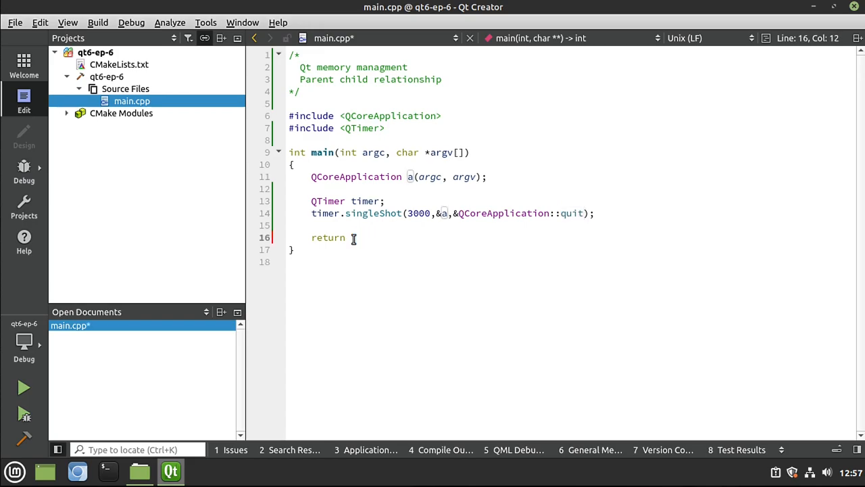
pyautogui.write('value;')
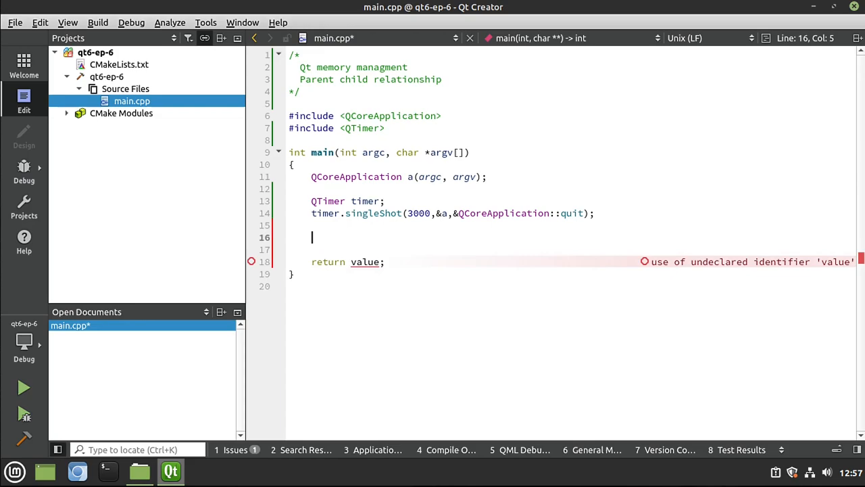
pyautogui.write('int')
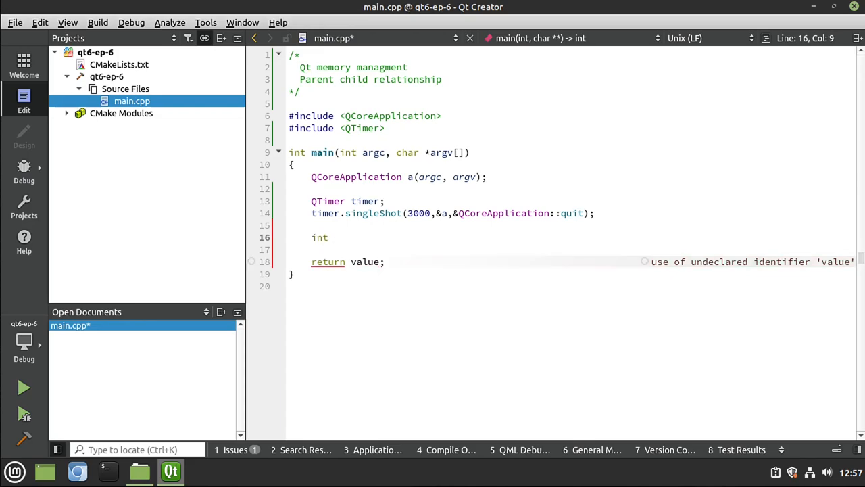
pyautogui.write('val')
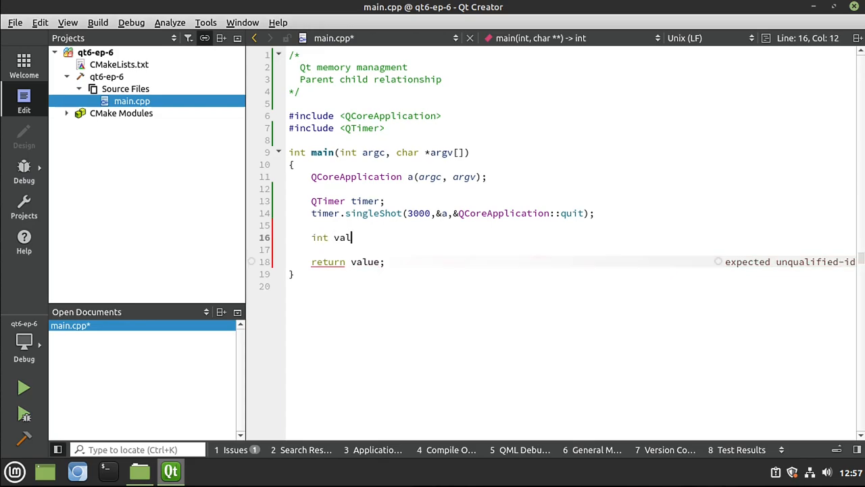
pyautogui.write('ue =')
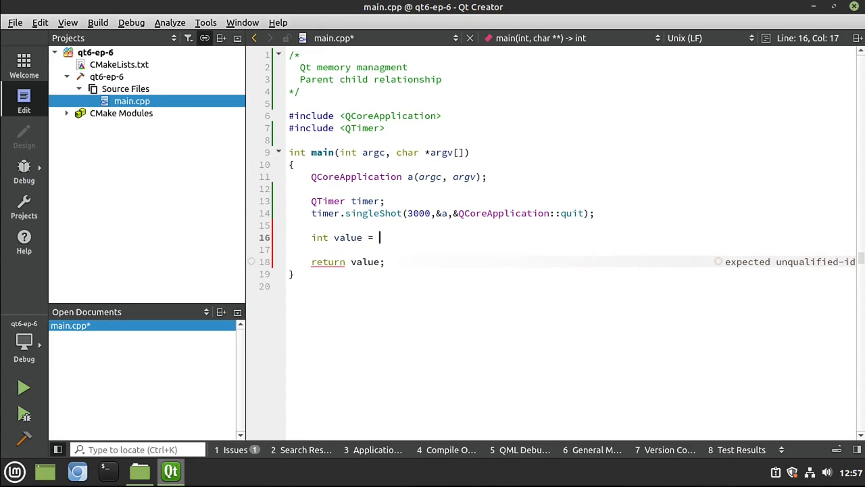
pyautogui.write('a.exec()')
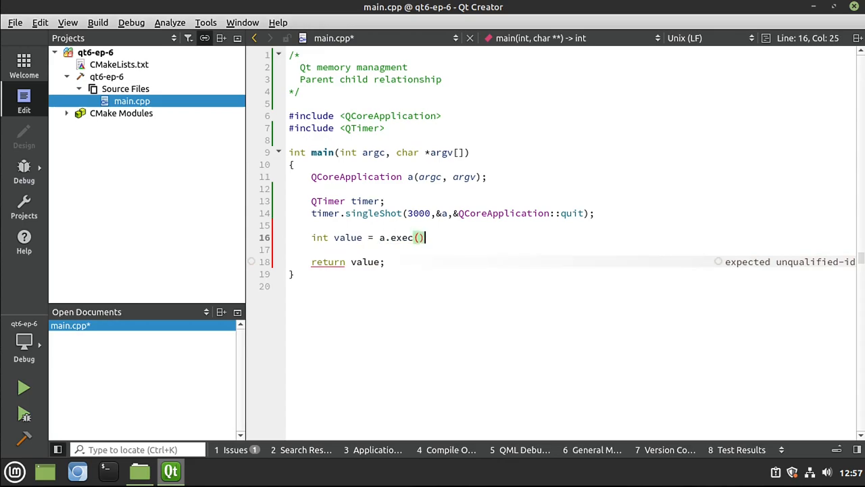
pyautogui.write(';')
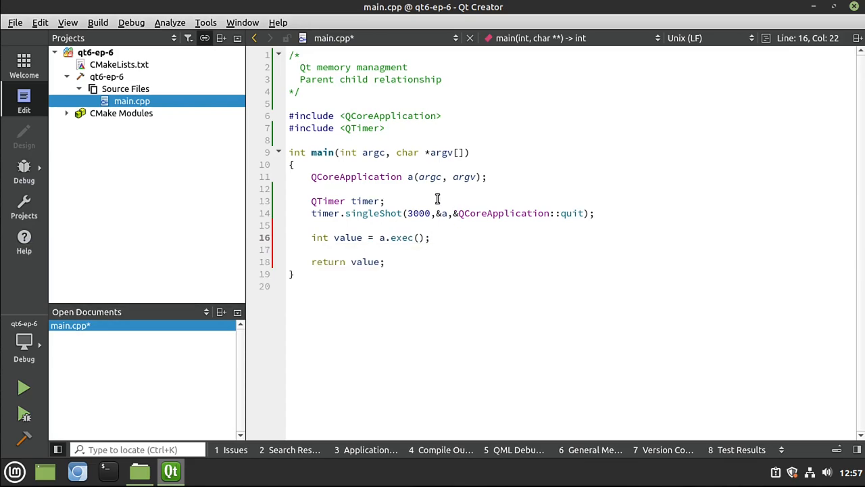
pyautogui.doubleClick(365, 262)
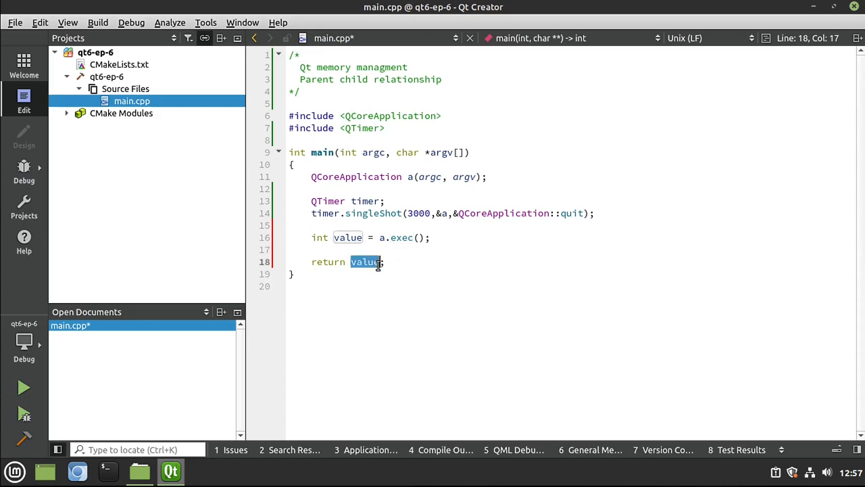
pyautogui.click(348, 237)
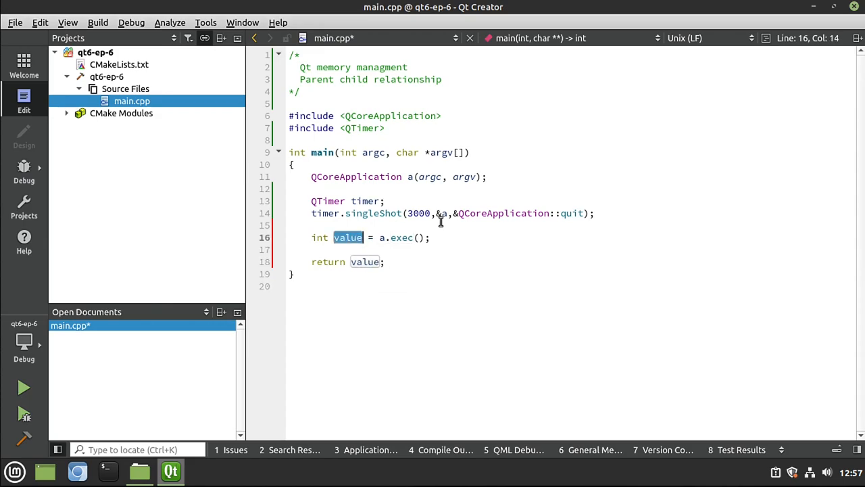
pyautogui.click(368, 250)
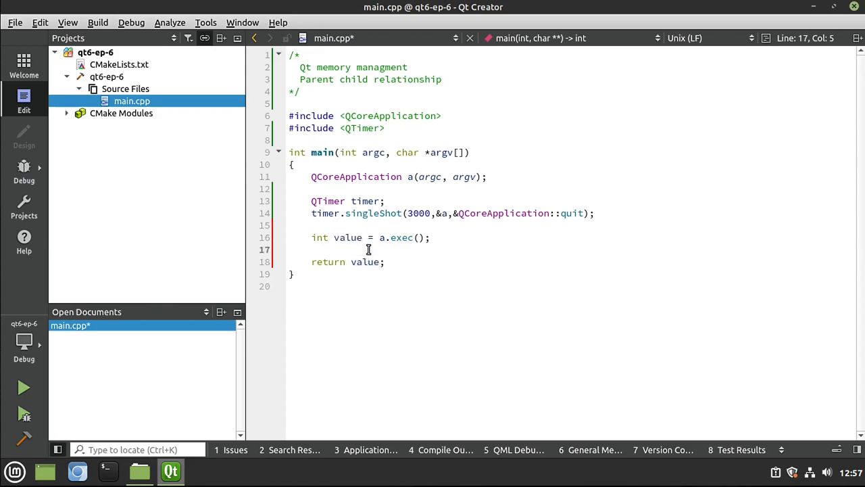
# - Add 'qInfo() << "Exit code:" << value;' on line 17, just before the return
pyautogui.write('qIno')
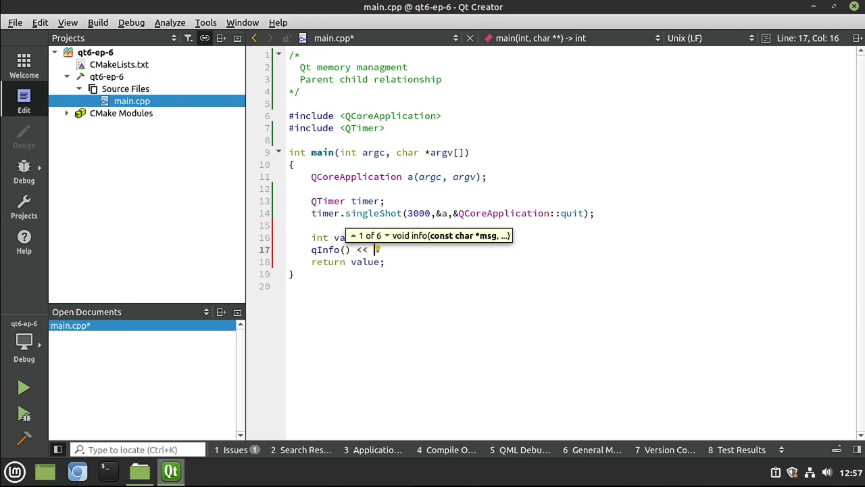
pyautogui.write('""')
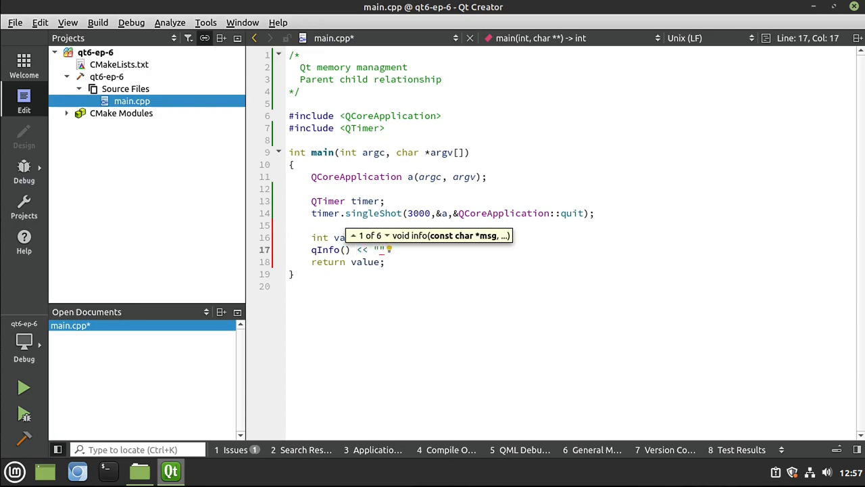
pyautogui.write('Exit code')
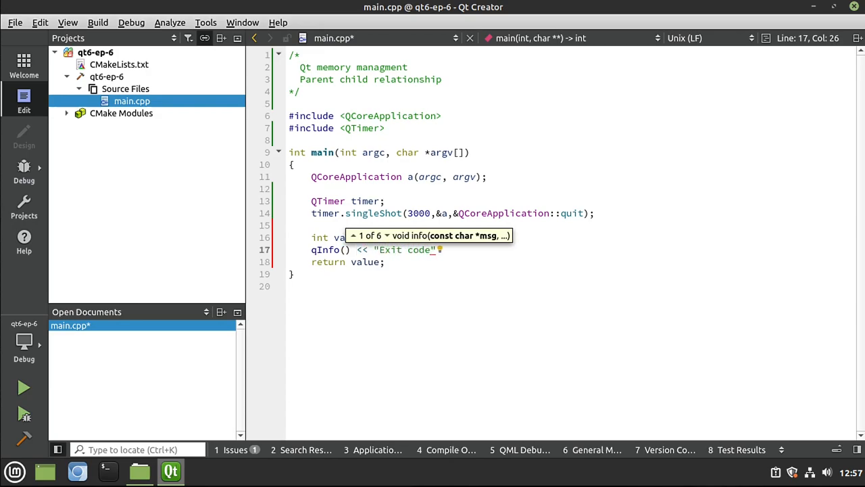
pyautogui.write(':')
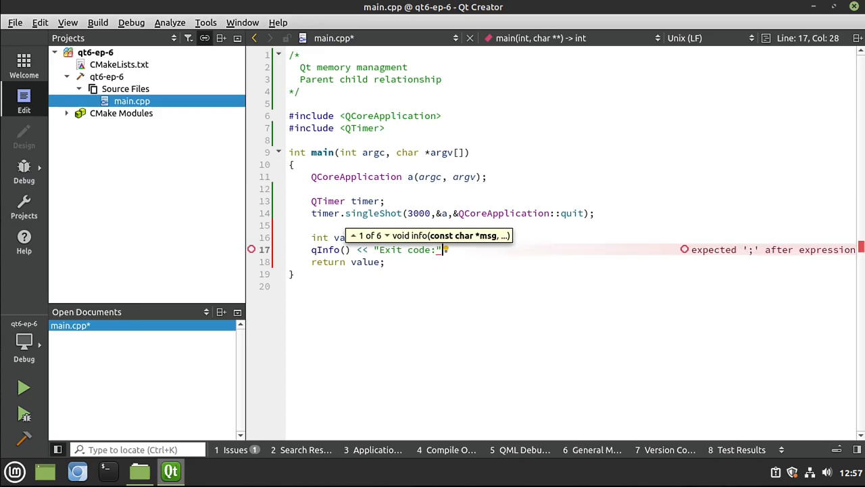
pyautogui.write('<< val')
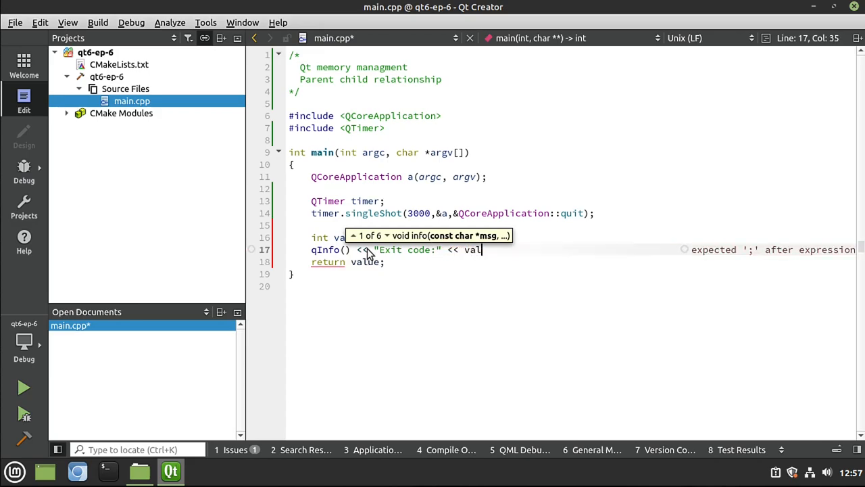
pyautogui.write('ue;')
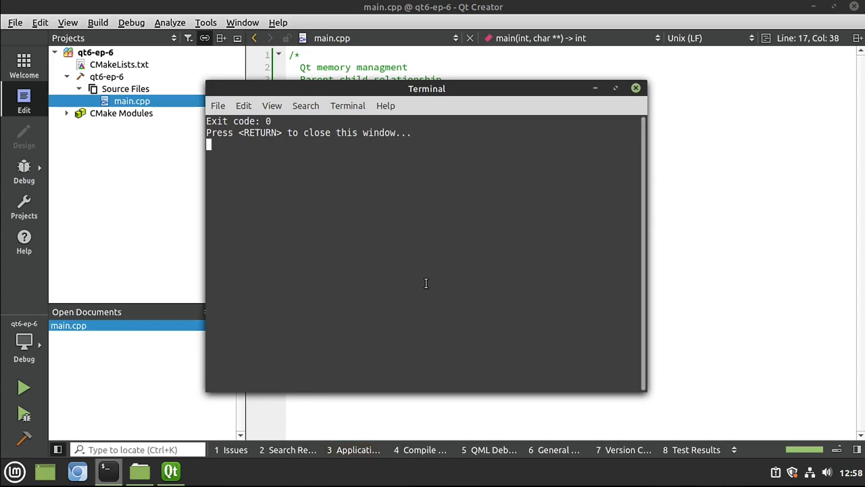
pyautogui.moveTo(274, 122)
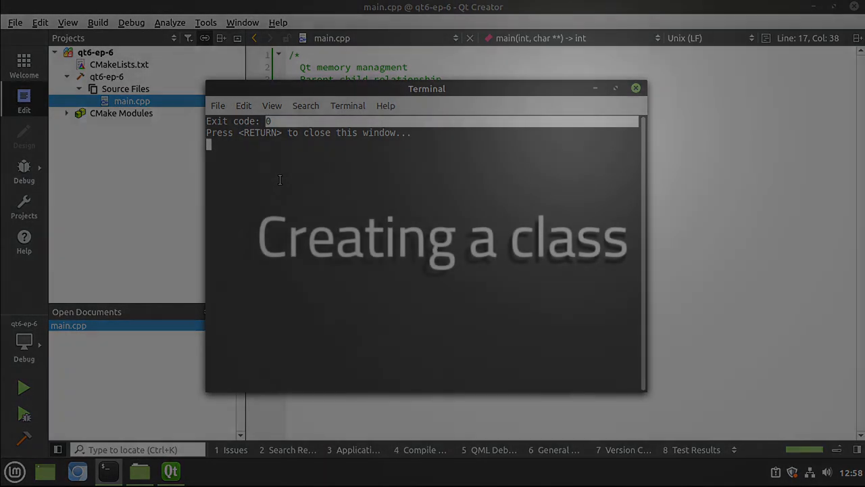
# - Close the terminal window after it shows 'Exit code: 0'
pyautogui.click(635, 88)
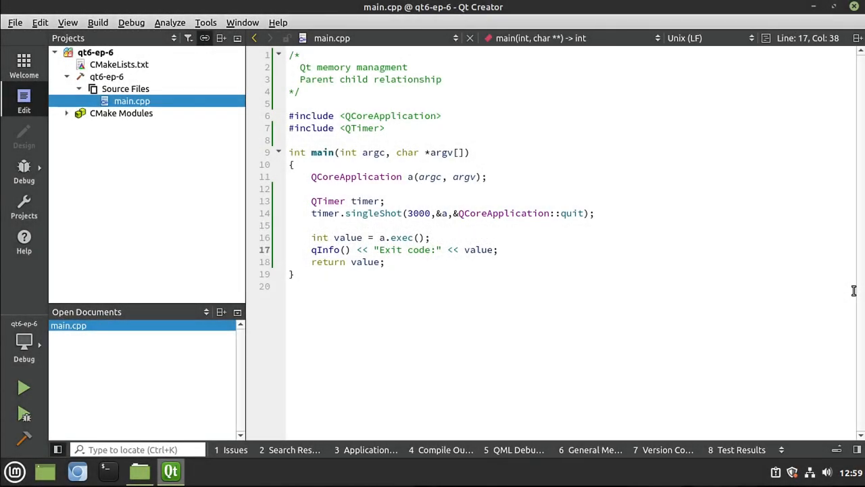
pyautogui.moveTo(313, 202)
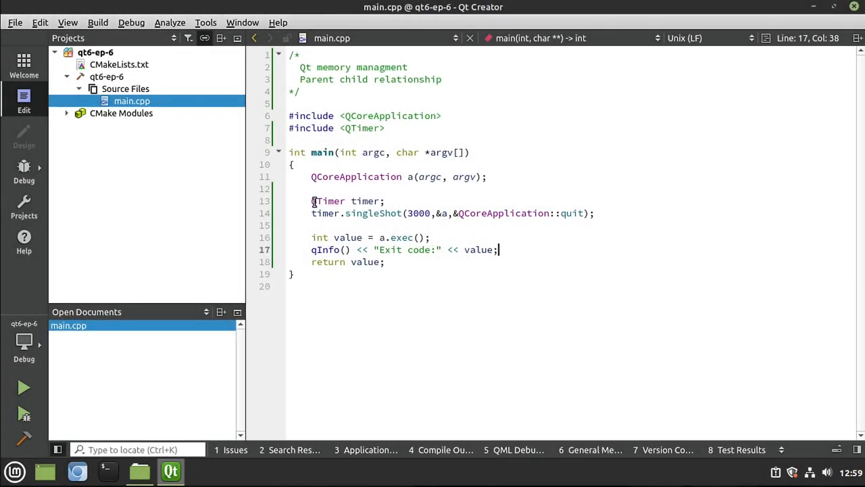
pyautogui.doubleClick(373, 213)
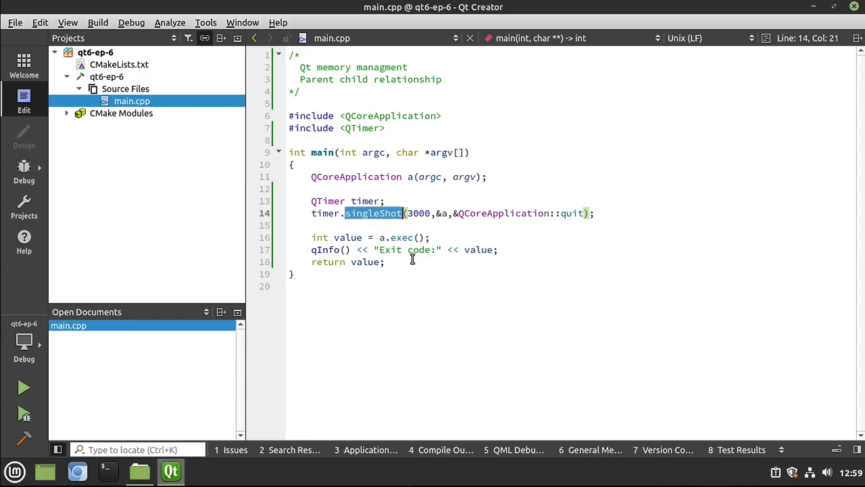
pyautogui.moveTo(417, 261)
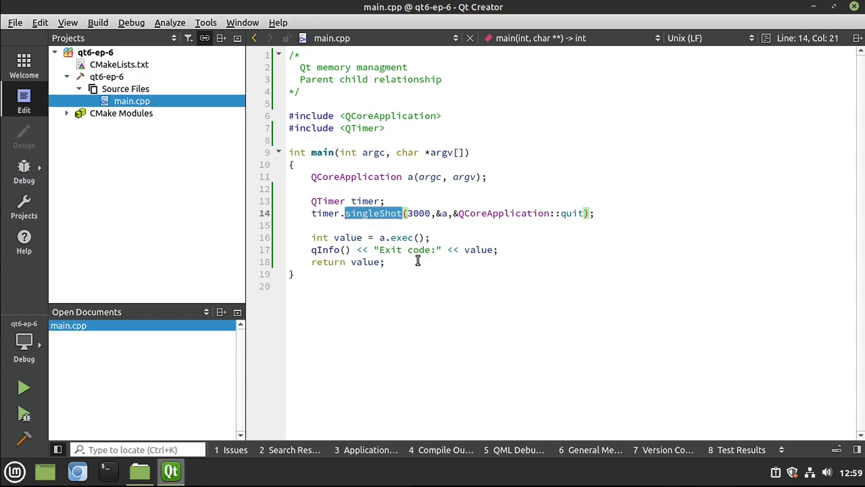
pyautogui.moveTo(162, 85)
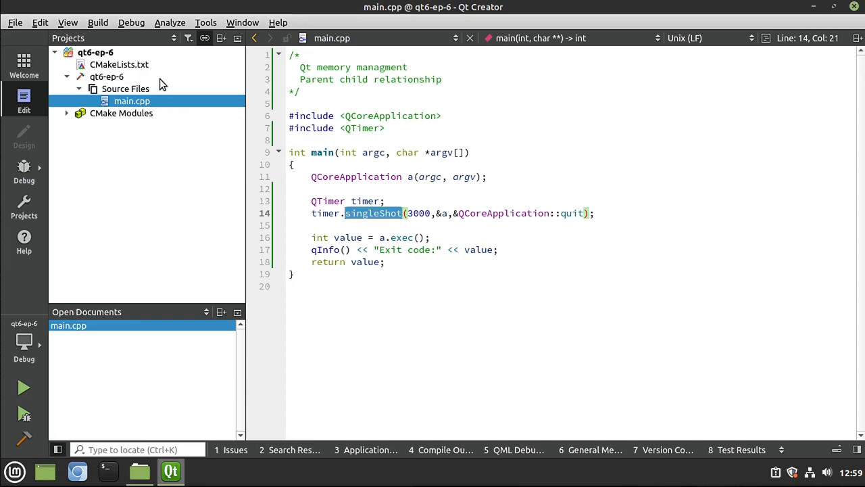
# - Add a C++ class named Test based on QObject to qt6-ep-6, generating test.h and test.cpp
pyautogui.rightClick(106, 76)
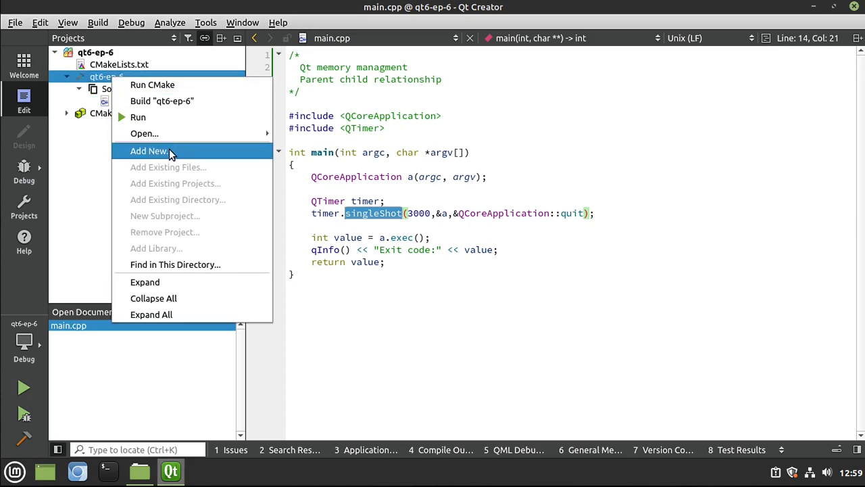
pyautogui.click(149, 151)
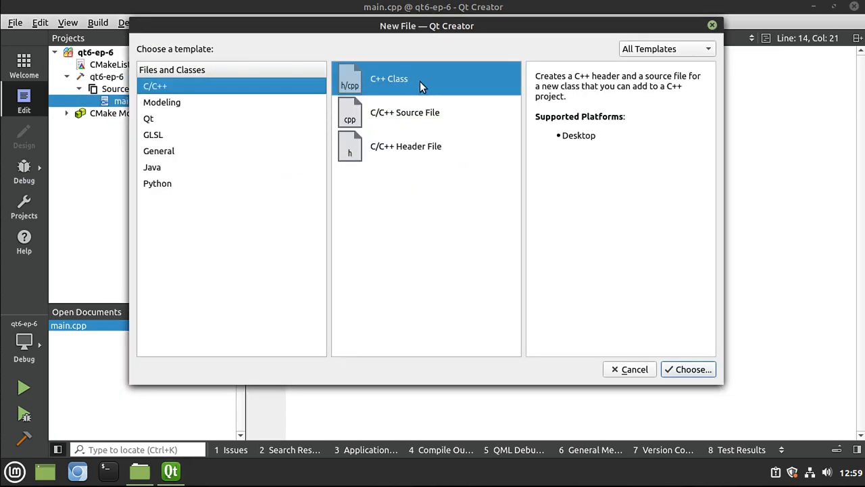
pyautogui.click(688, 369)
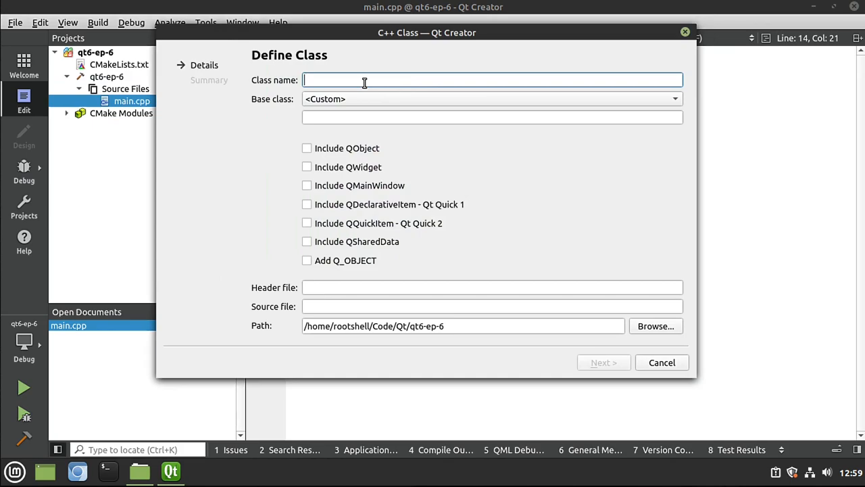
pyautogui.write('Test')
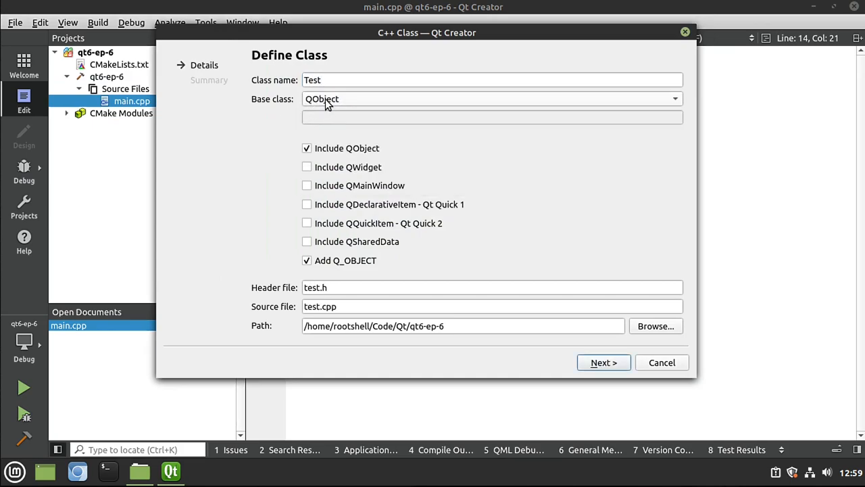
pyautogui.moveTo(326, 157)
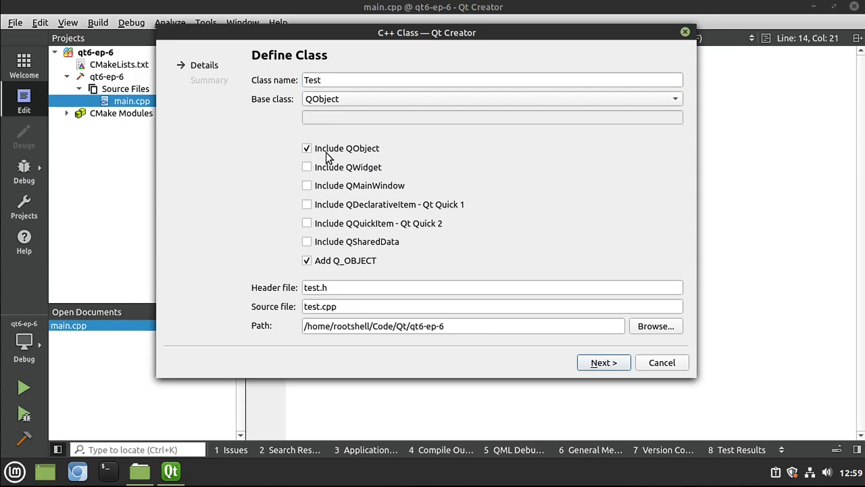
pyautogui.moveTo(341, 272)
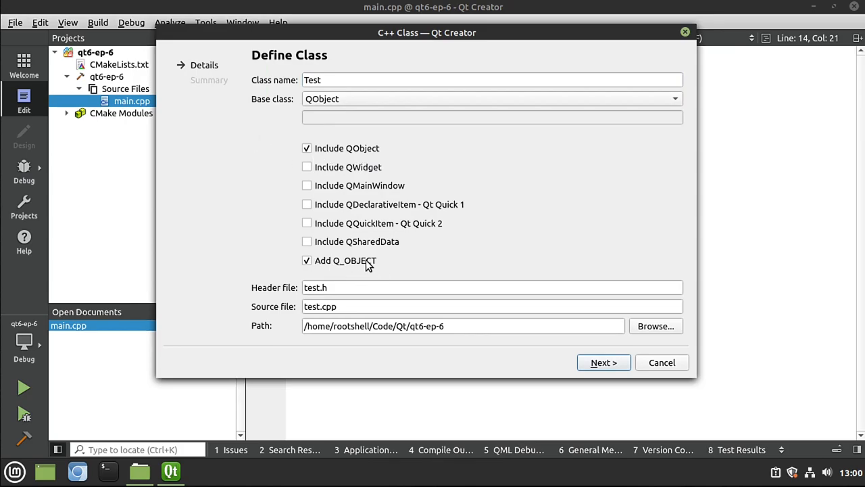
pyautogui.moveTo(350, 269)
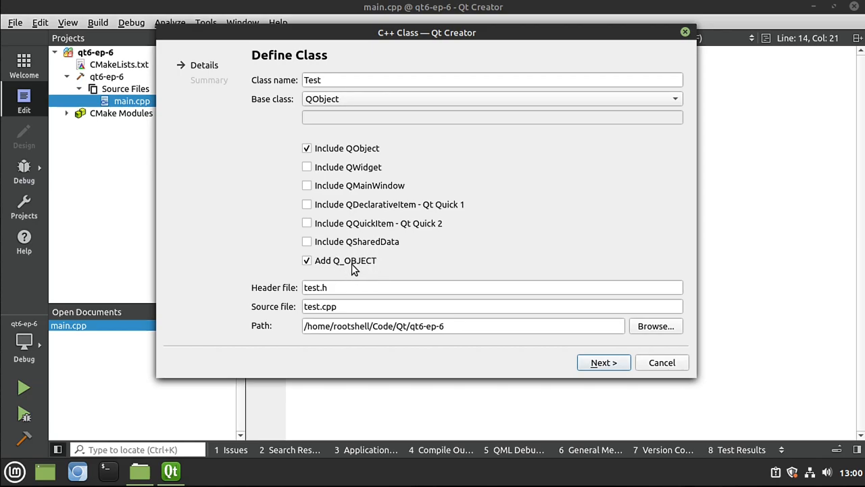
pyautogui.moveTo(358, 267)
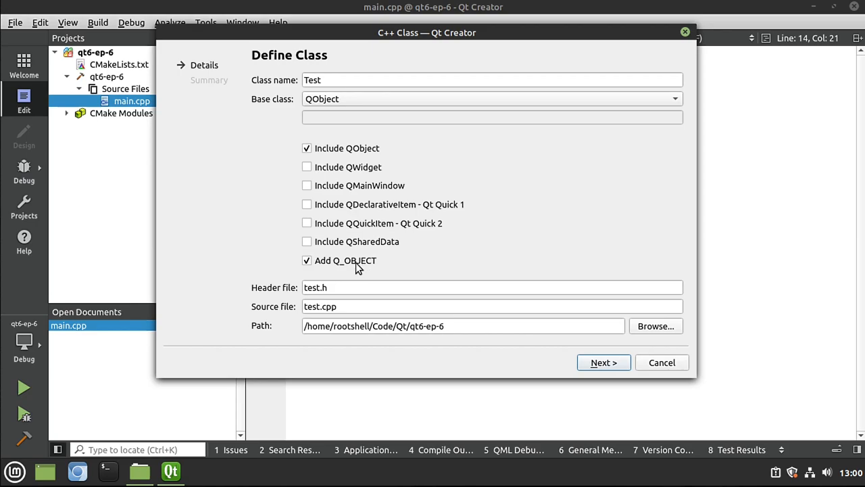
pyautogui.moveTo(364, 264)
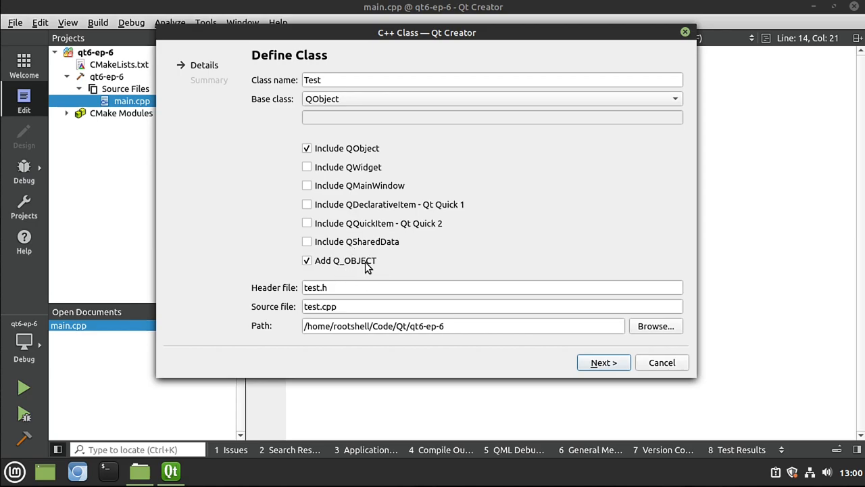
pyautogui.moveTo(371, 302)
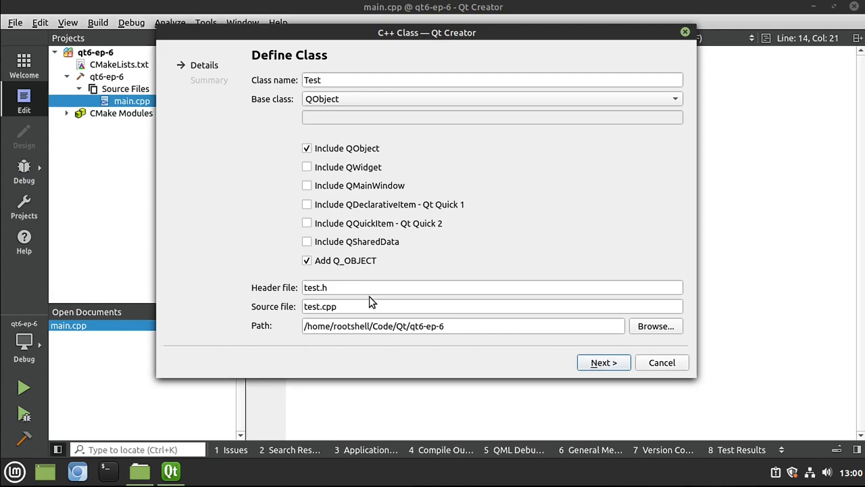
pyautogui.click(492, 306)
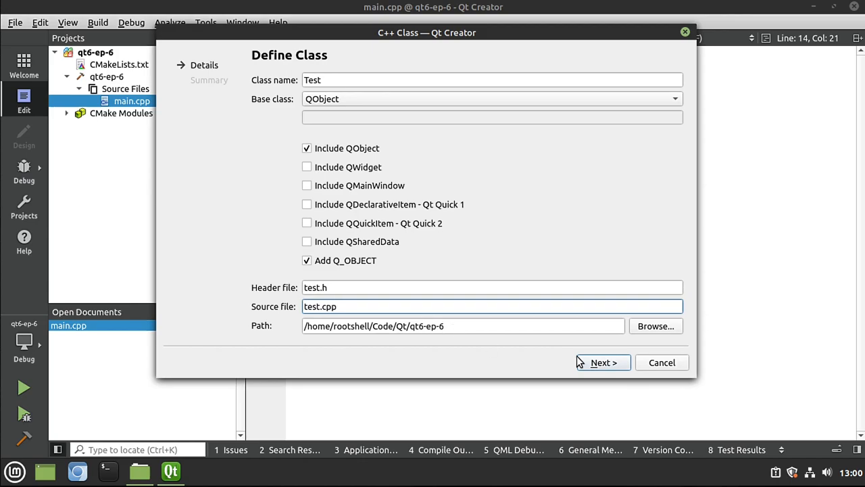
pyautogui.click(601, 362)
pyautogui.write('test.')
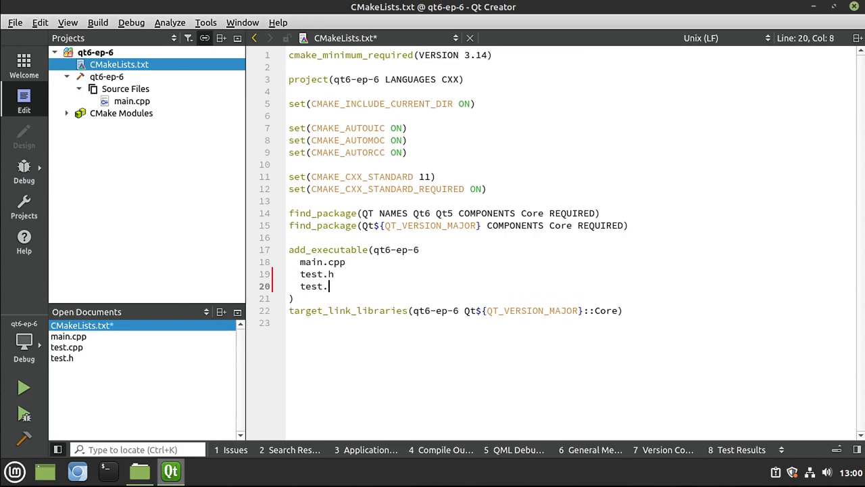
# - Add test.h and test.cpp to add_executable in CMakeLists.txt
pyautogui.write('cpp')
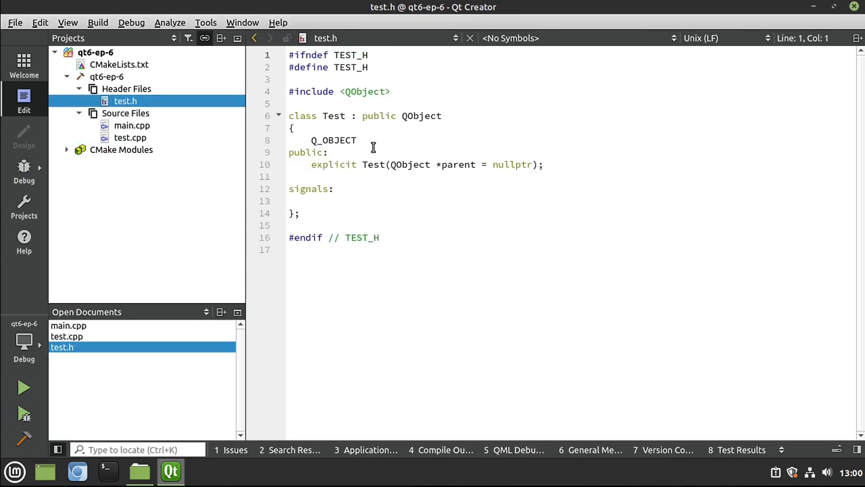
# - Add #include <QDebug> below the QObject include in test.h
pyautogui.click(364, 103)
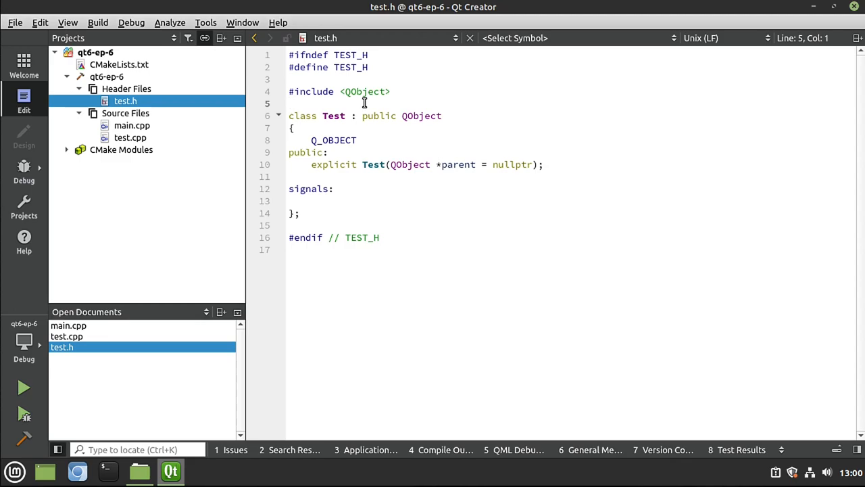
pyautogui.write('#include')
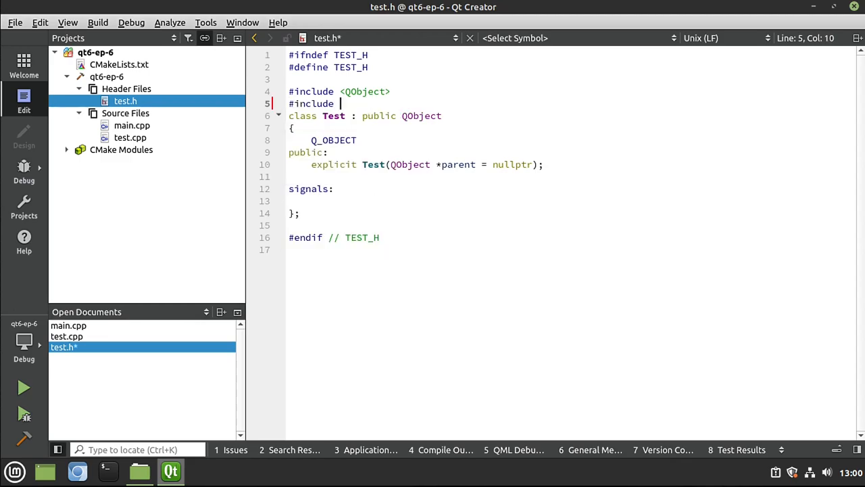
pyautogui.write('QDe')
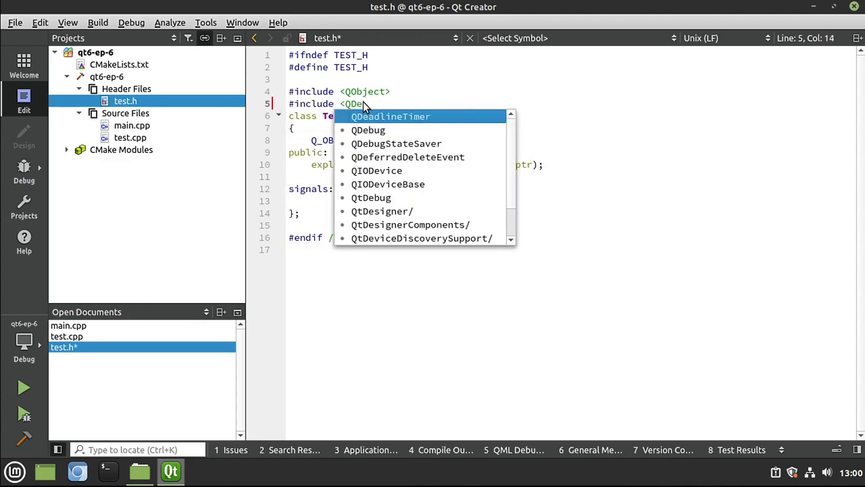
pyautogui.click(367, 129)
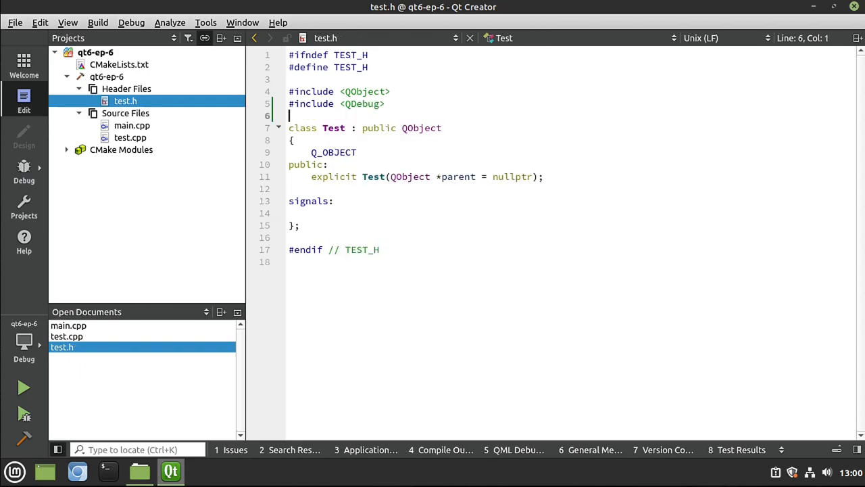
# - Declare a ~Test() destructor under the constructor and bring up its context menu
pyautogui.doubleClick(365, 104)
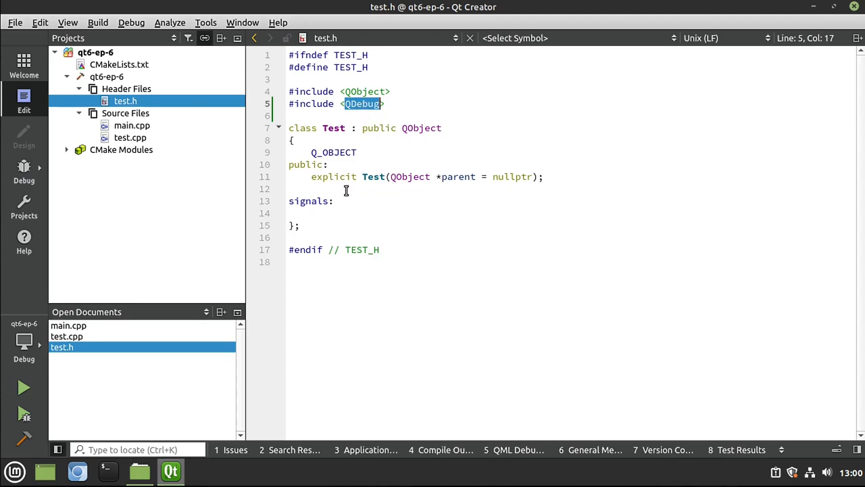
pyautogui.write('-')
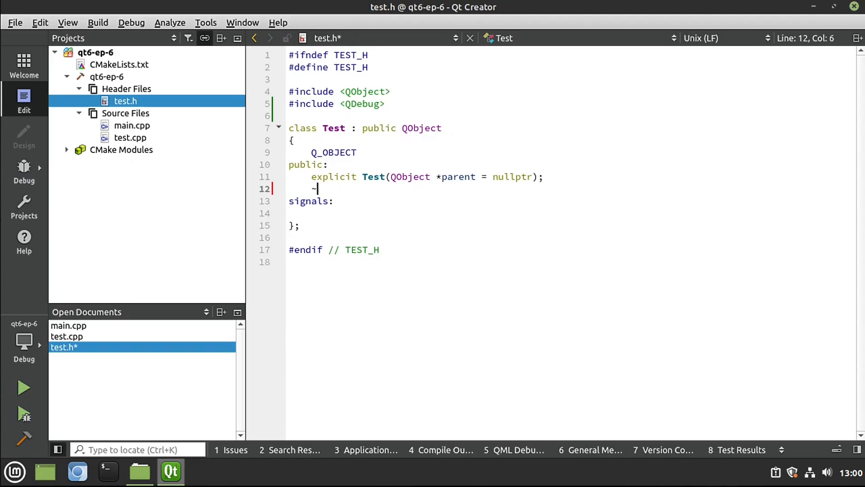
pyautogui.write('Test();')
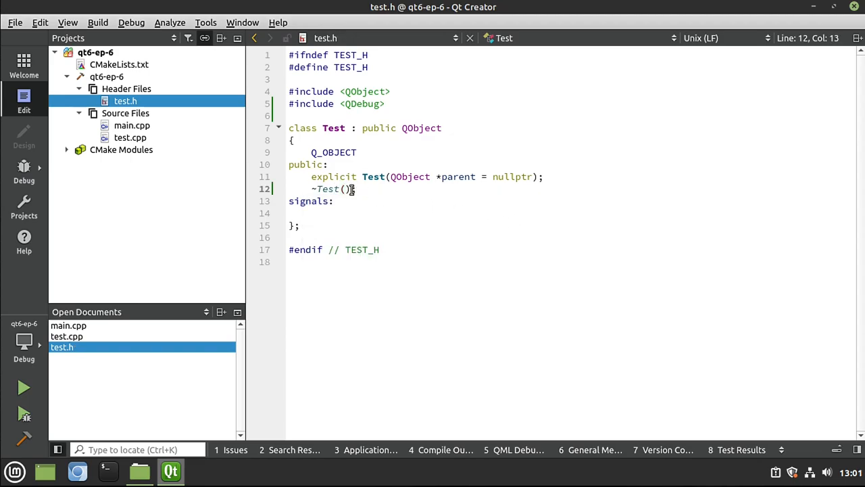
pyautogui.rightClick(338, 188)
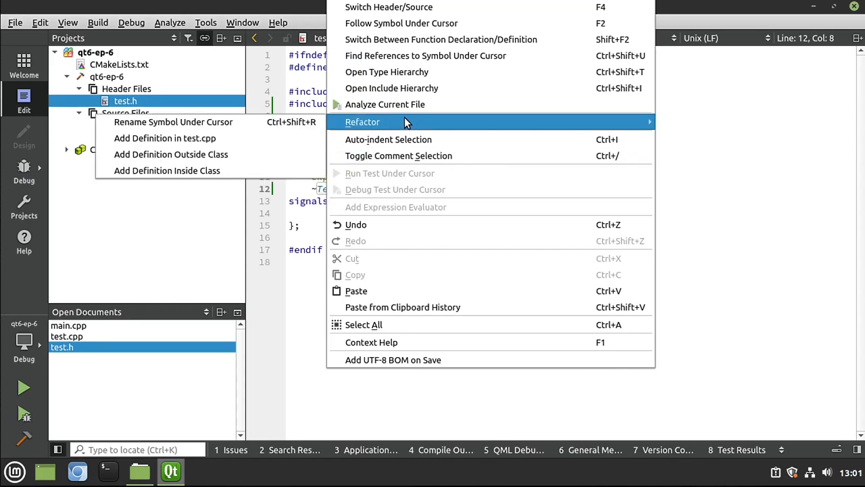
pyautogui.moveTo(202, 138)
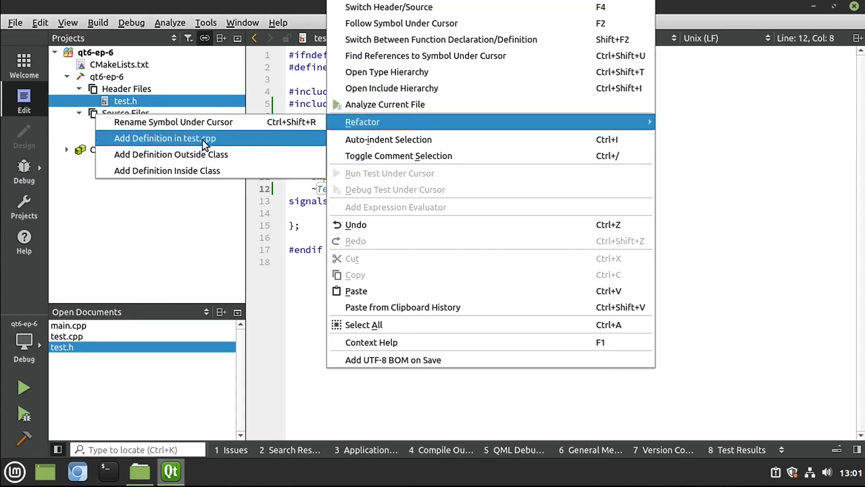
# - Add the ~Test() definition in test.cpp and log this, "Constructed" and parent in the constructor
pyautogui.click(165, 138)
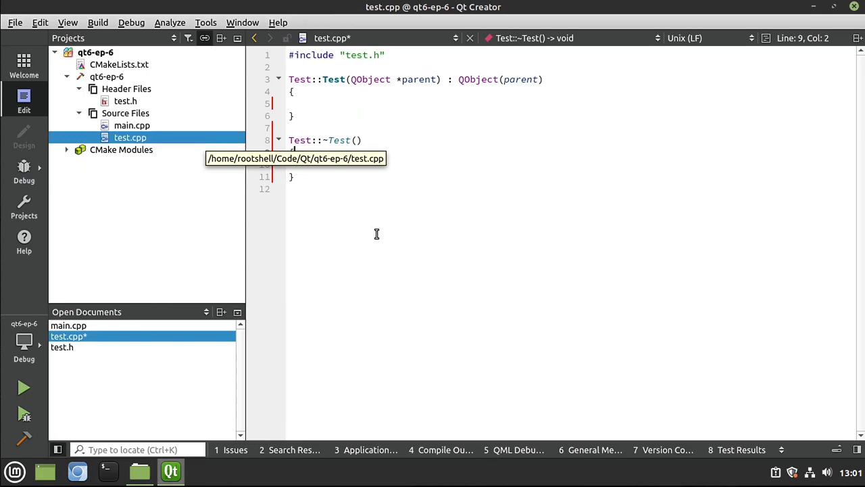
pyautogui.moveTo(325, 150)
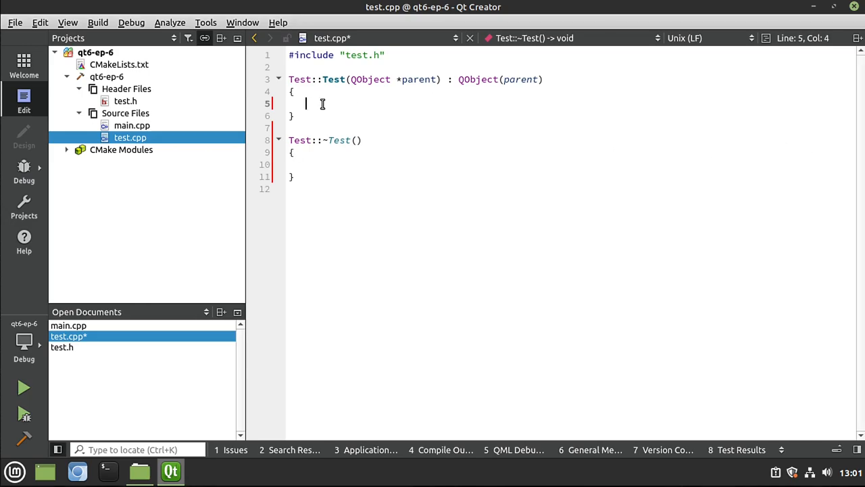
pyautogui.write('qInfo() << this << "Constructed" << parent;')
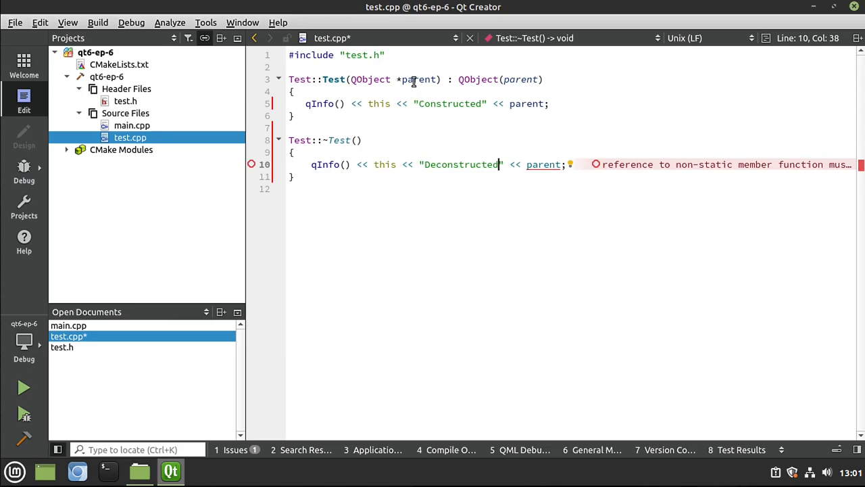
pyautogui.click(478, 79)
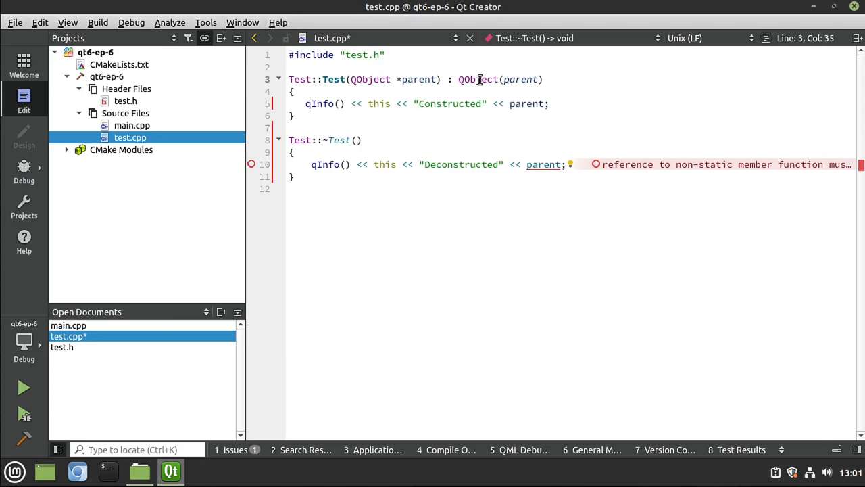
pyautogui.doubleClick(478, 79)
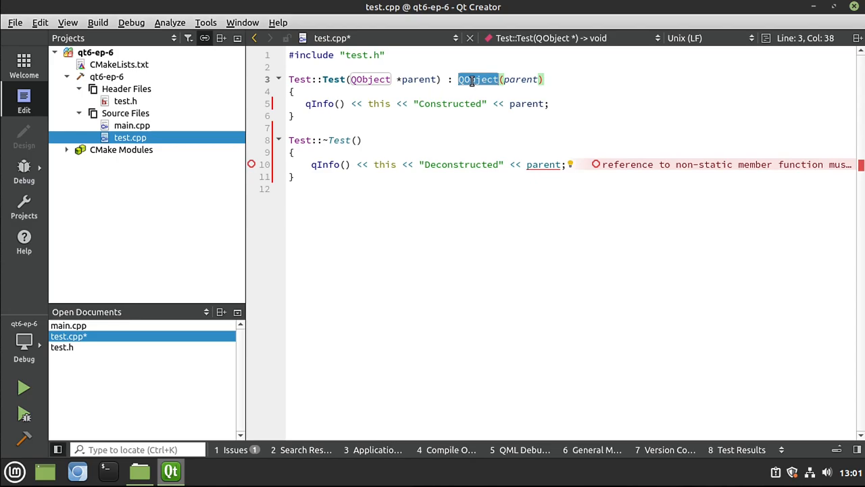
pyautogui.doubleClick(520, 79)
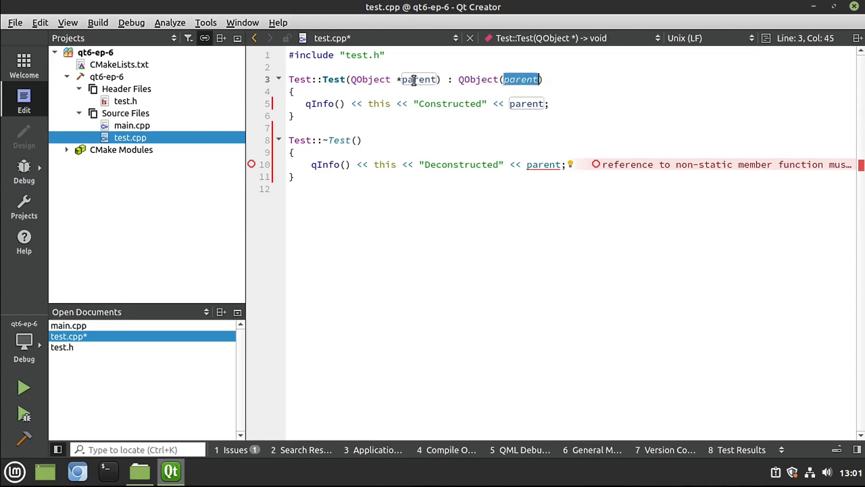
# - Compare the constructor's parent with the destructor's parent() in the "Deconstructed" log line
pyautogui.click(419, 80)
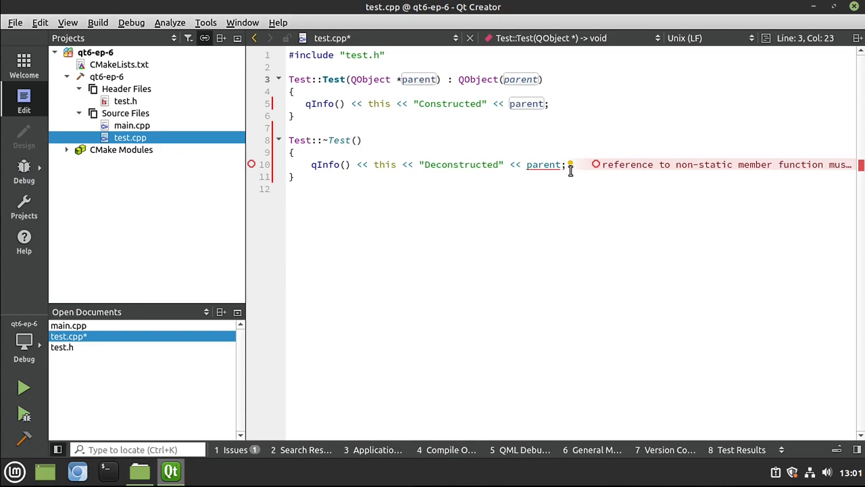
pyautogui.doubleClick(542, 165)
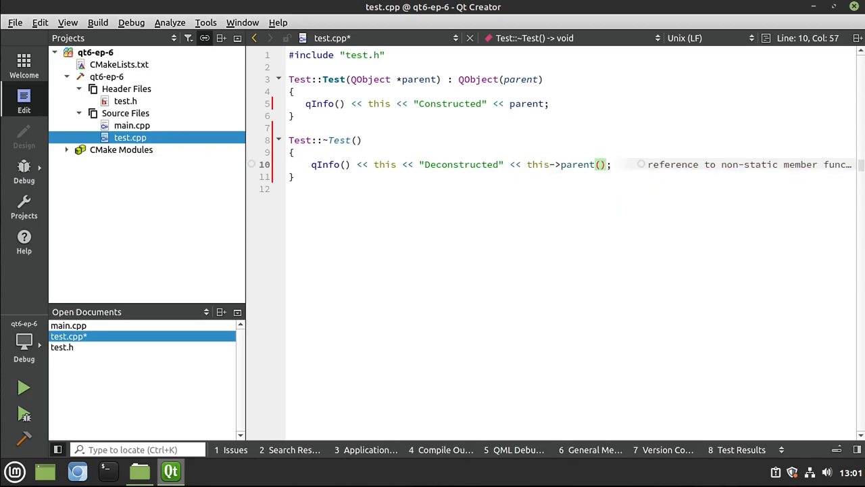
pyautogui.click(530, 164)
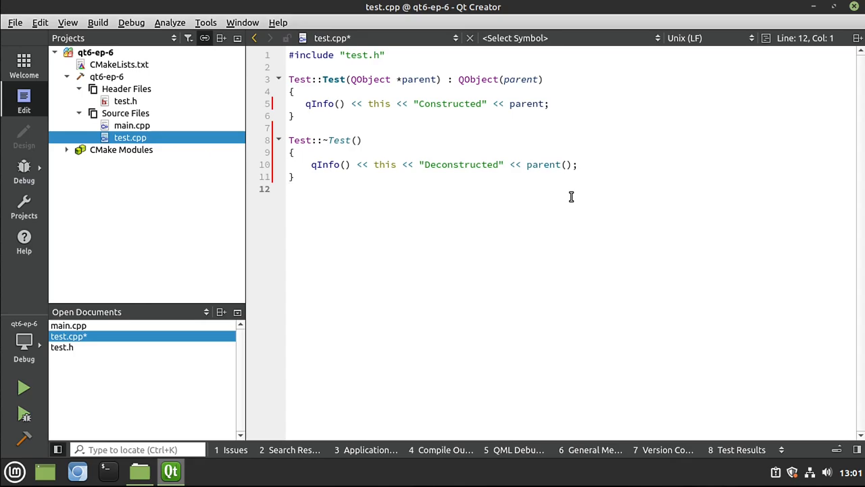
pyautogui.doubleClick(527, 104)
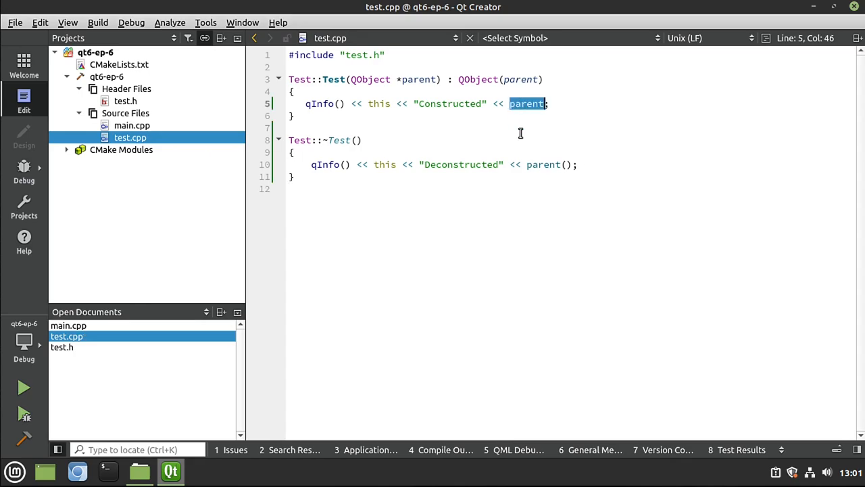
pyautogui.doubleClick(543, 164)
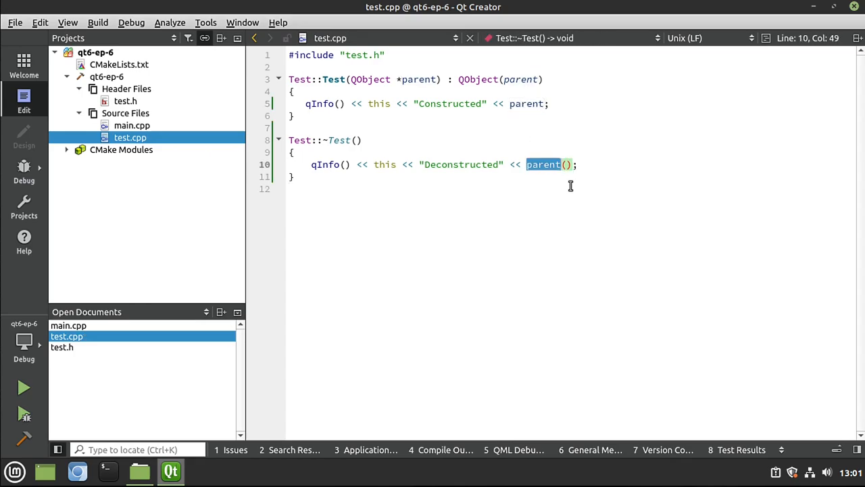
pyautogui.moveTo(540, 164)
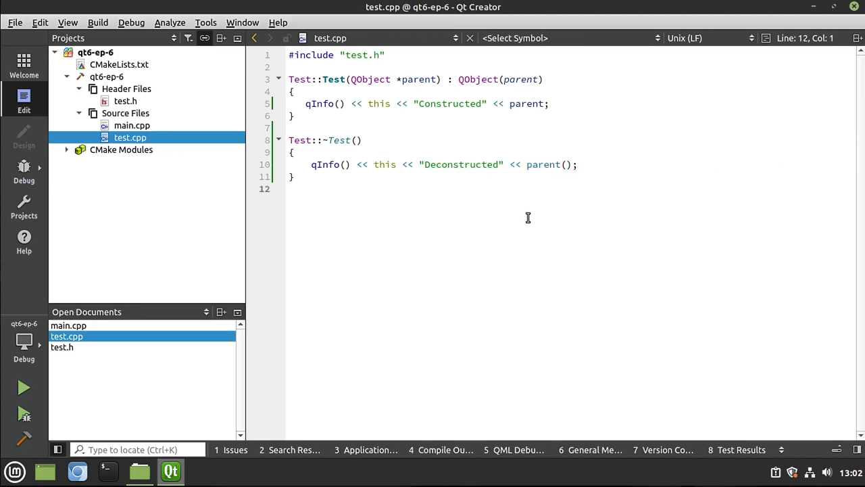
pyautogui.click(291, 189)
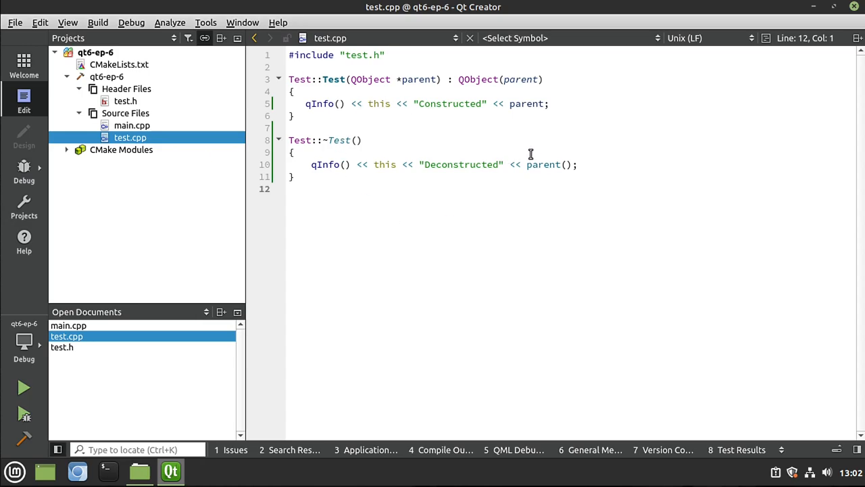
pyautogui.moveTo(371, 79)
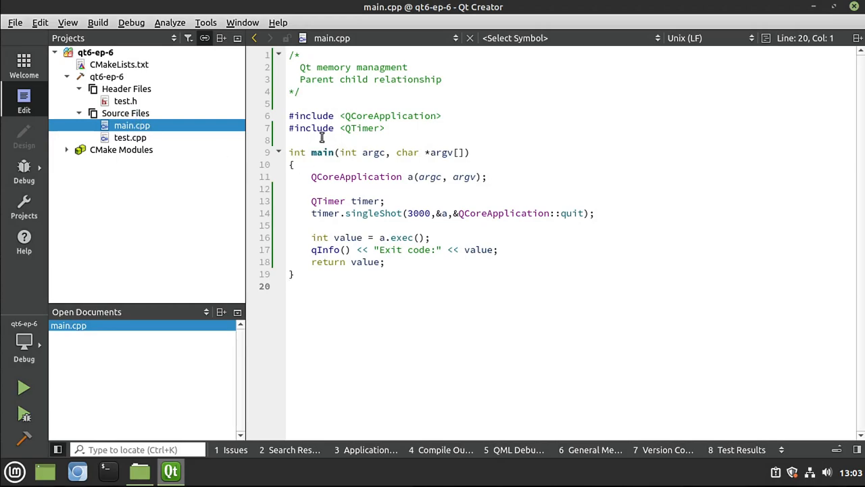
# - Include test.h in main.cpp, add a '//Setting in the constructor' comment, and start a Test line
pyautogui.write('#i')
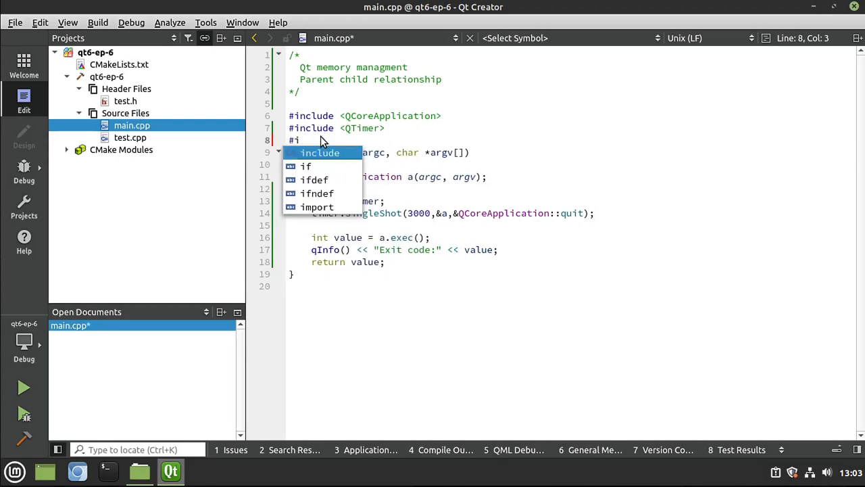
pyautogui.write('nclude "tes')
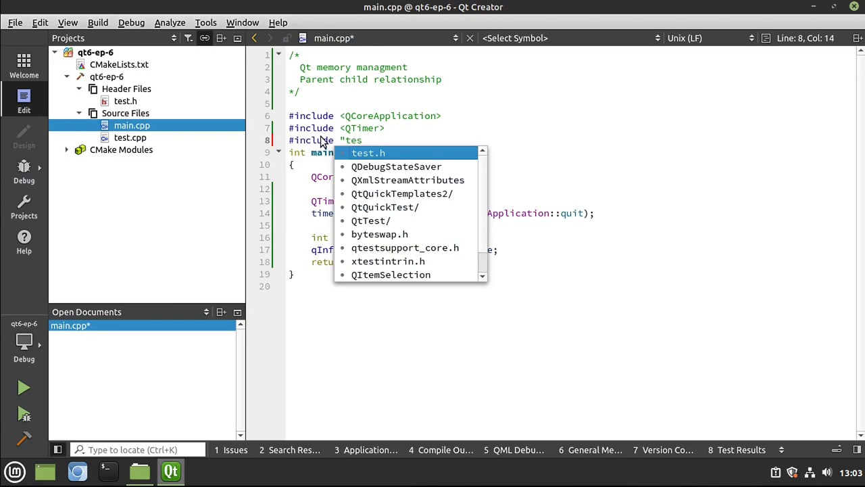
pyautogui.click(367, 152)
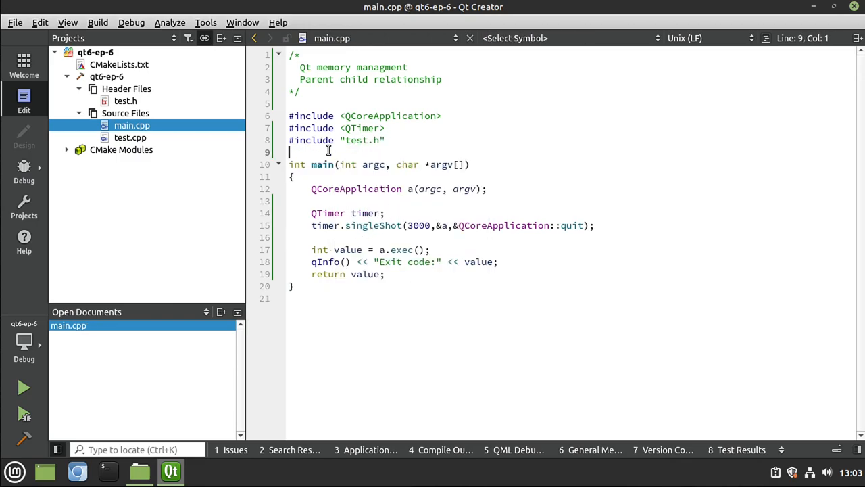
pyautogui.write('//Setting in the constructor')
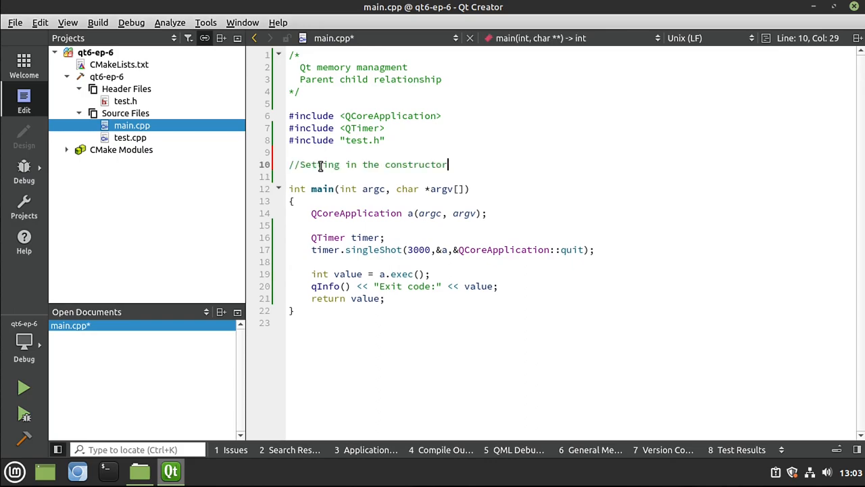
pyautogui.press('Return')
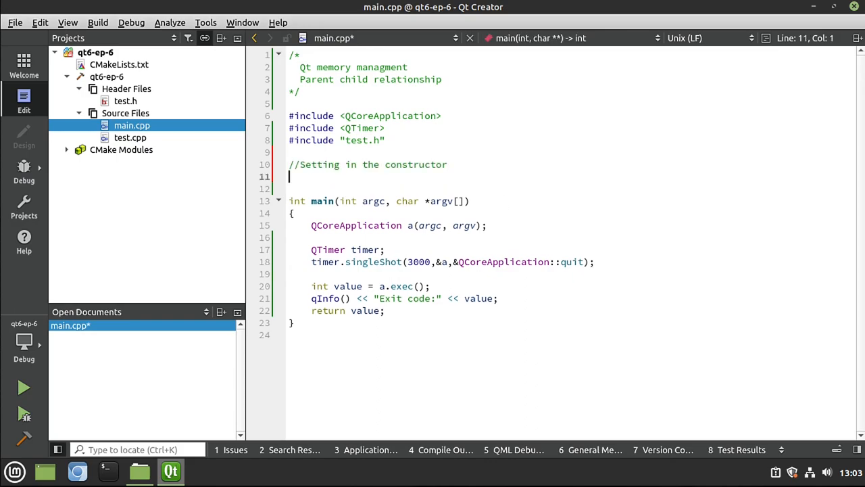
pyautogui.write('Tes')
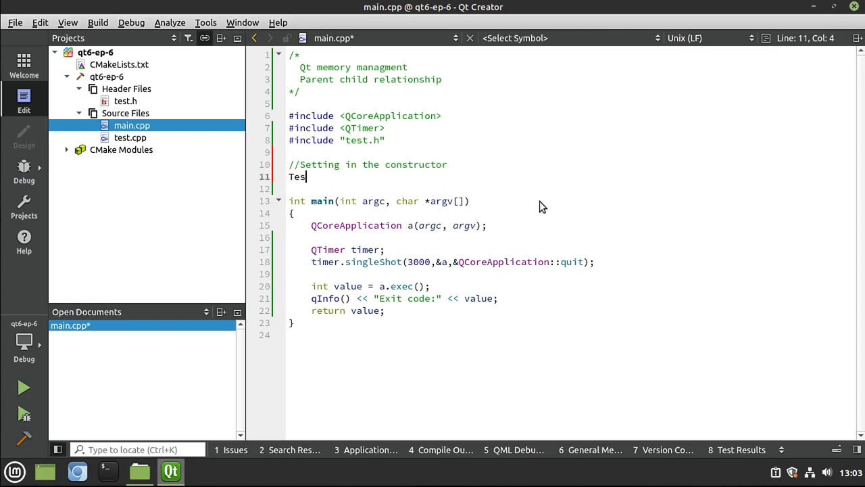
# - Define Test* getTest(QObject* parent) returning new Test(parent) above main
pyautogui.write('t*')
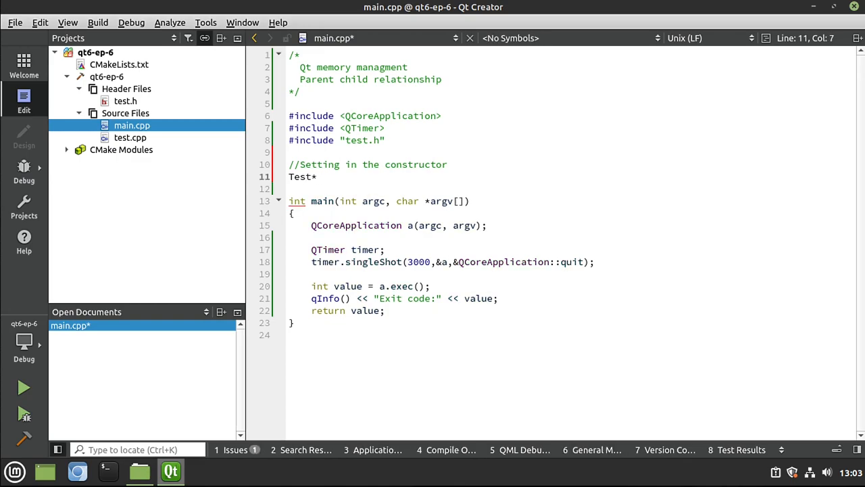
pyautogui.write('getTest()')
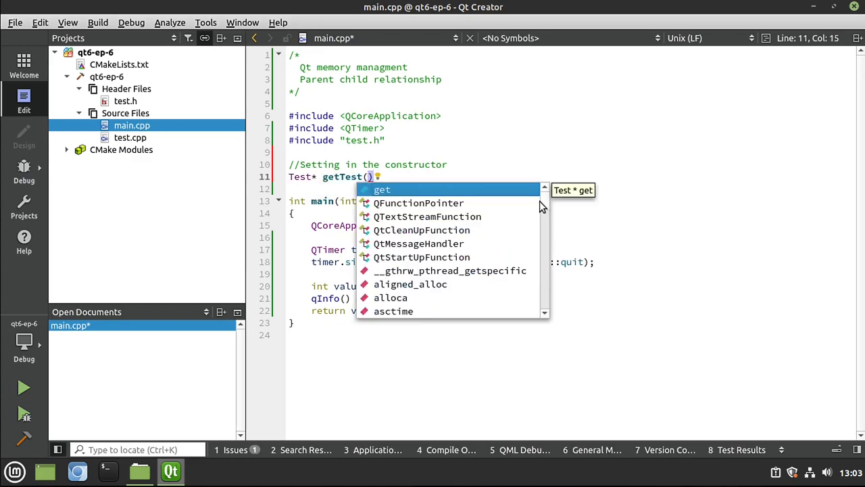
pyautogui.write('Qob')
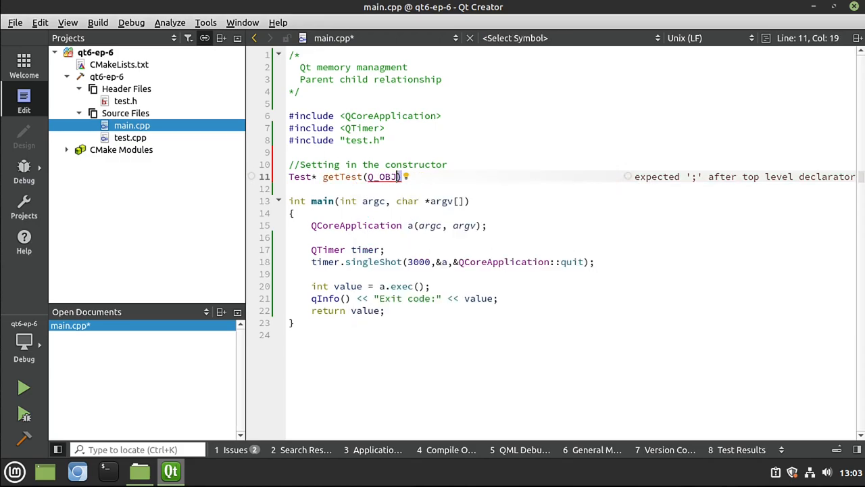
pyautogui.press('BackSpace')
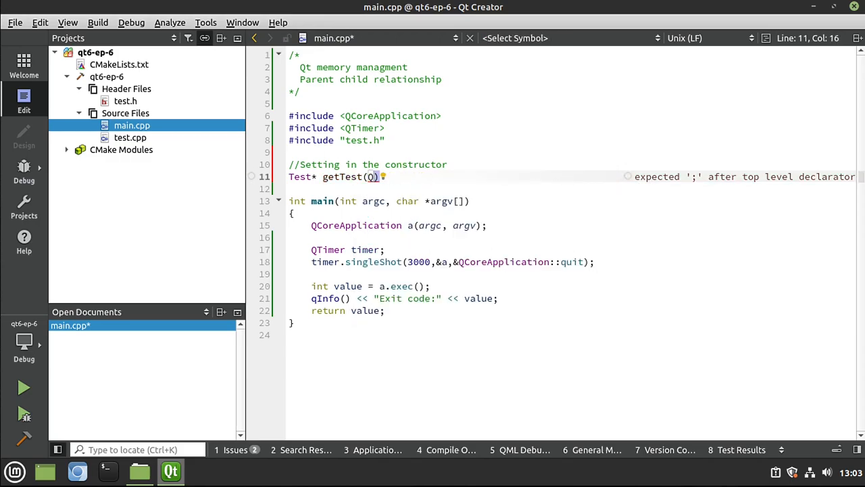
pyautogui.write('QObject')
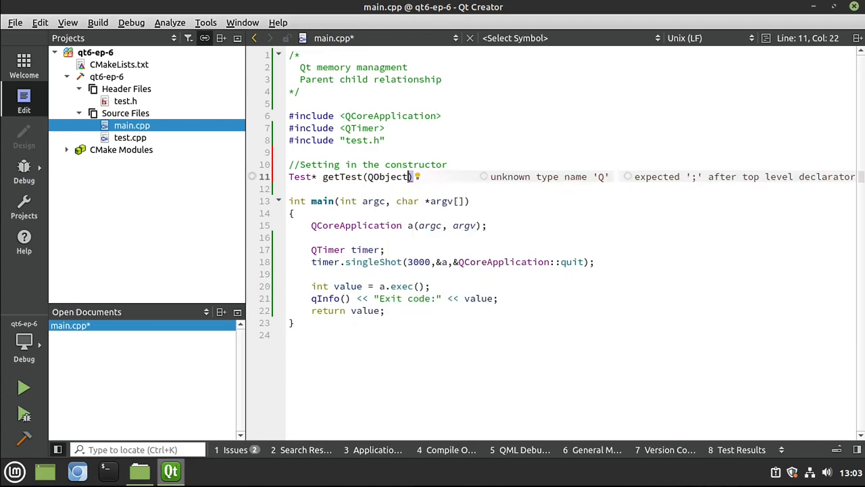
pyautogui.write('* pa')
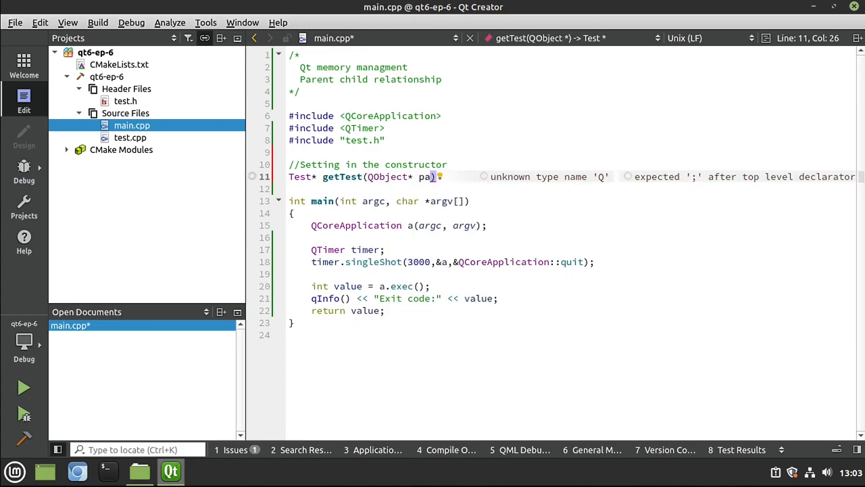
pyautogui.write('rent')
pyautogui.write('return new Te')
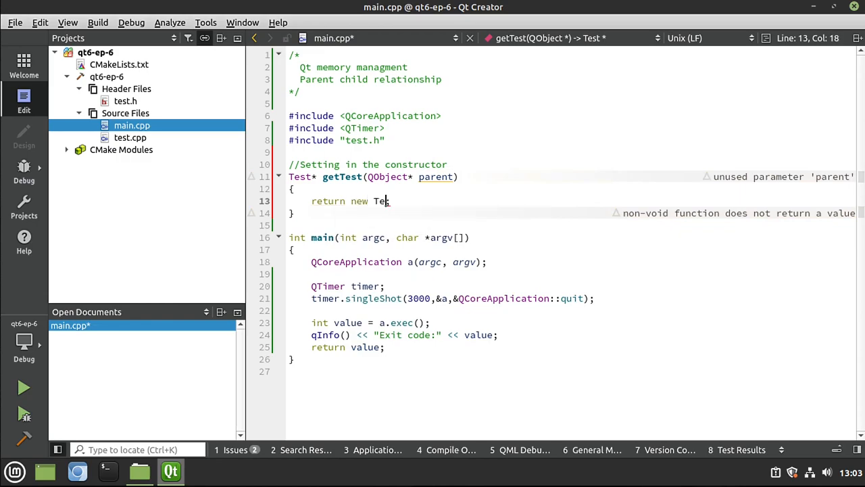
pyautogui.write('st();')
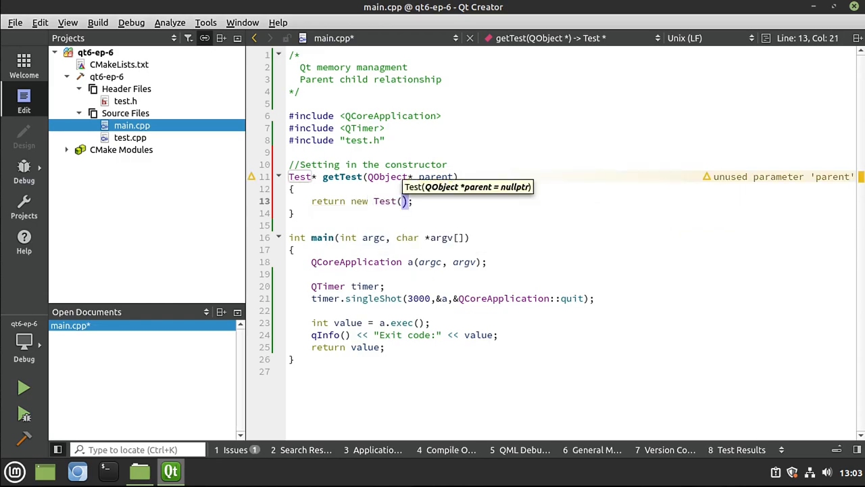
pyautogui.write('parent')
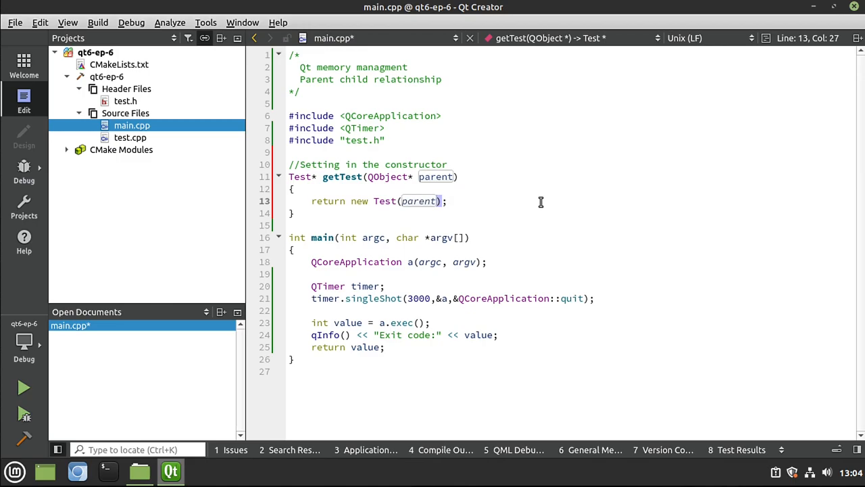
pyautogui.click(363, 201)
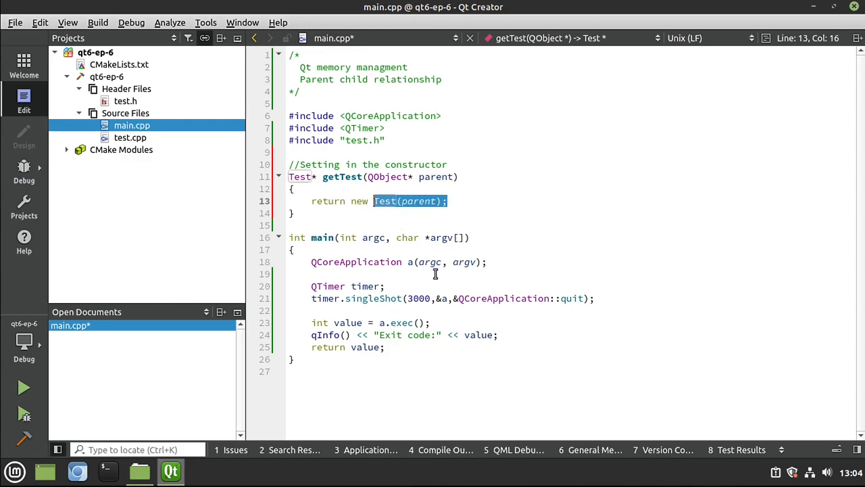
pyautogui.doubleClick(436, 176)
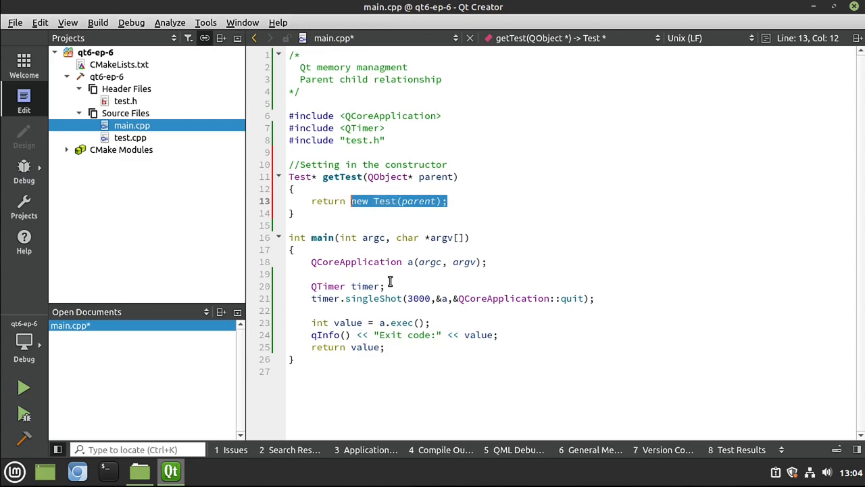
pyautogui.moveTo(326, 292)
pyautogui.write('//Setting in the constructor')
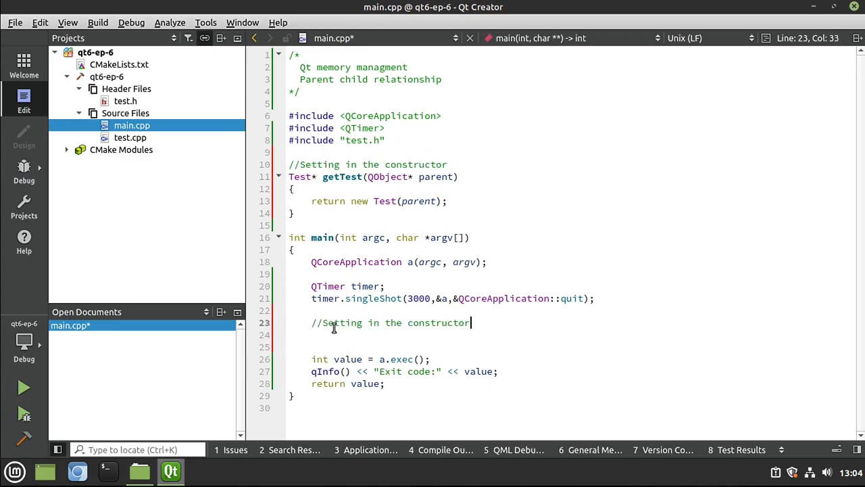
# - Create Test* dog = getTest(&a) under the comment inside main
pyautogui.press('Return')
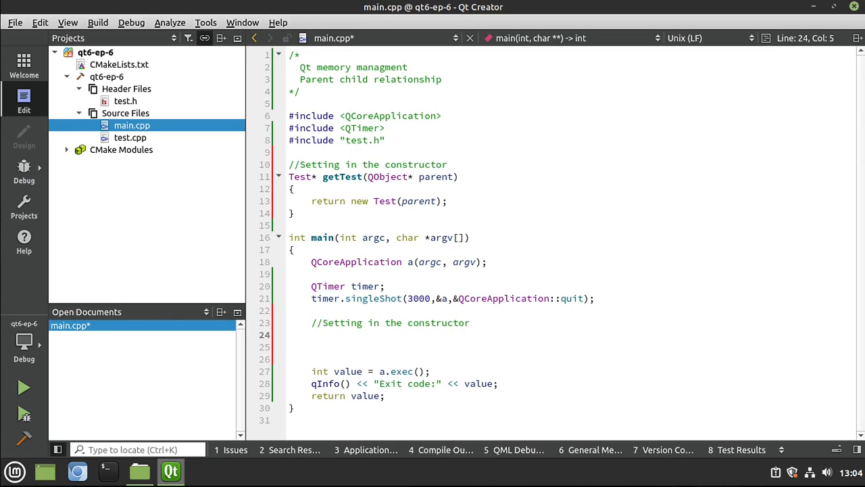
pyautogui.write('Test')
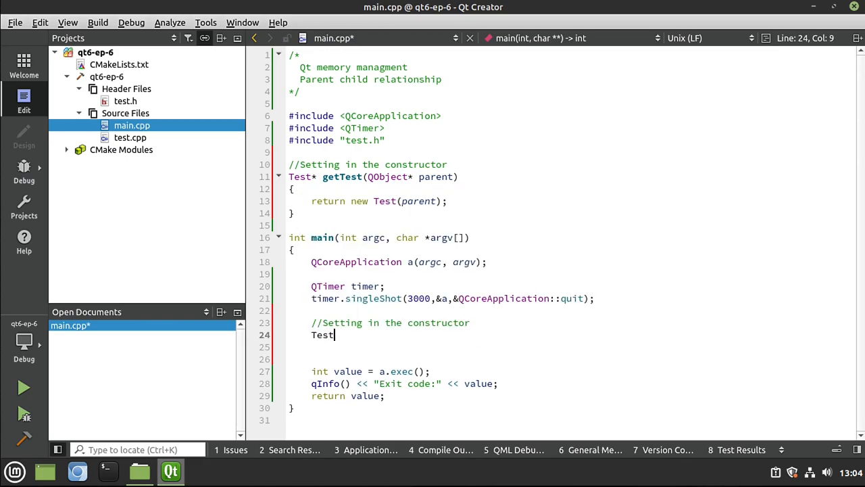
pyautogui.write('*')
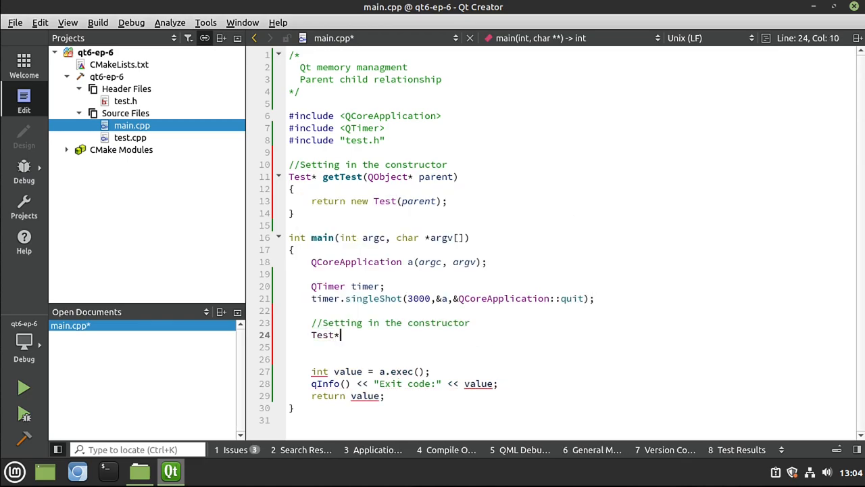
pyautogui.write('doig')
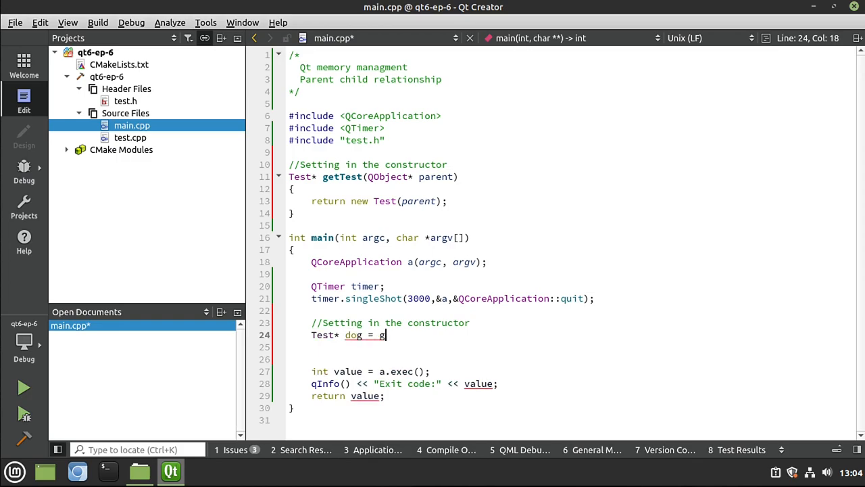
pyautogui.write('etTest()')
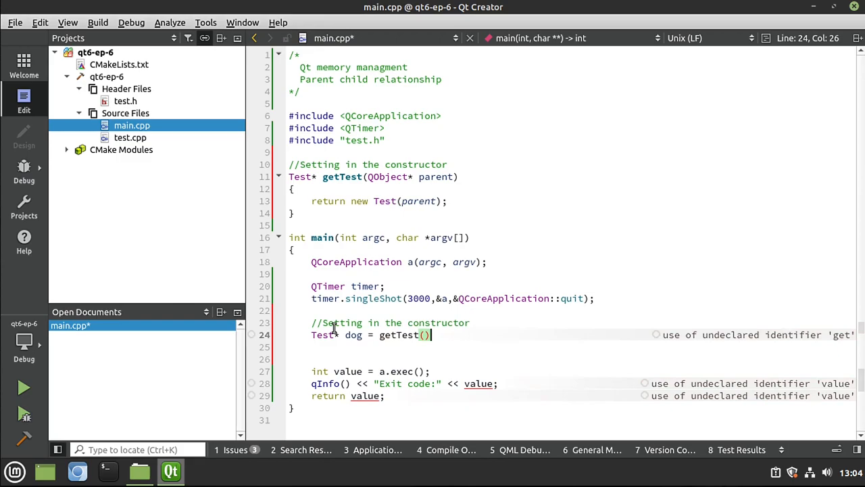
pyautogui.write(')')
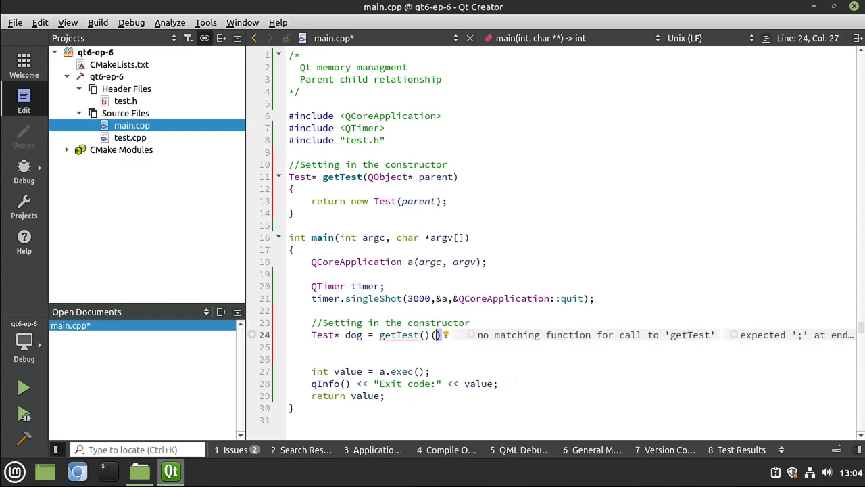
pyautogui.write(';')
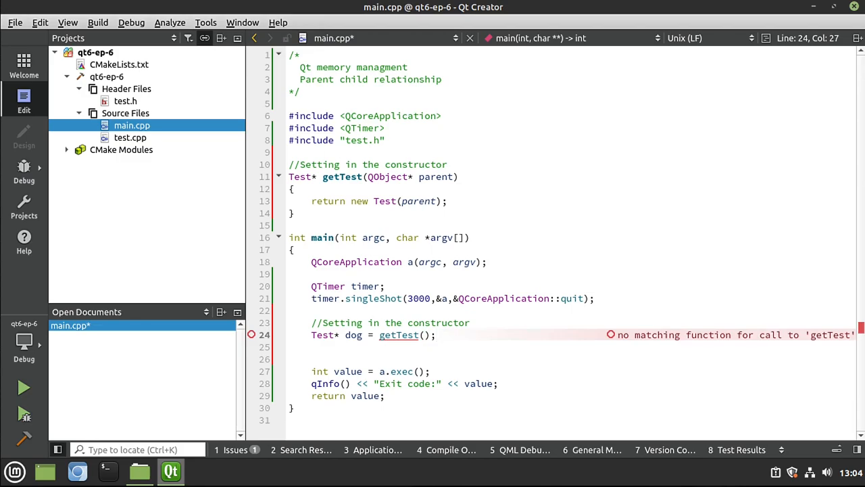
pyautogui.moveTo(341, 319)
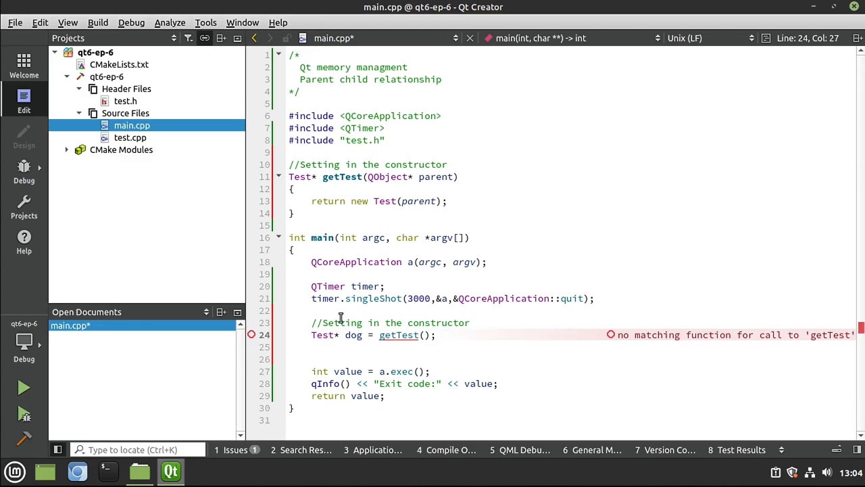
pyautogui.doubleClick(355, 261)
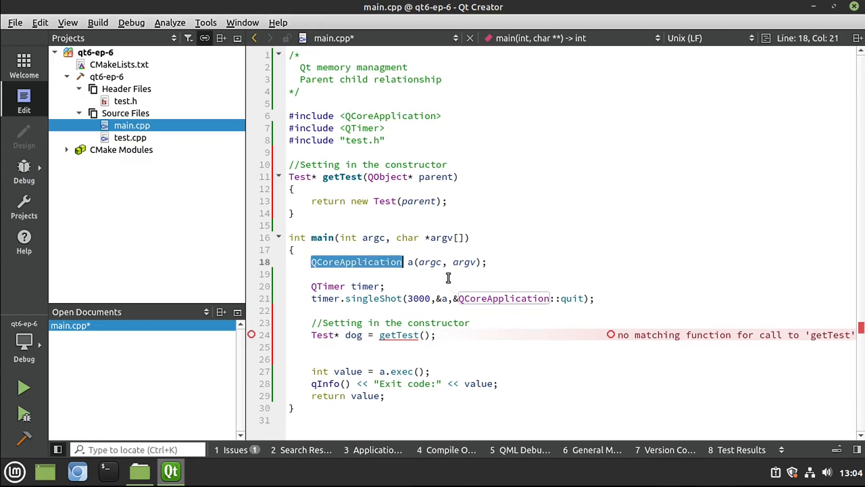
pyautogui.click(411, 262)
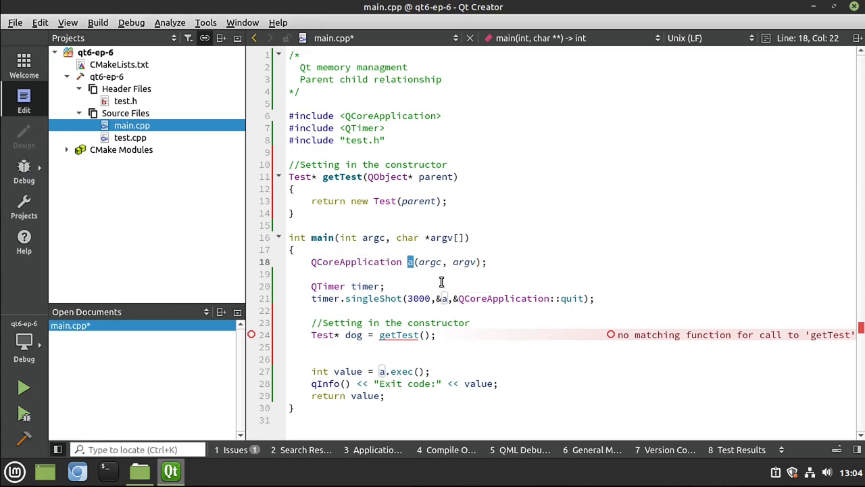
pyautogui.moveTo(409, 261)
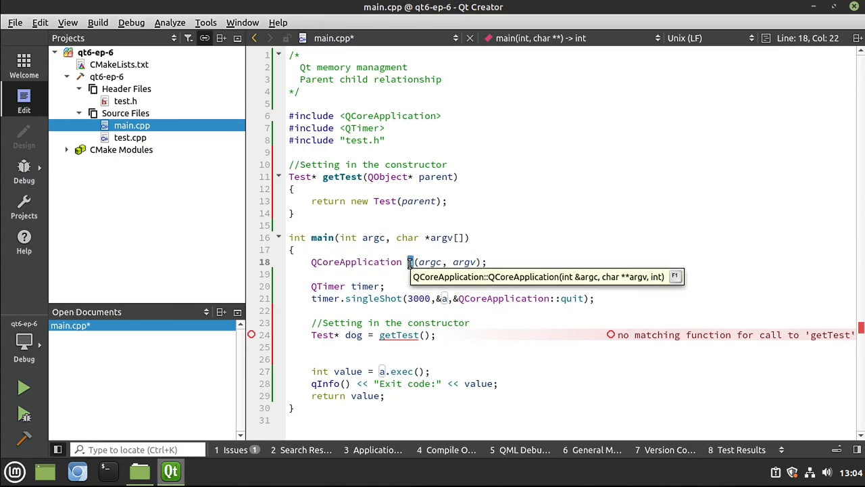
pyautogui.click(312, 347)
pyautogui.write('&a')
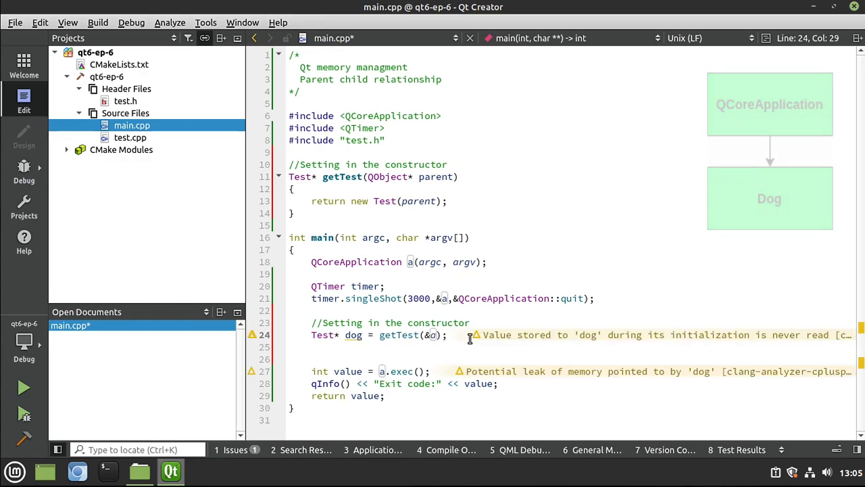
# - Name the dog "Spot" with dog->setObjectName
pyautogui.write('do')
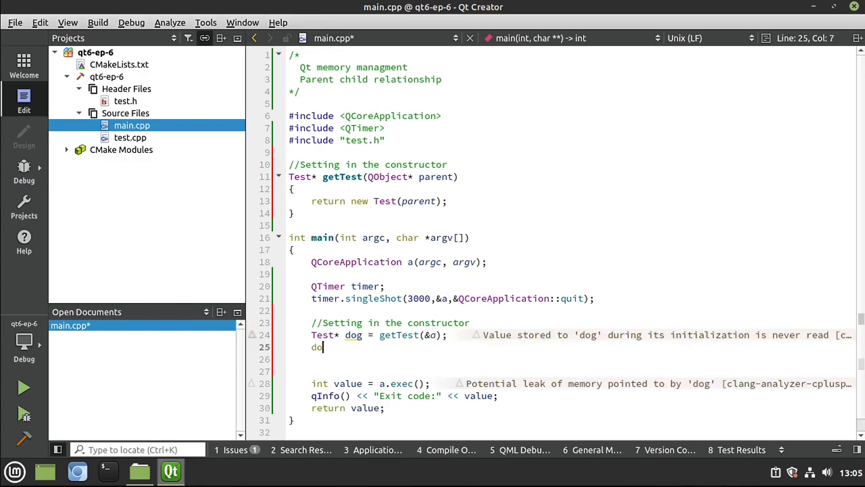
pyautogui.write('g->seto')
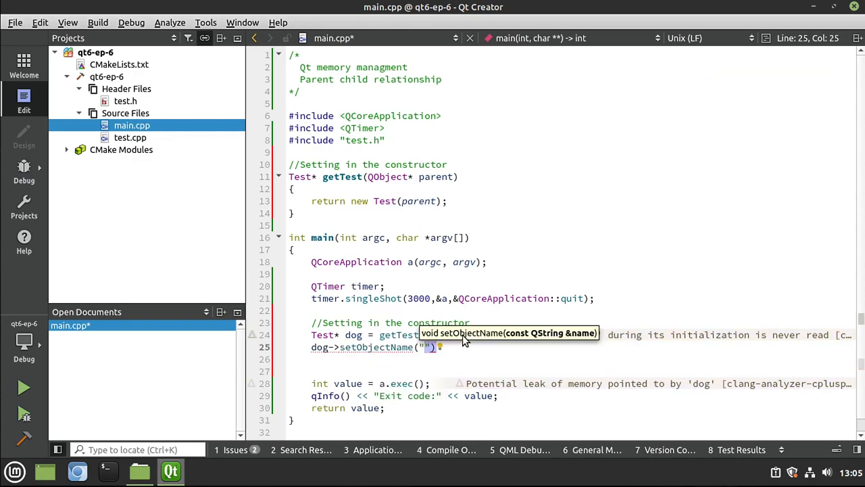
pyautogui.write('s')
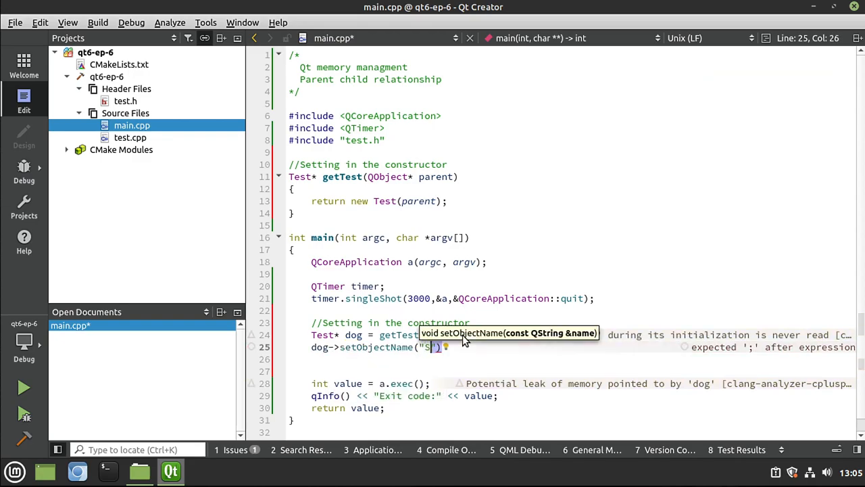
pyautogui.write('p')
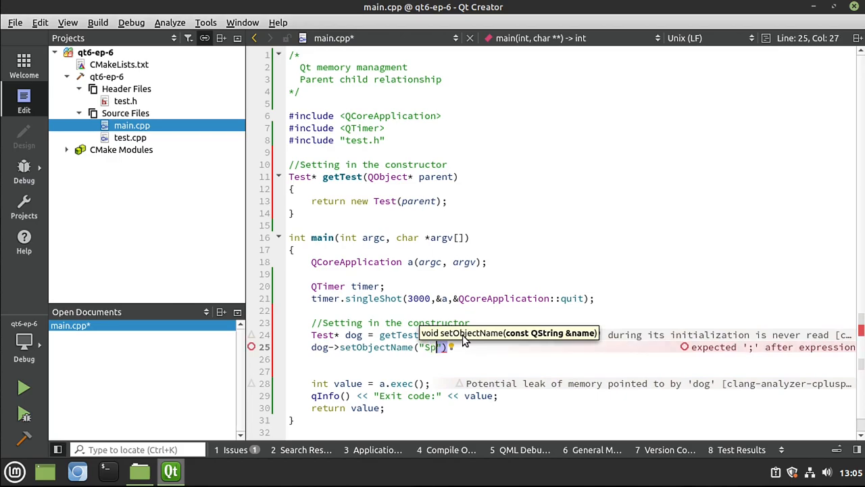
pyautogui.write('ot')
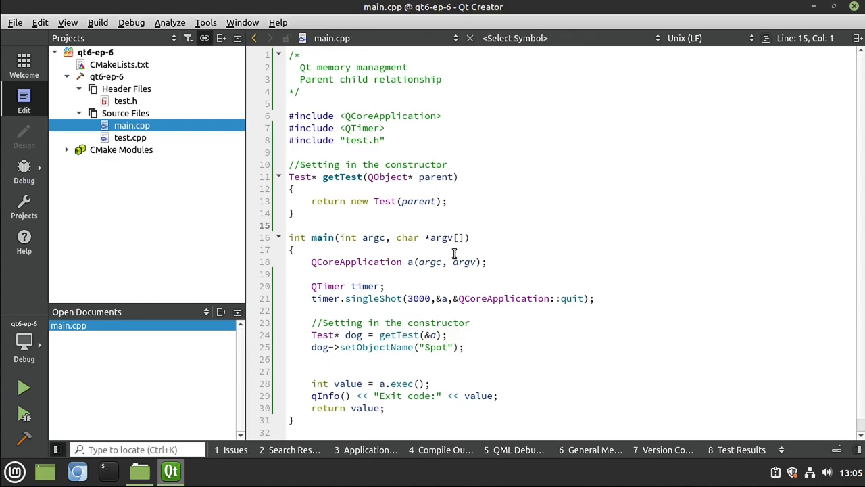
pyautogui.moveTo(494, 358)
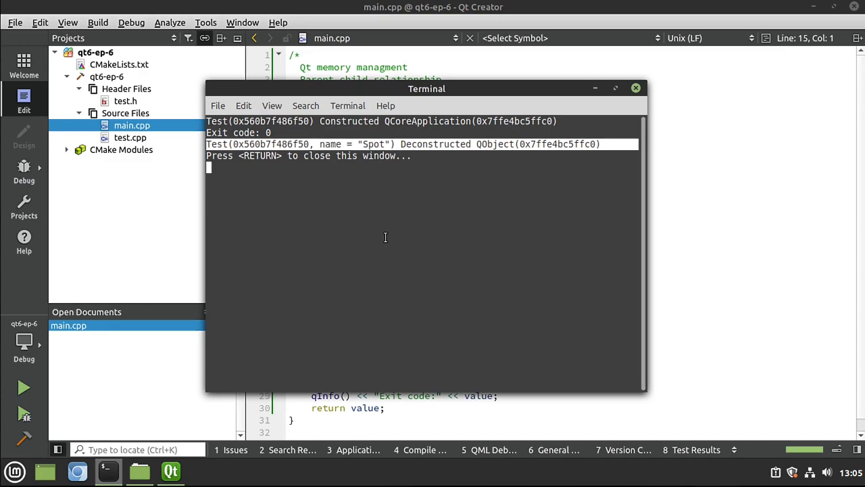
pyautogui.moveTo(407, 237)
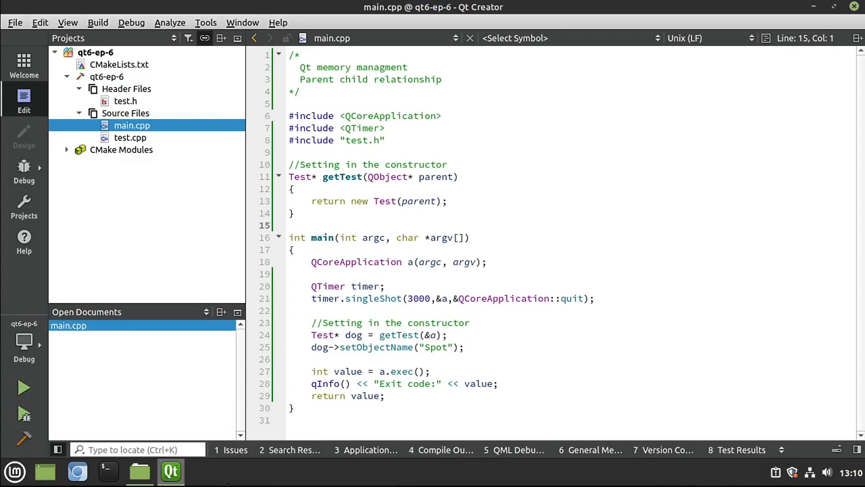
# - Duplicate getTest as a parameterless overload commented //No parent
pyautogui.click(289, 225)
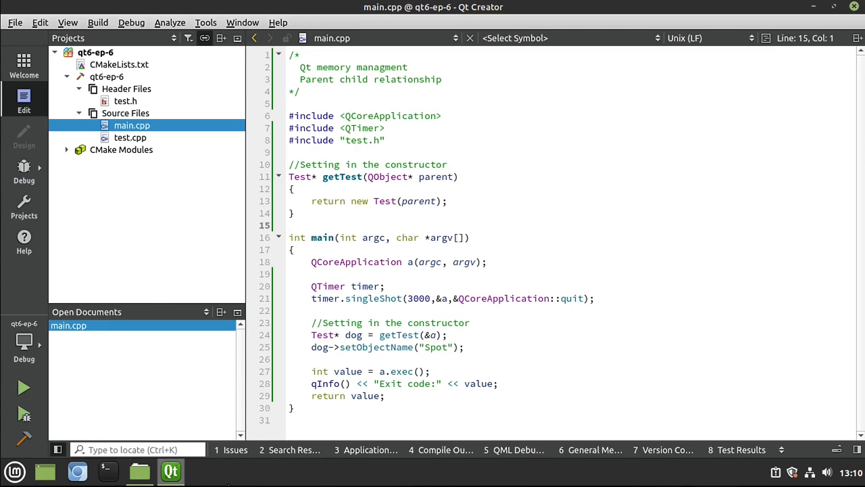
pyautogui.click(290, 225)
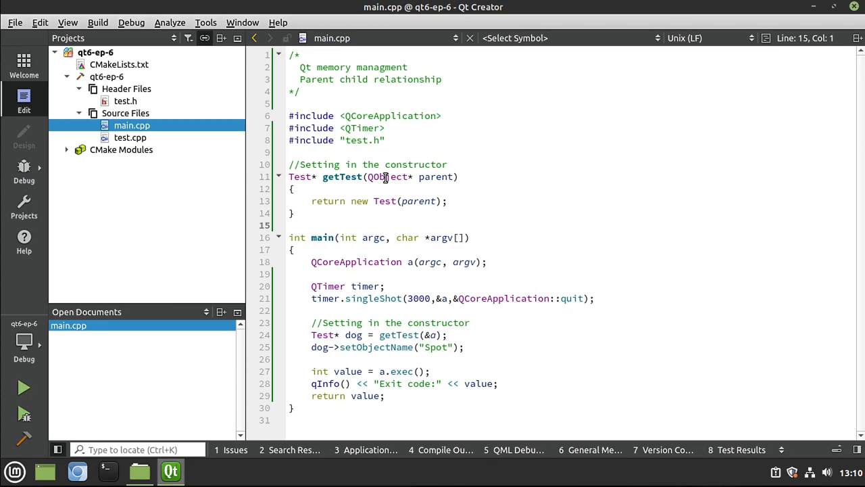
pyautogui.moveTo(288, 164); pyautogui.dragTo(294, 213)
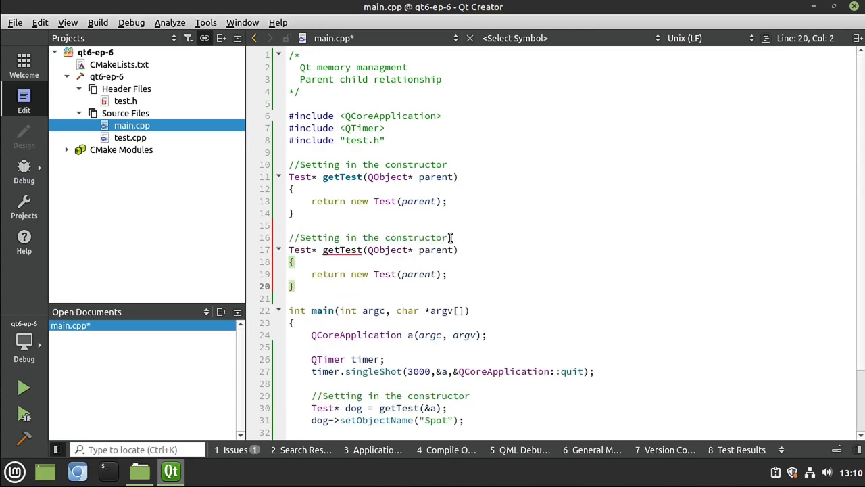
pyautogui.doubleClick(395, 237)
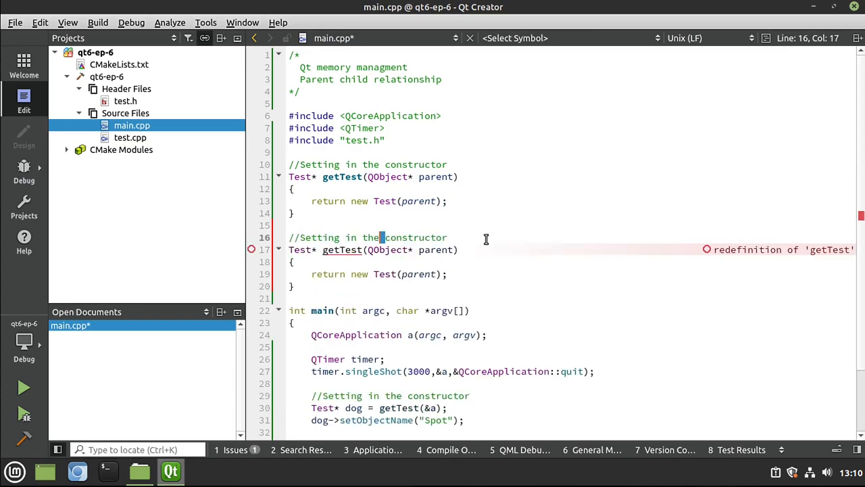
pyautogui.press('BackSpace')
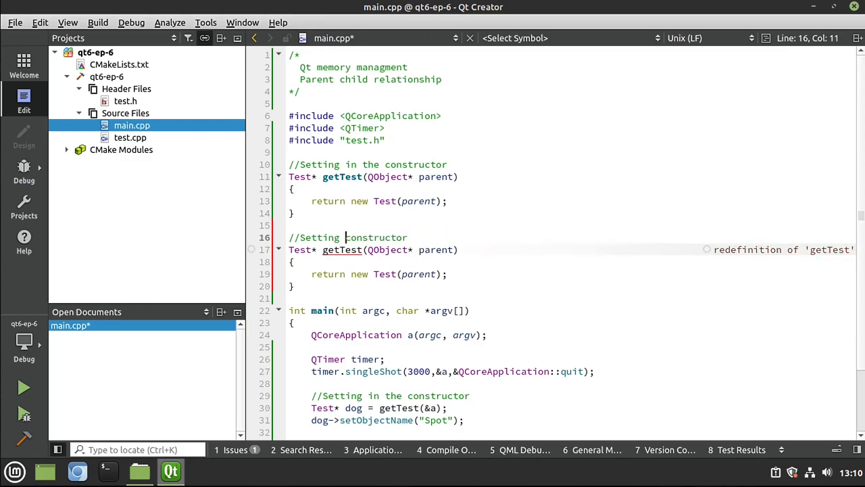
pyautogui.write('up after')
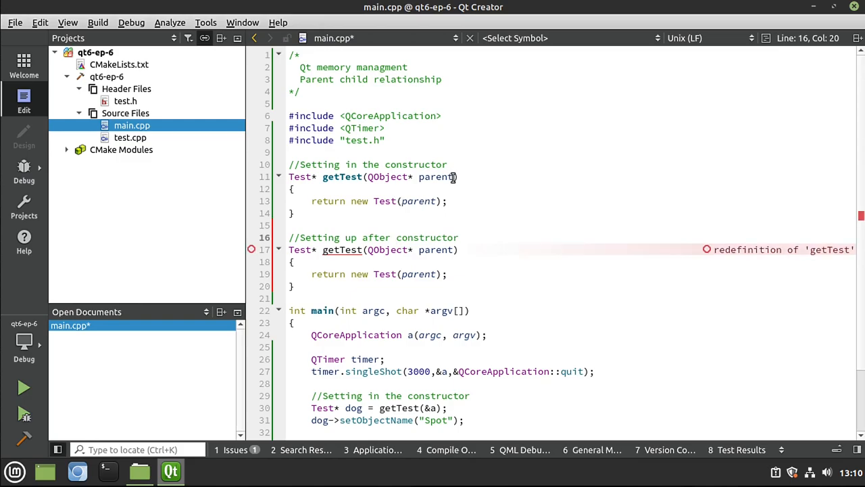
pyautogui.click(436, 177)
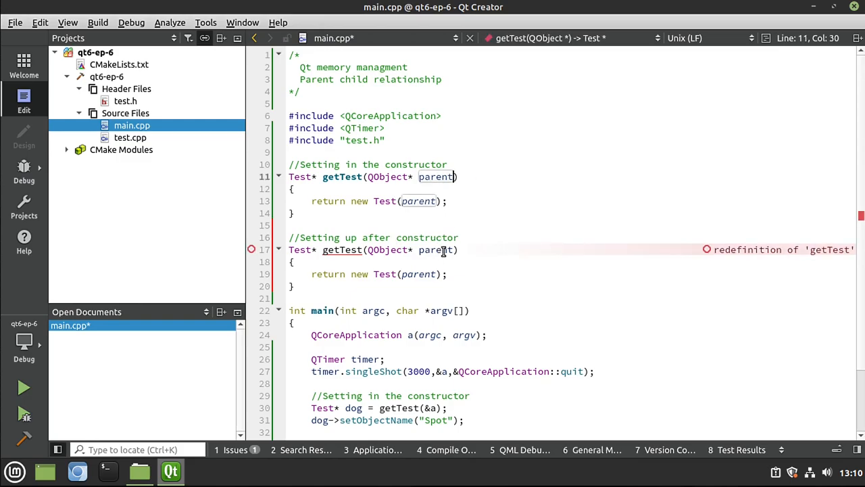
pyautogui.doubleClick(387, 249)
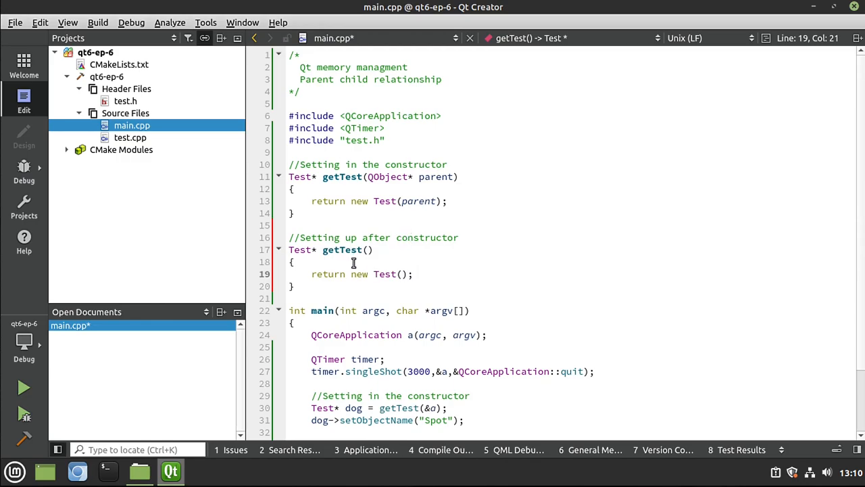
pyautogui.doubleClick(341, 249)
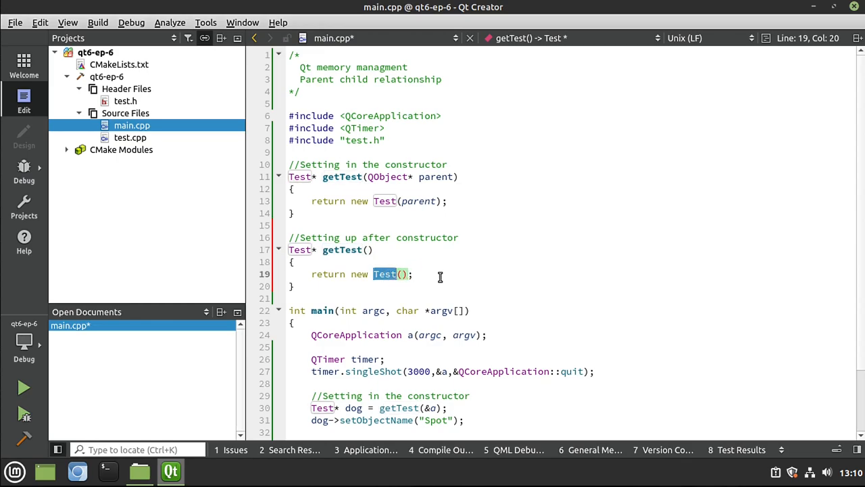
pyautogui.write('//No')
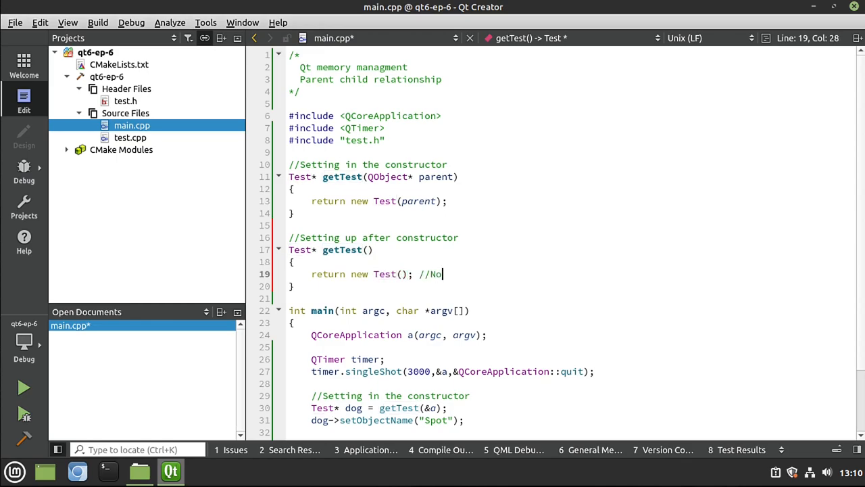
pyautogui.write('parent')
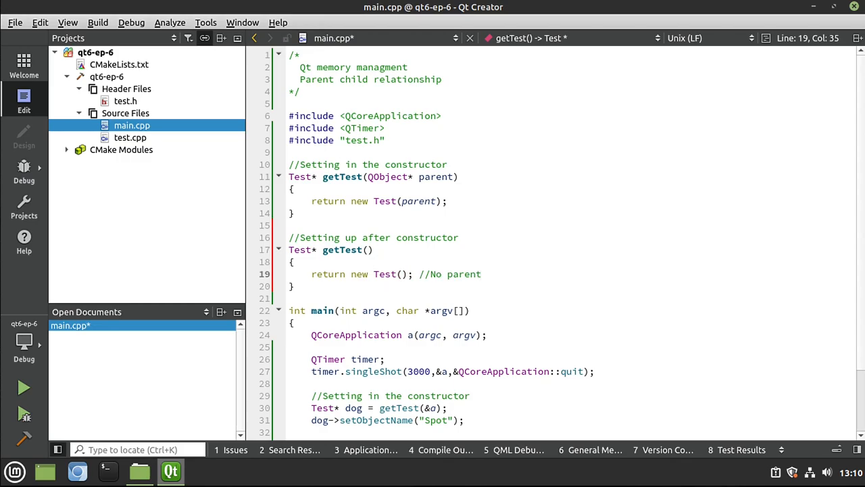
pyautogui.moveTo(359, 274)
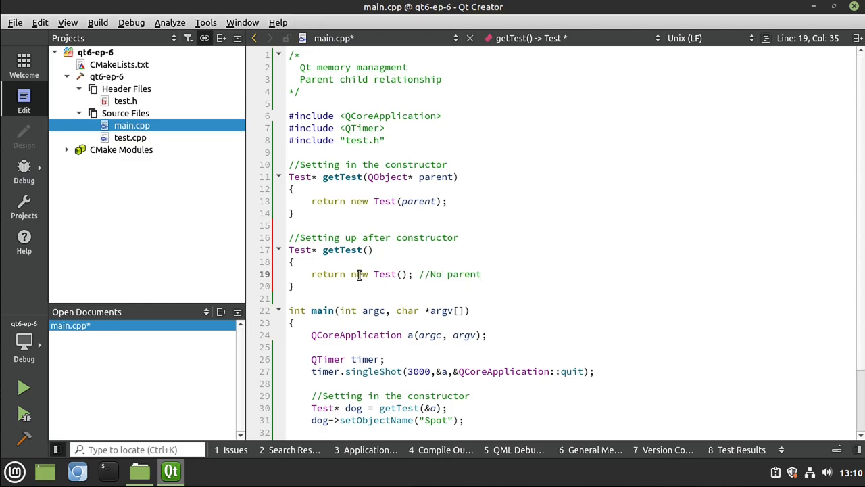
# - In main, add '//Setting up after constructor' and create a cat named "Princess"
pyautogui.click(473, 310)
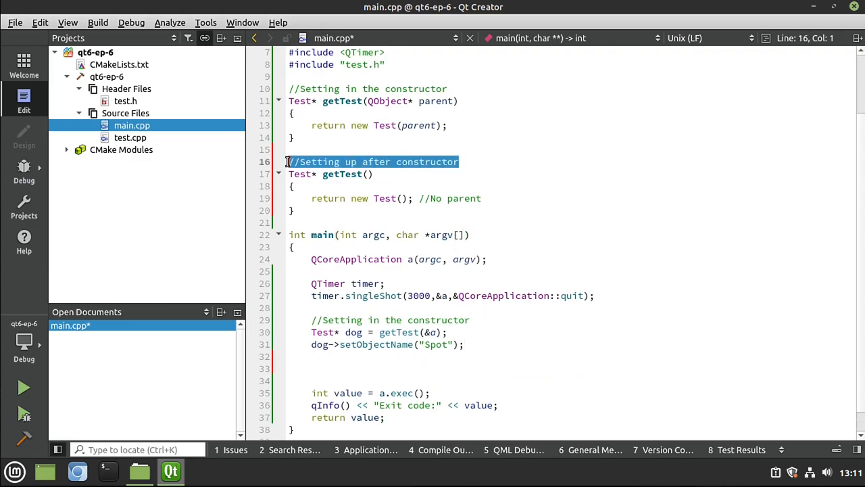
pyautogui.click(379, 356)
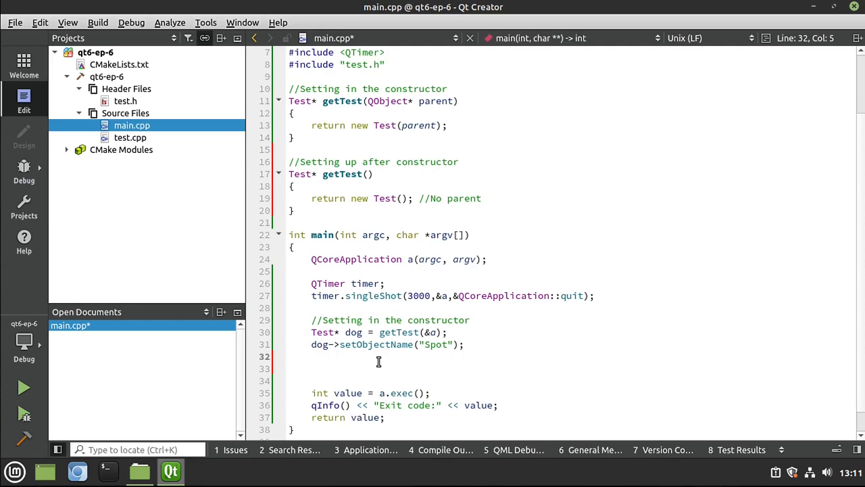
pyautogui.write('//Setting up after constructor')
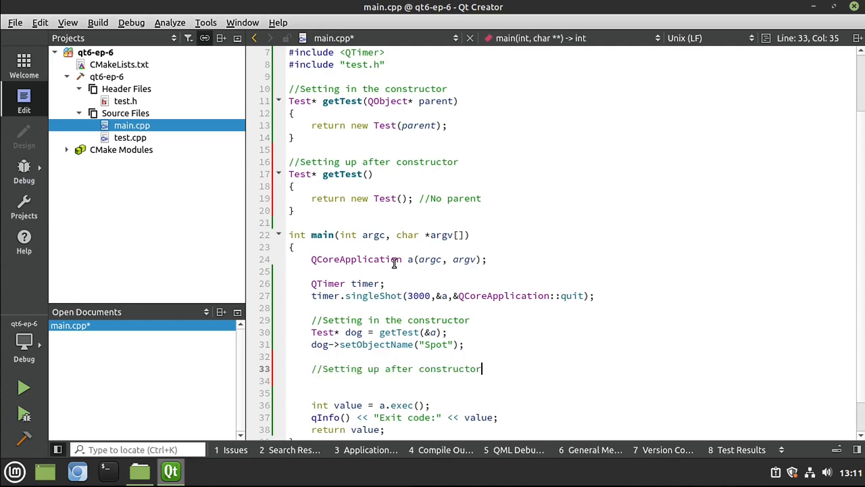
pyautogui.moveTo(353, 331)
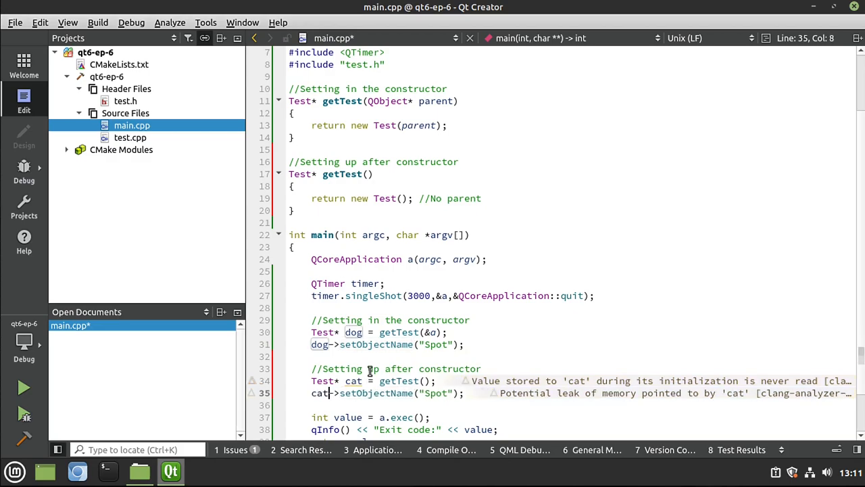
pyautogui.doubleClick(436, 392)
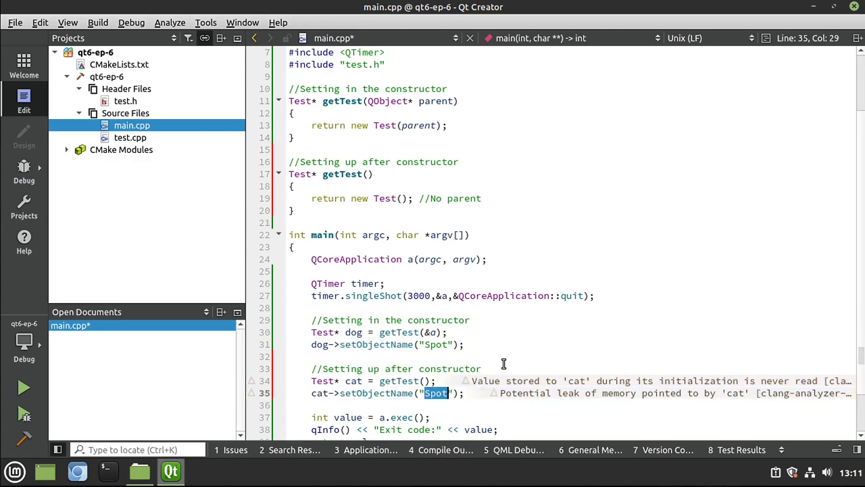
pyautogui.write('Princess')
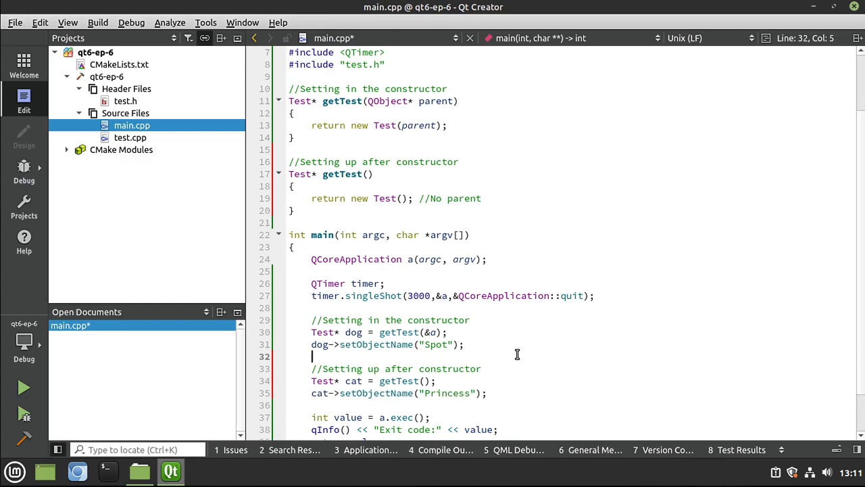
pyautogui.click(501, 392)
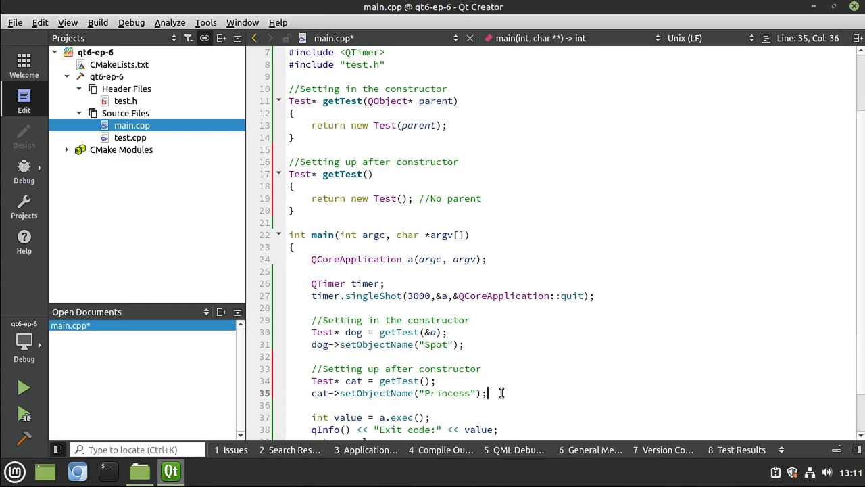
pyautogui.press('Return')
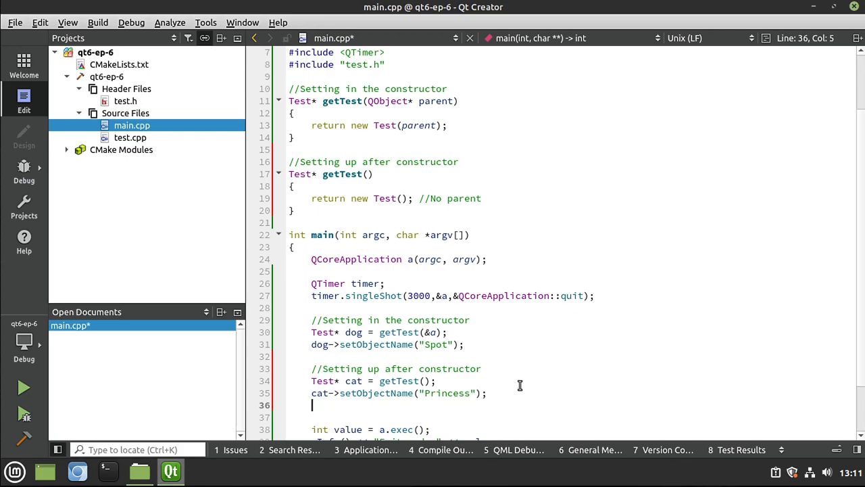
pyautogui.moveTo(356, 380)
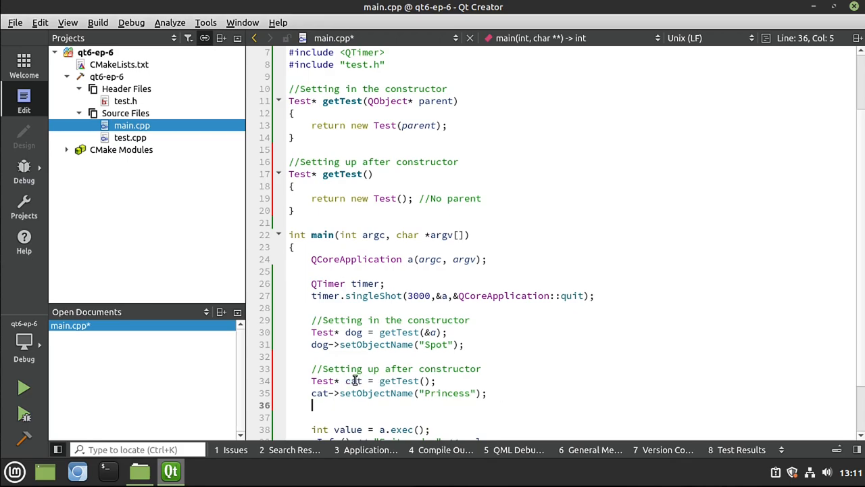
pyautogui.moveTo(355, 381)
pyautogui.write('cat->set')
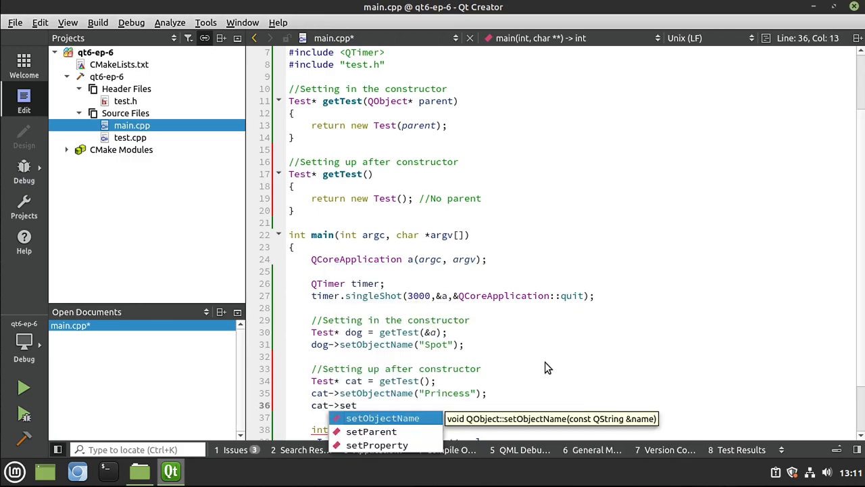
# - Add cat->setParent(dog) below the cat's naming line
pyautogui.write('P')
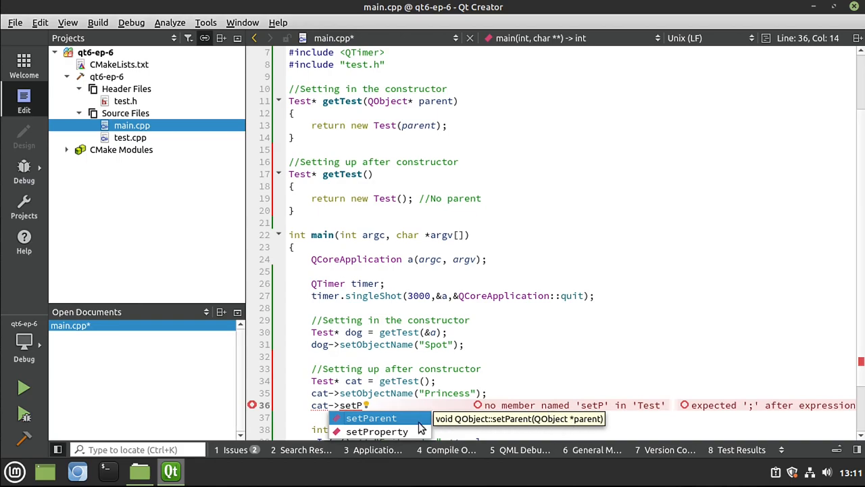
pyautogui.click(371, 418)
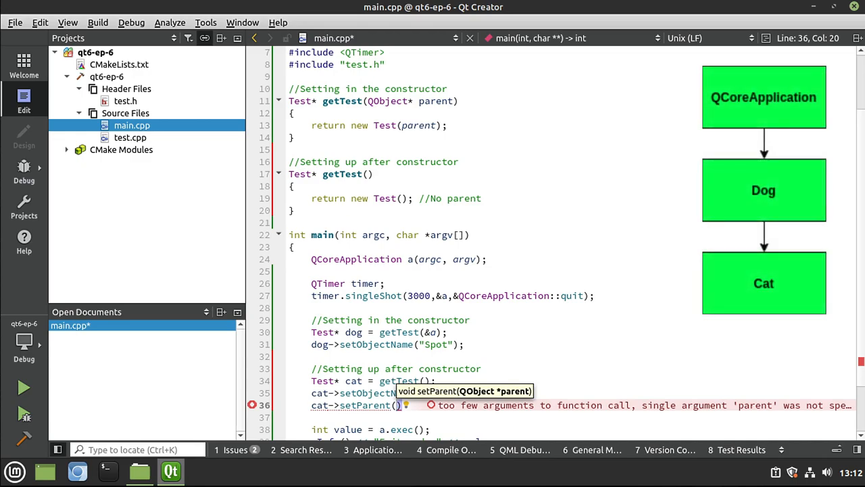
pyautogui.write('dog')
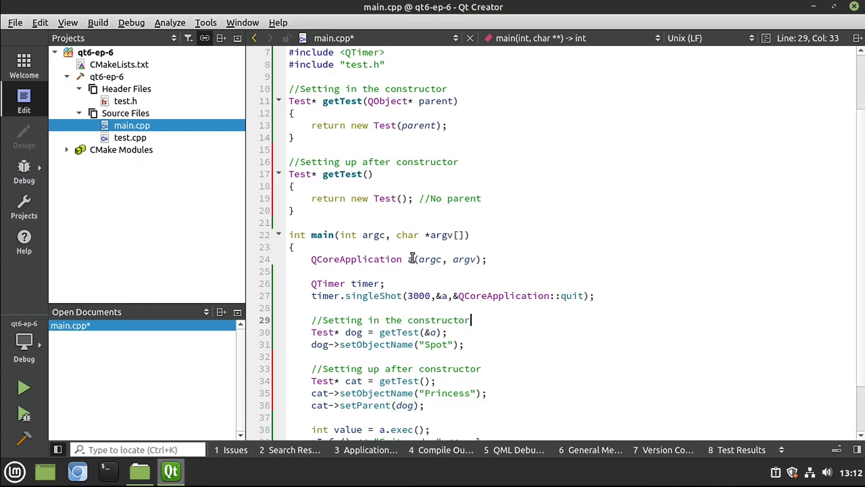
# - Highlight the uses of a and dog, then save main.cpp
pyautogui.click(413, 259)
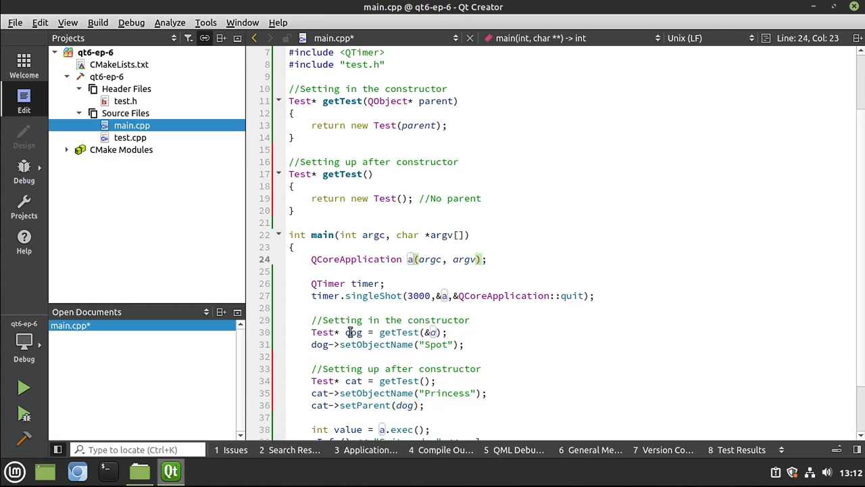
pyautogui.doubleClick(353, 332)
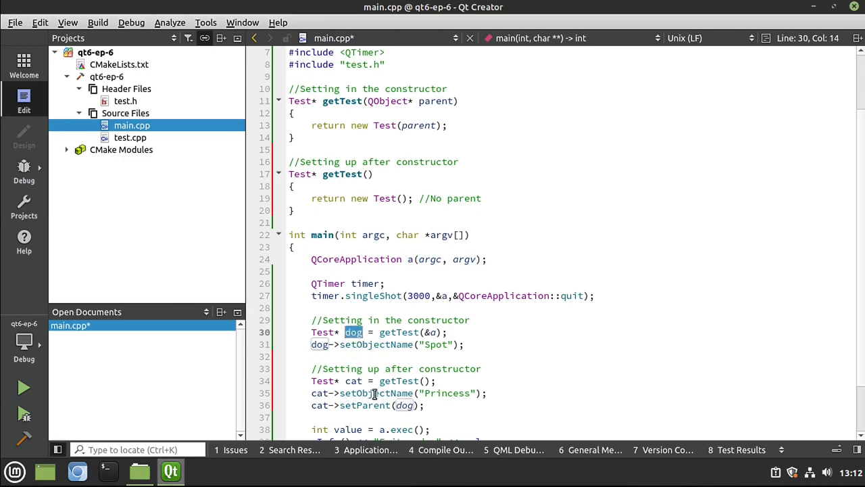
pyautogui.doubleClick(405, 405)
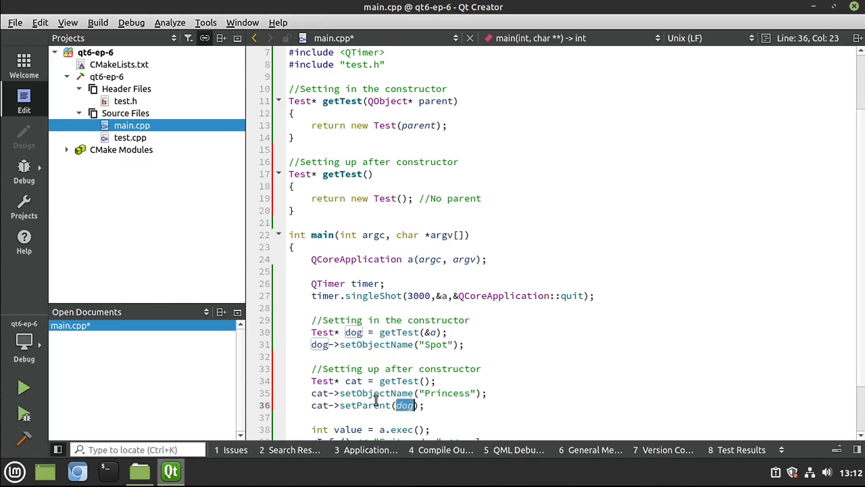
pyautogui.click(533, 364)
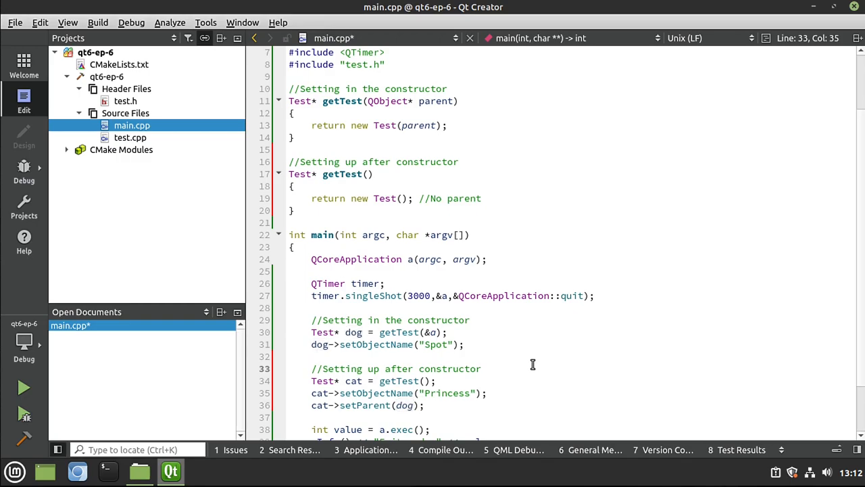
pyautogui.press('ctrl+s')
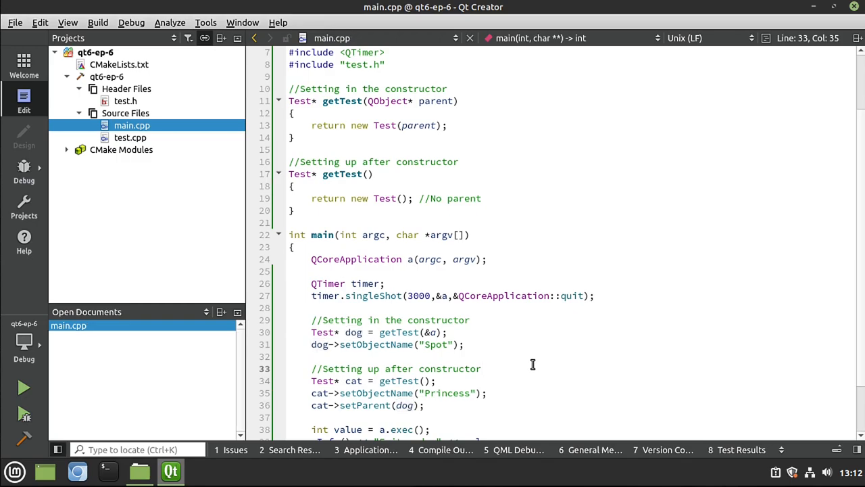
pyautogui.click(481, 369)
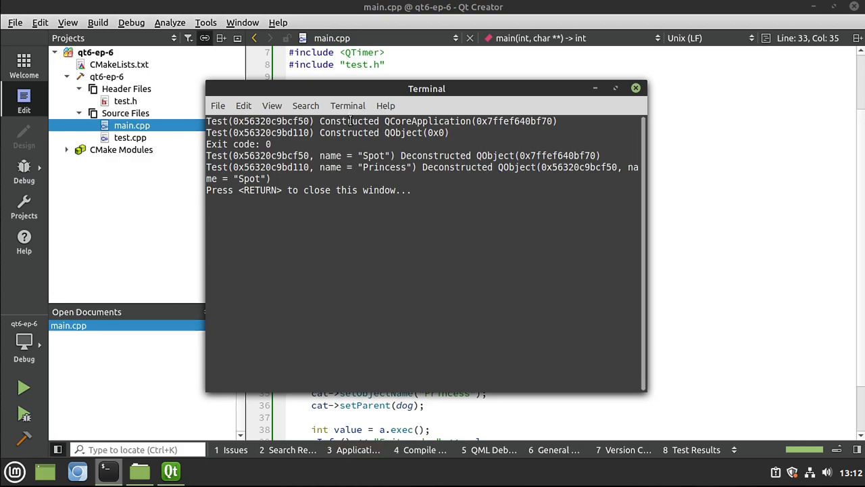
pyautogui.doubleClick(427, 121)
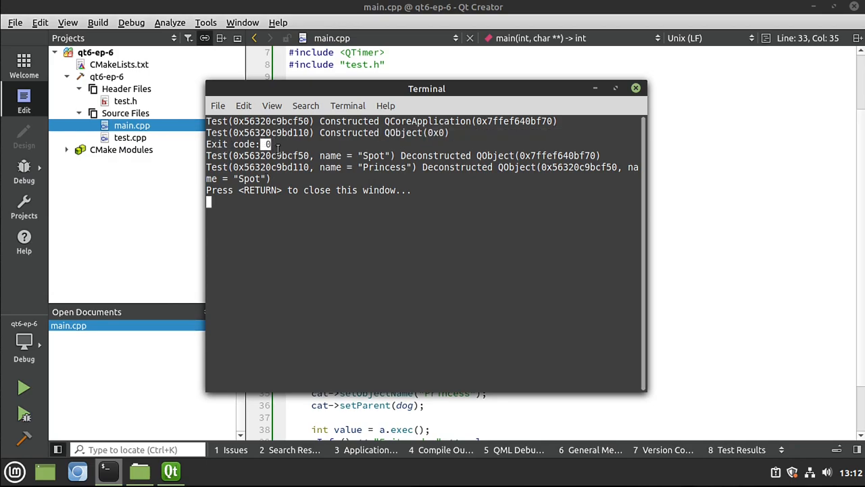
pyautogui.doubleClick(373, 155)
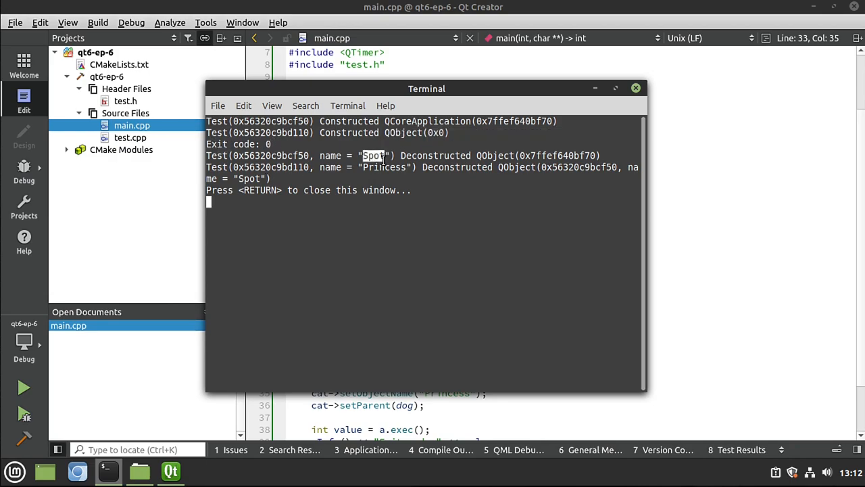
pyautogui.doubleClick(435, 156)
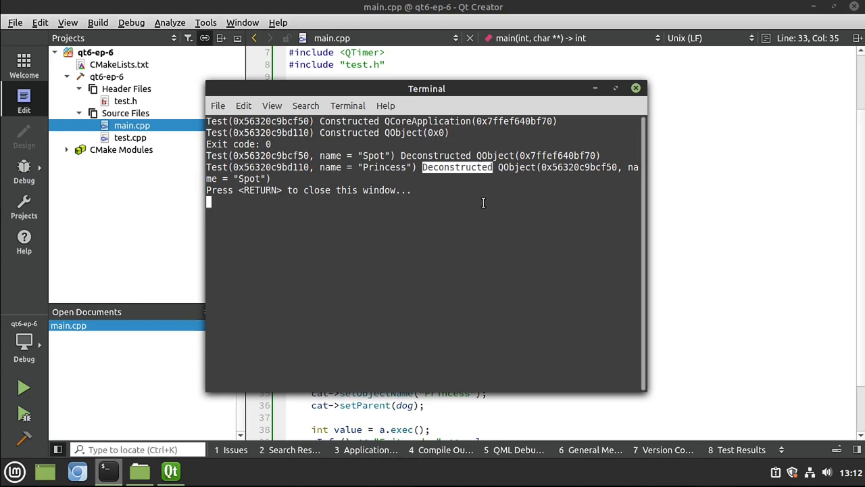
pyautogui.moveTo(267, 180)
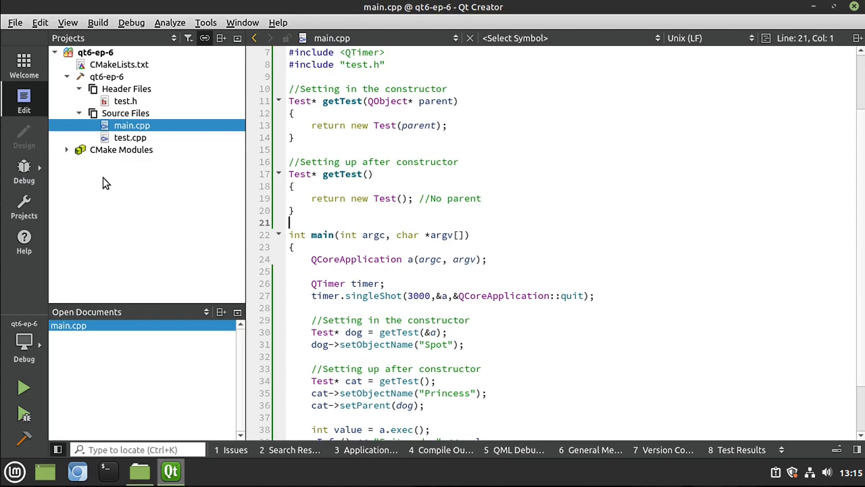
# - Open test.cpp and start a foreach over children() inside ~Test()
pyautogui.click(129, 138)
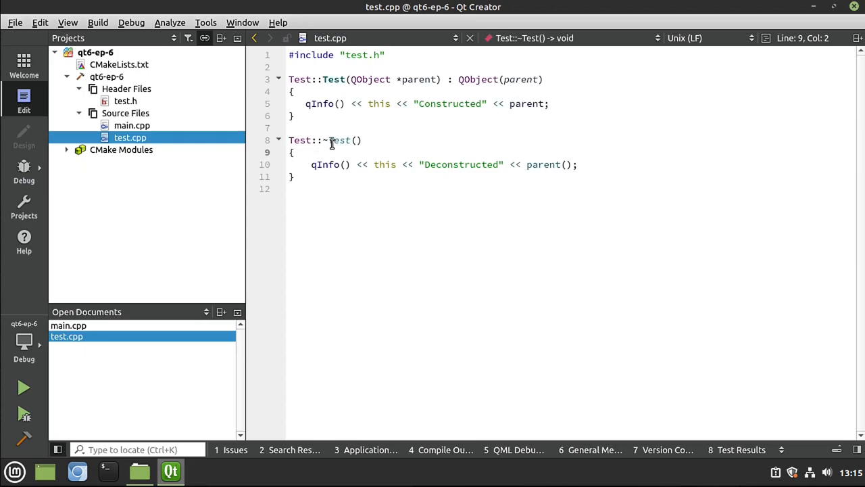
pyautogui.click(292, 152)
pyautogui.write('forea')
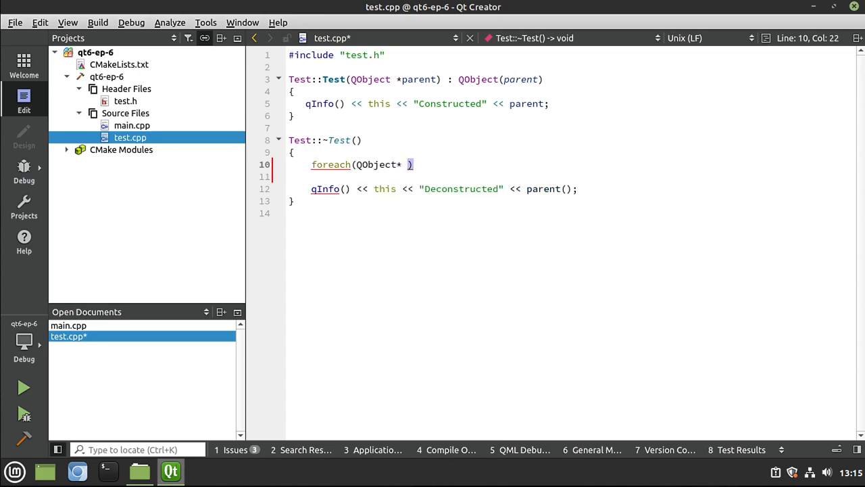
pyautogui.write('ch')
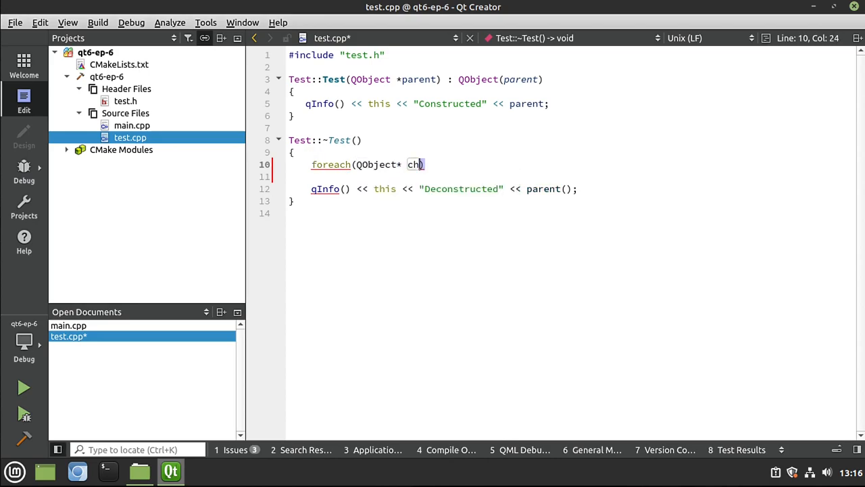
pyautogui.write('ild')
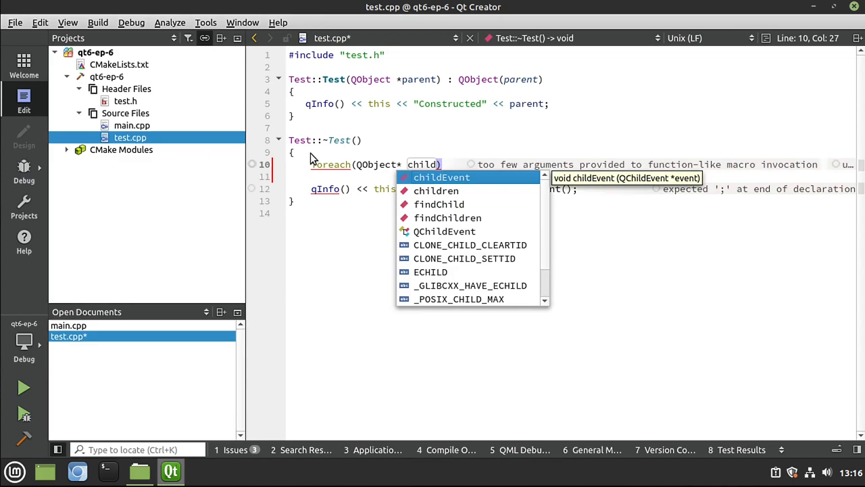
pyautogui.write(', children(')
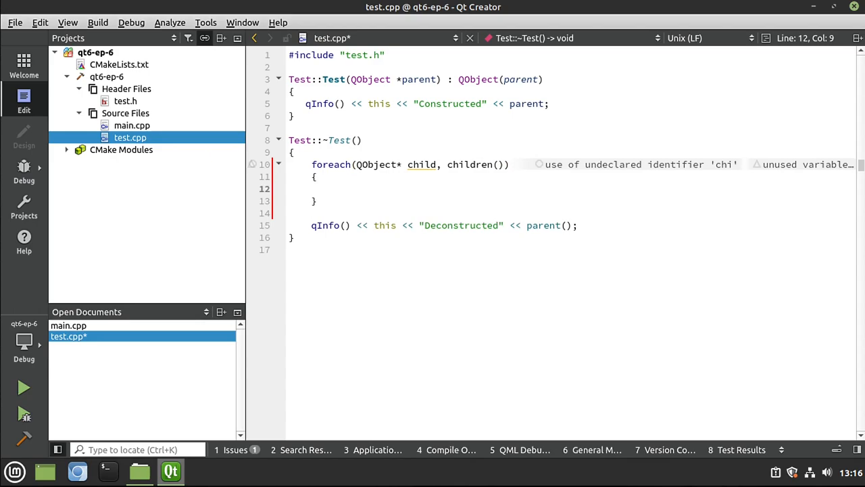
# - Log qInfo() << this << " - child - " << child inside the loop
pyautogui.write('qInfo')
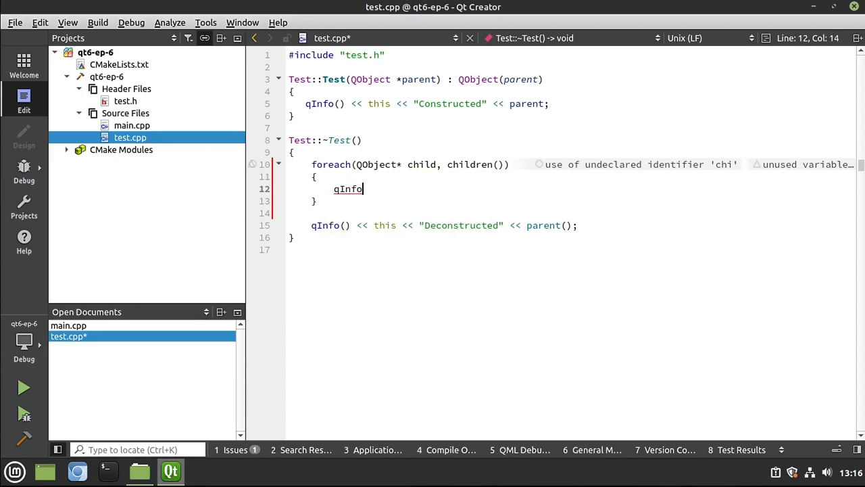
pyautogui.write('() <<')
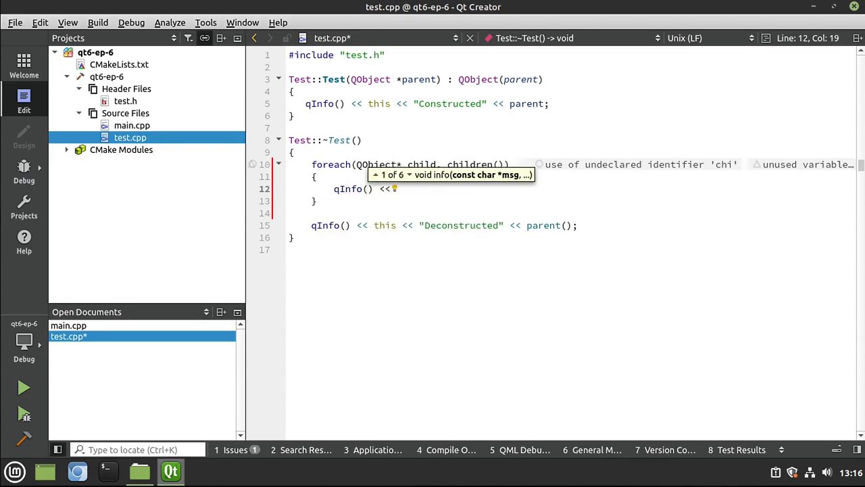
pyautogui.write('this')
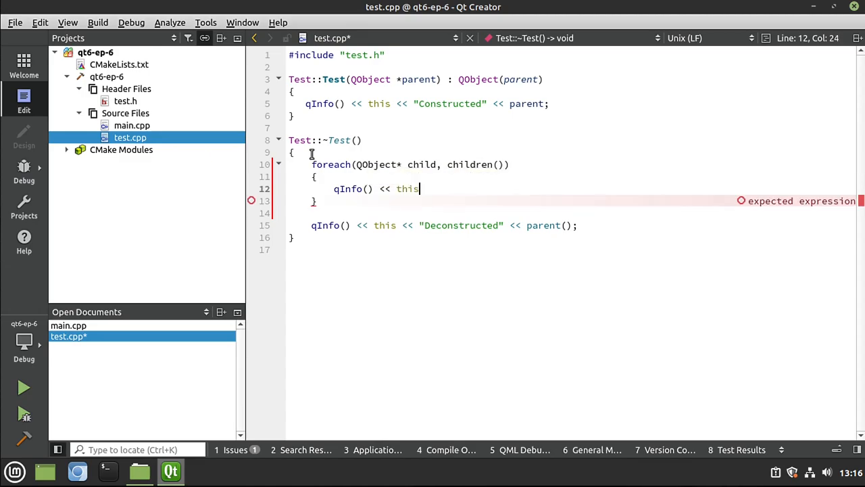
pyautogui.write('<<')
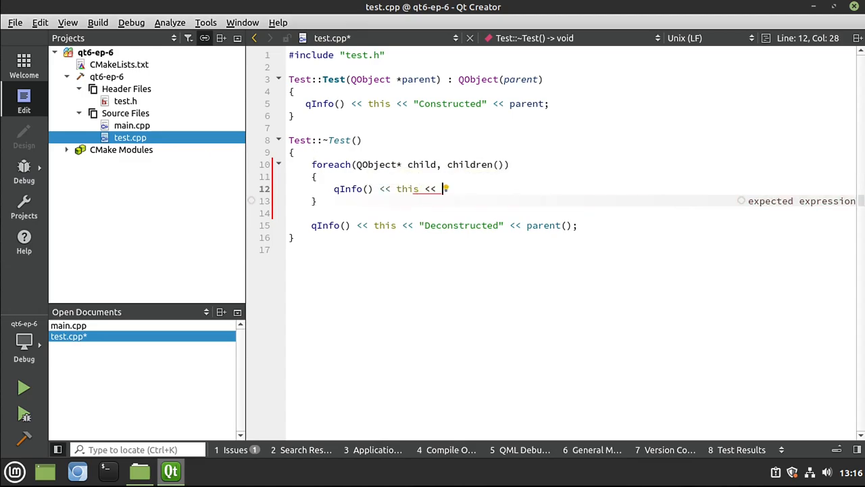
pyautogui.write('"')
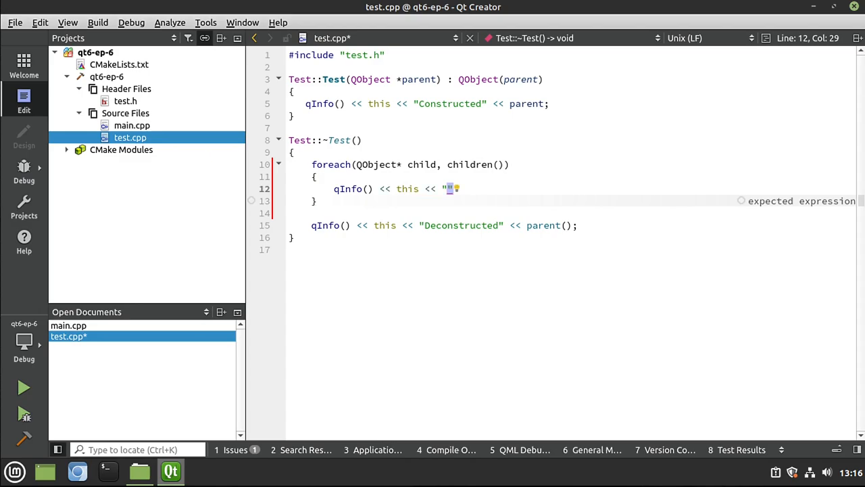
pyautogui.write('- child')
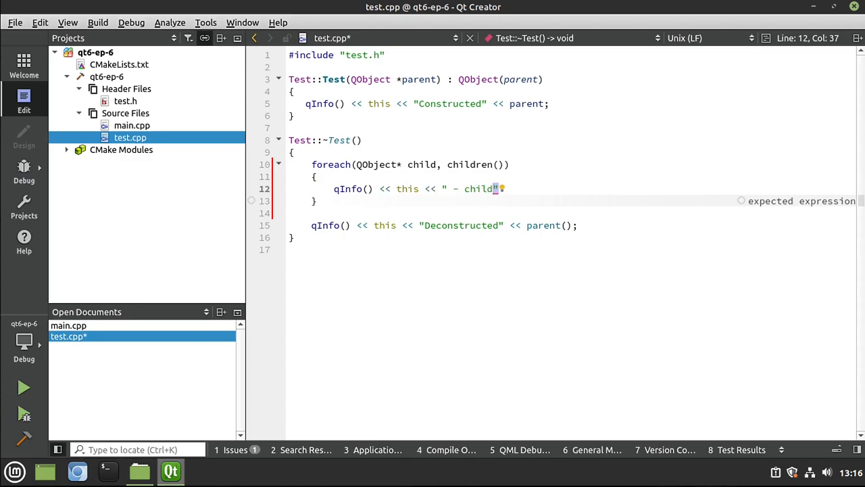
pyautogui.write('- "')
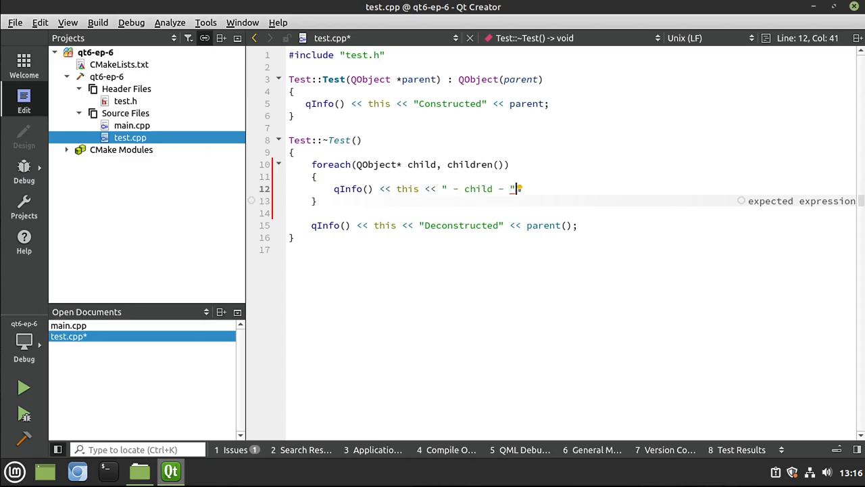
pyautogui.write('<<')
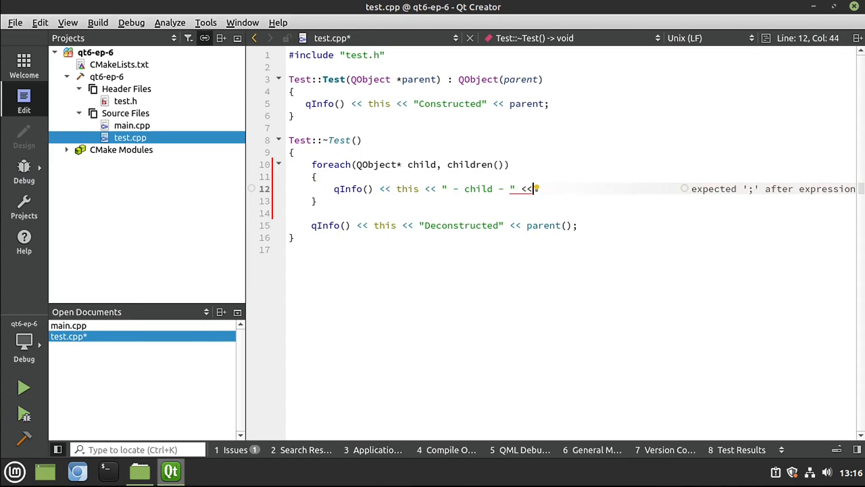
pyautogui.write('child;')
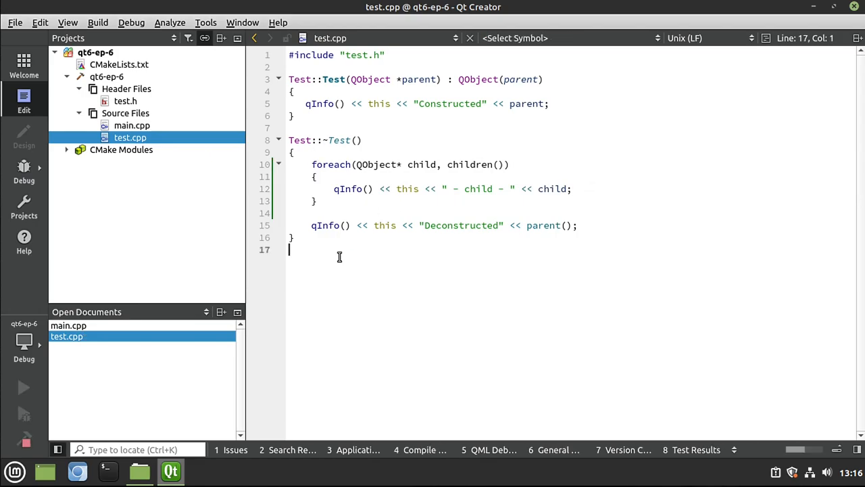
# - Run the program and highlight the output line where Spot lists Princess as its child
pyautogui.click(23, 387)
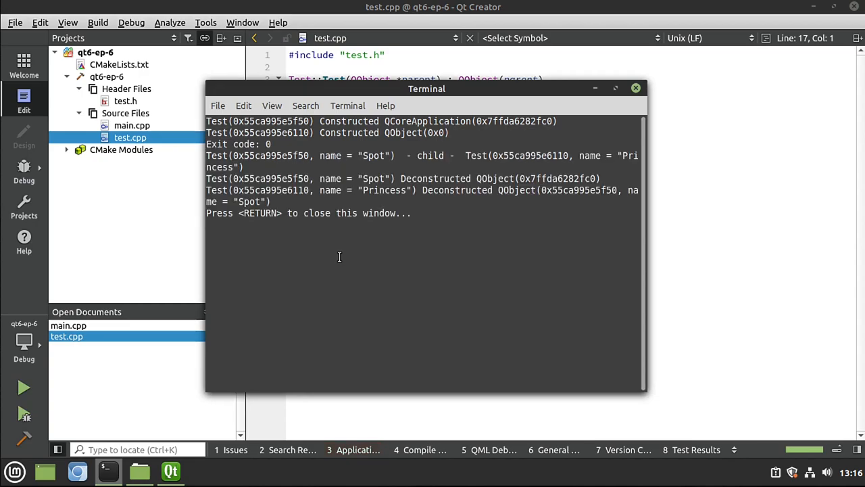
pyautogui.moveTo(375, 233)
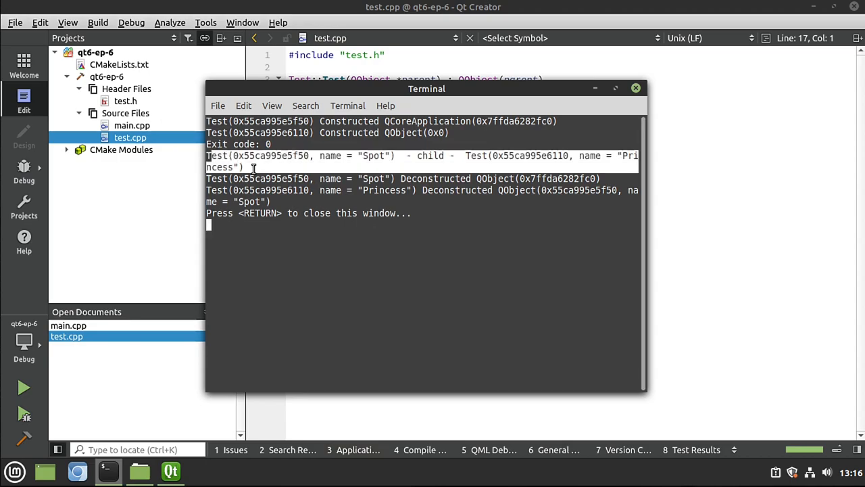
pyautogui.doubleClick(374, 156)
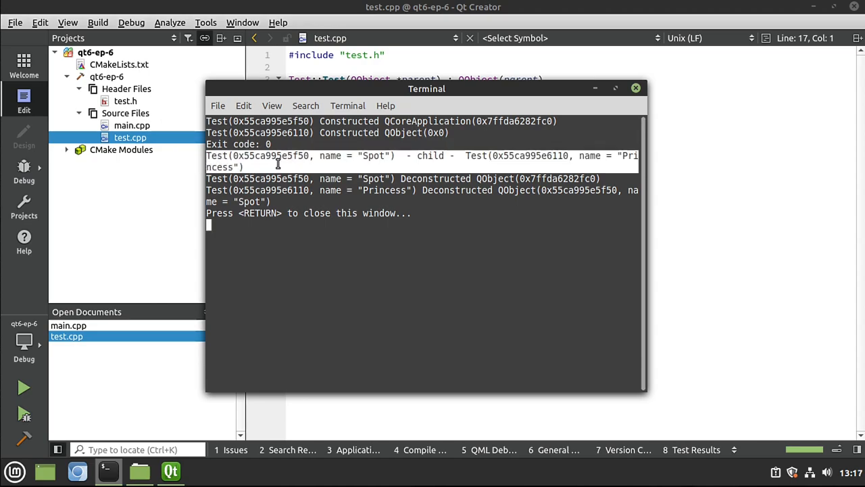
pyautogui.moveTo(415, 160)
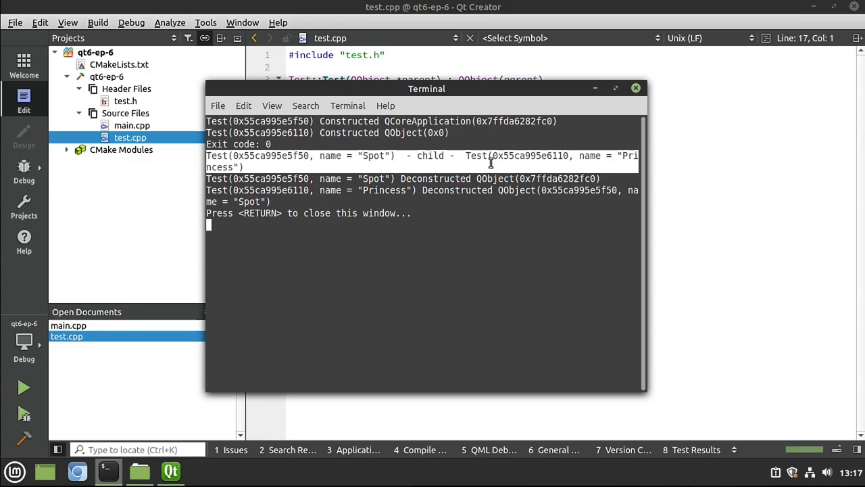
pyautogui.doubleClick(475, 155)
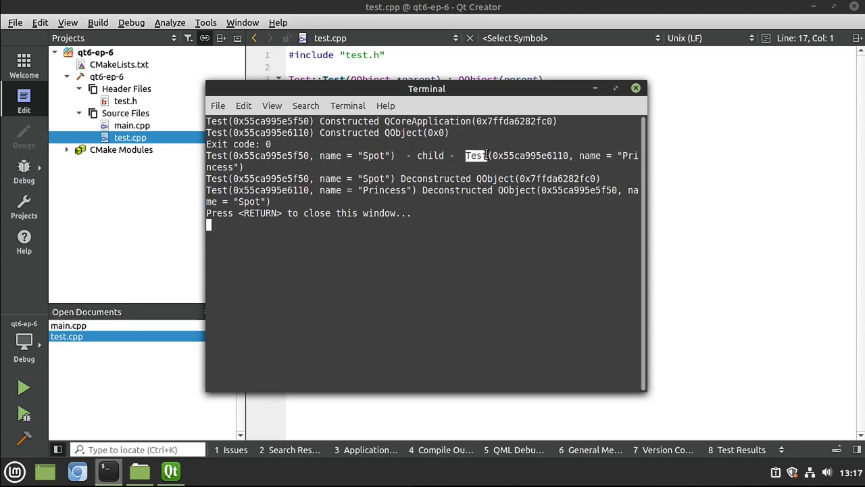
pyautogui.moveTo(384, 155)
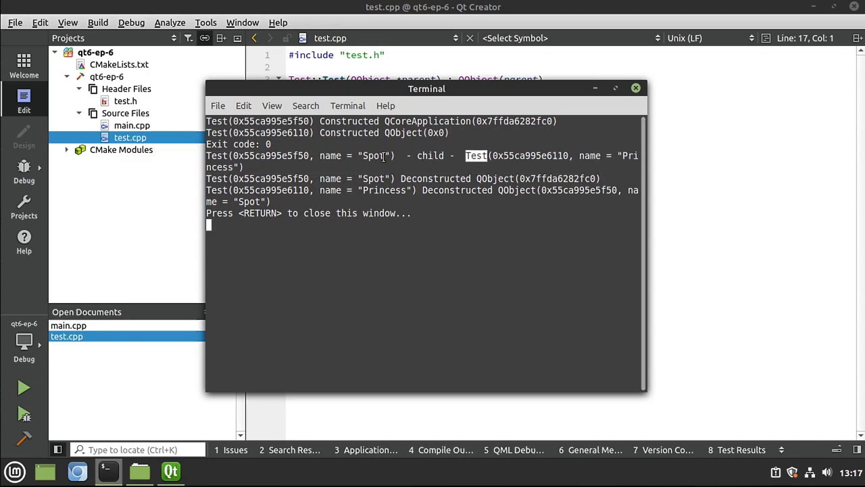
pyautogui.moveTo(397, 197)
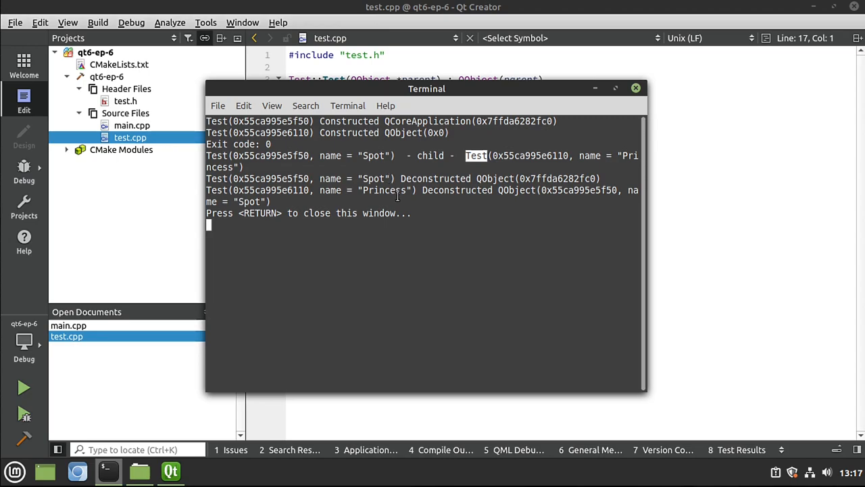